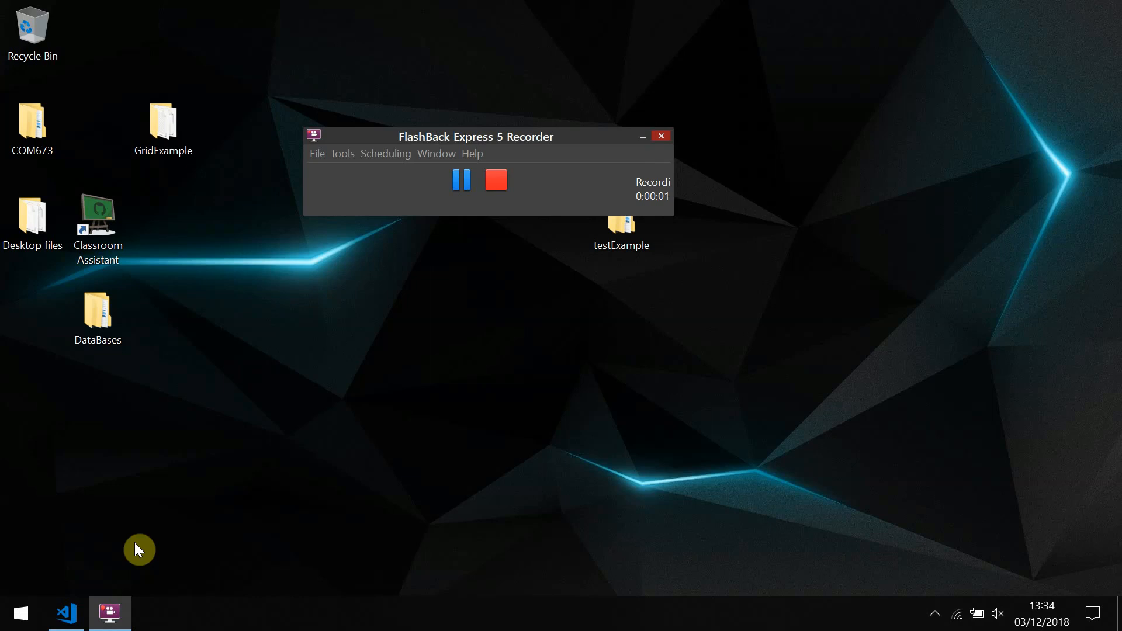
pyautogui.moveTo(647, 138)
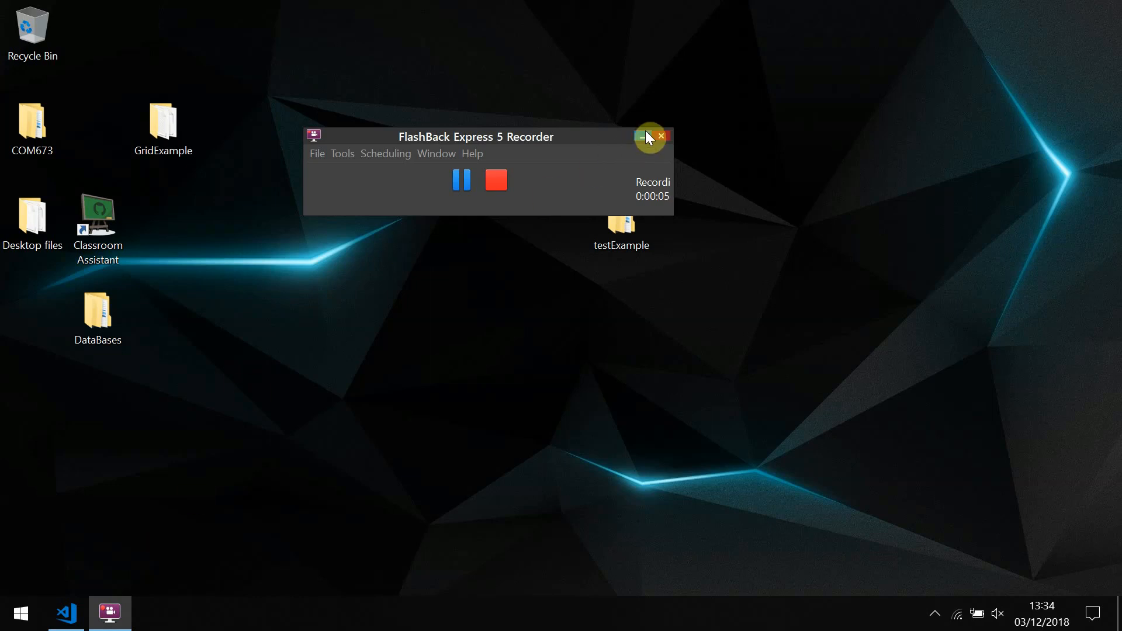
# Minimise the FlashBack Express Recorder window so the desktop is clear while recording
pyautogui.click(660, 136)
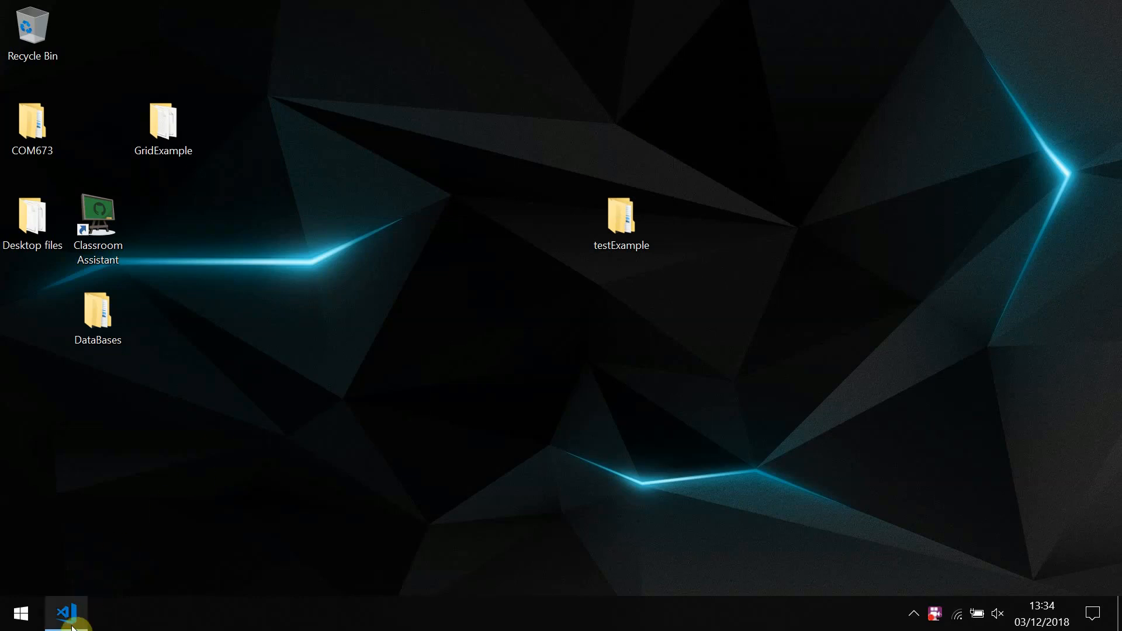
# In the VS Code terminal list the folder, cd into testExample and start mvn jetty:run
pyautogui.click(66, 614)
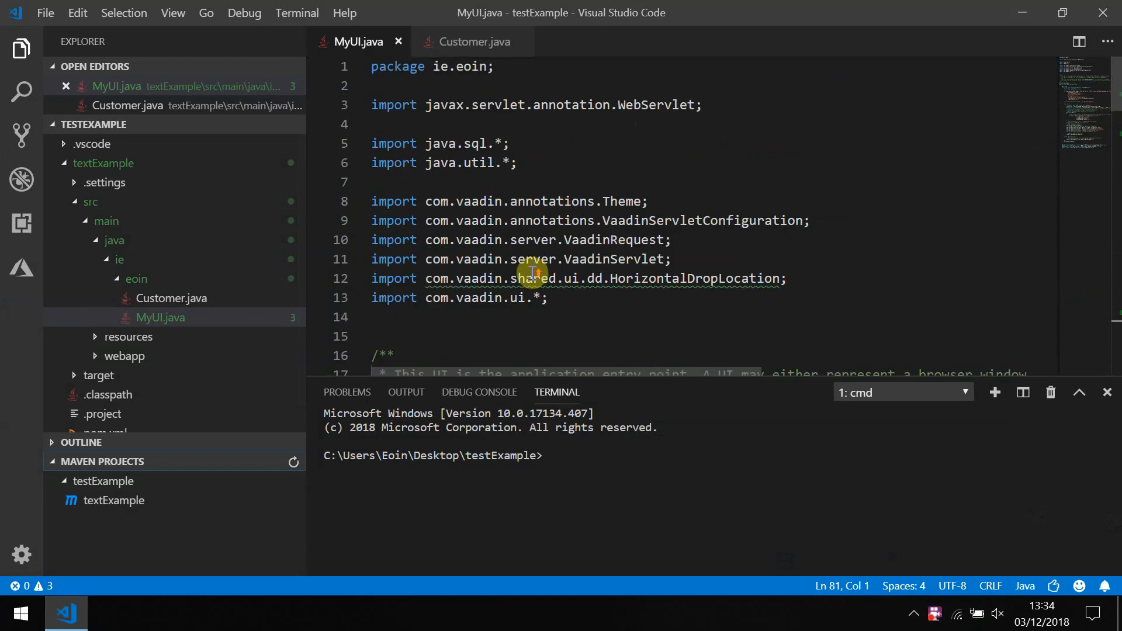
pyautogui.scroll(-3)
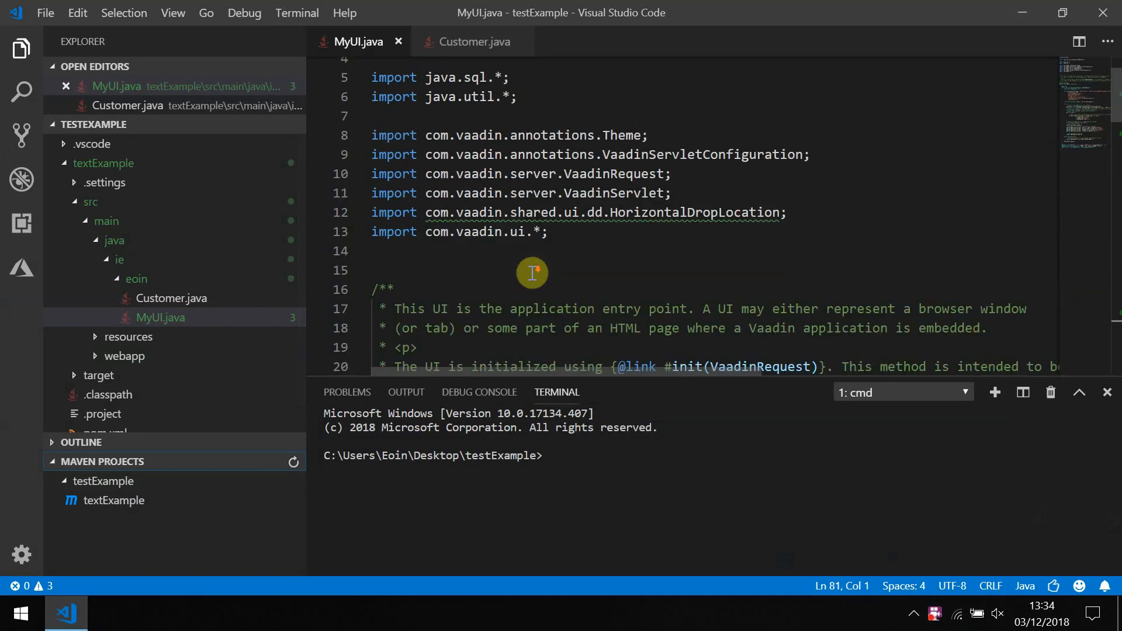
pyautogui.scroll(-3)
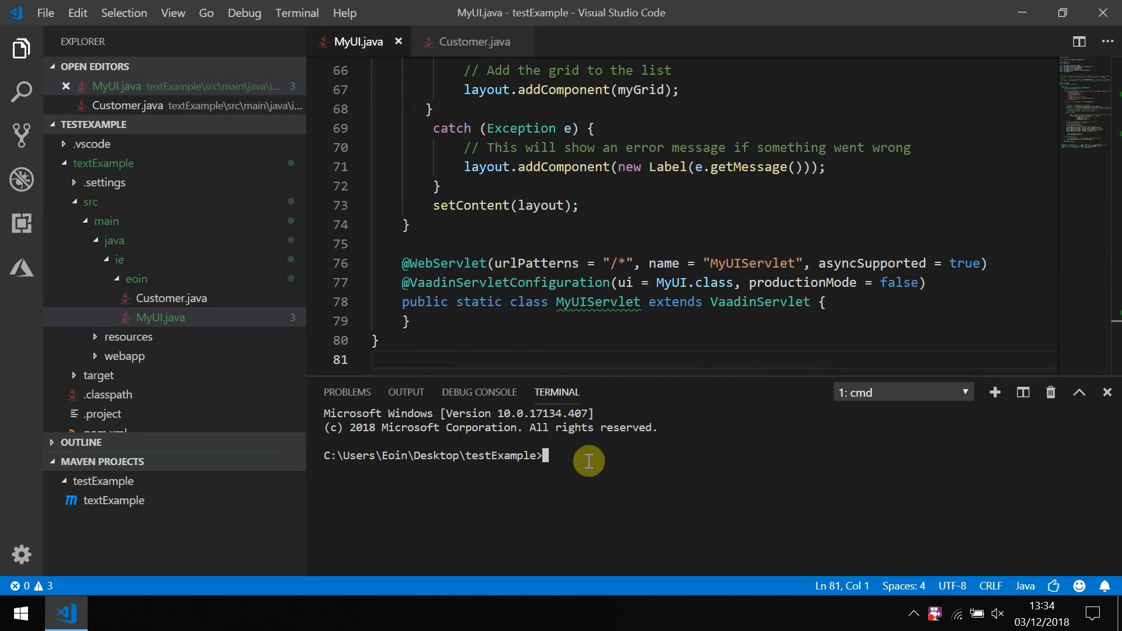
pyautogui.write('dir')
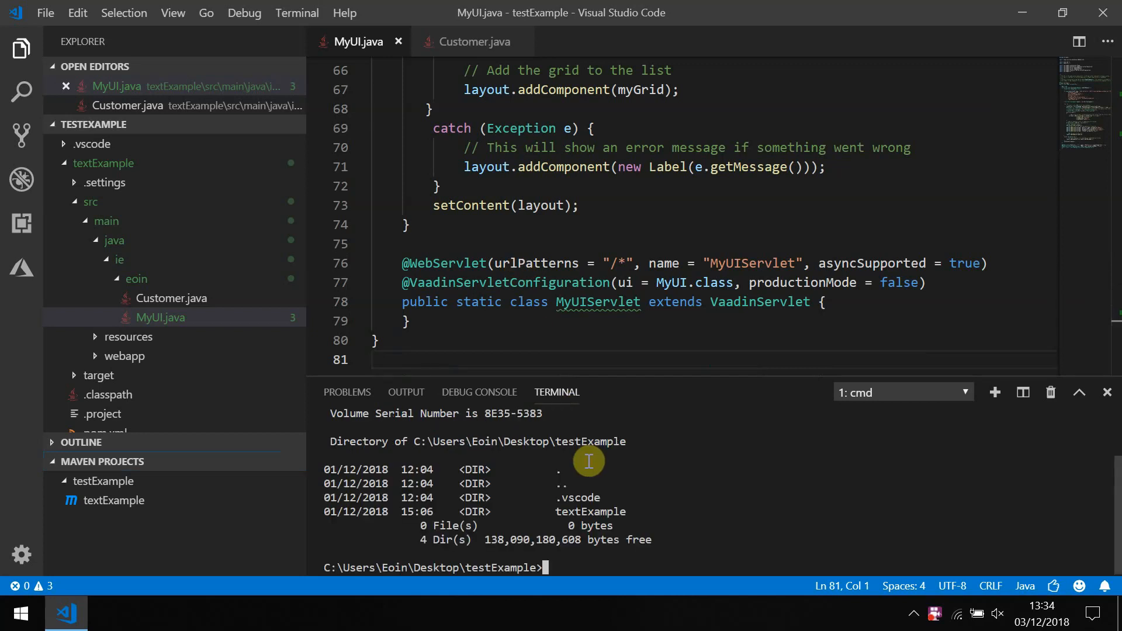
pyautogui.write('cd te')
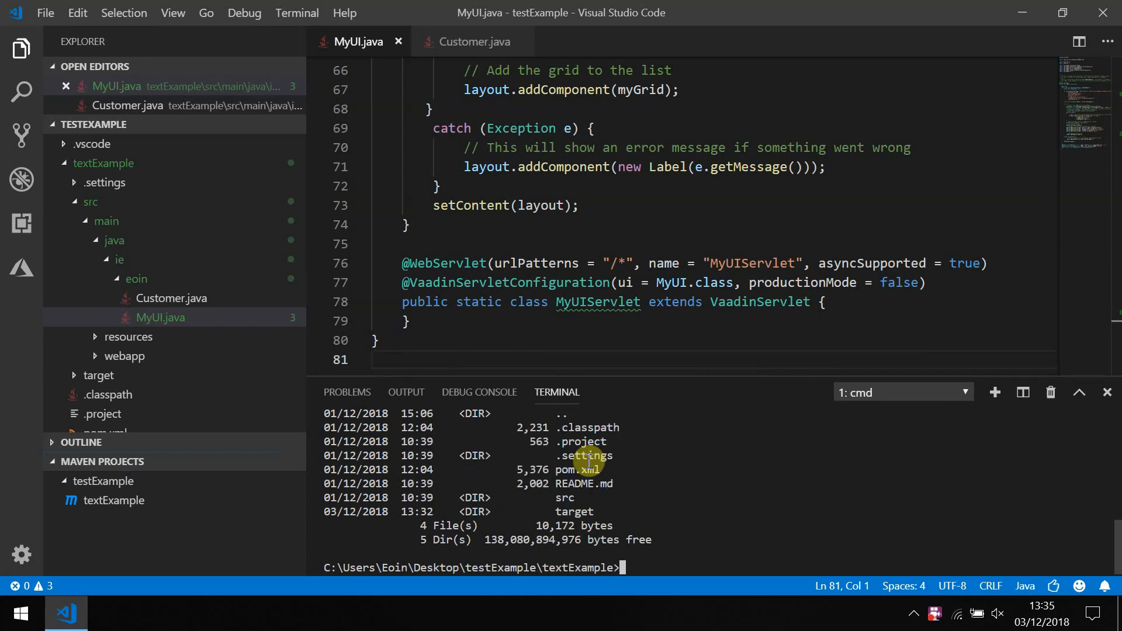
pyautogui.write('mvn')
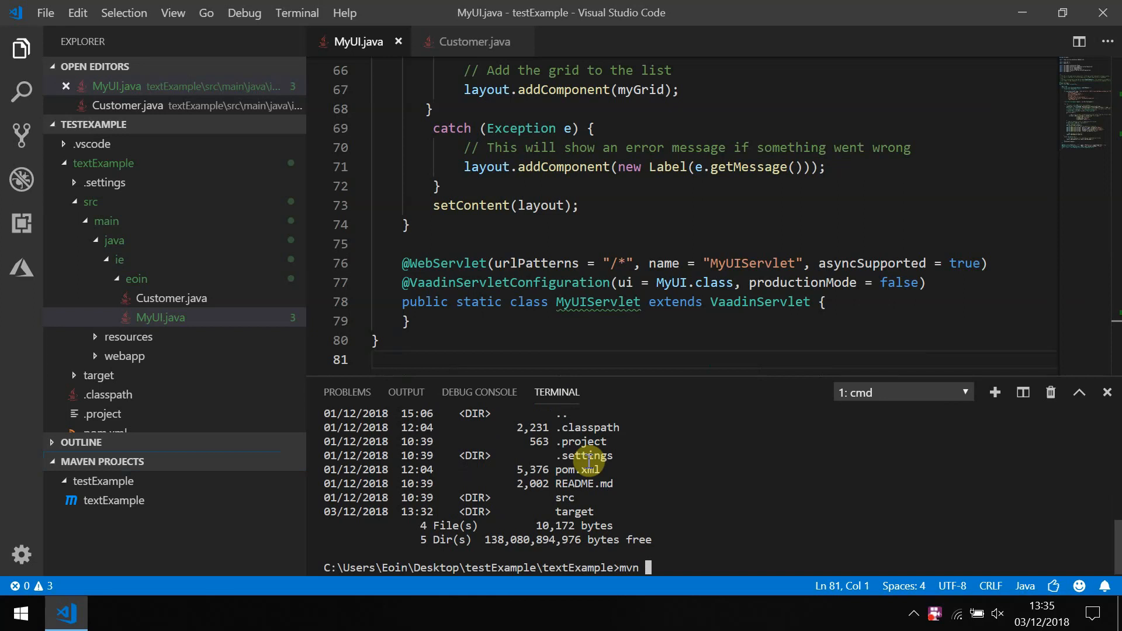
pyautogui.write('je')
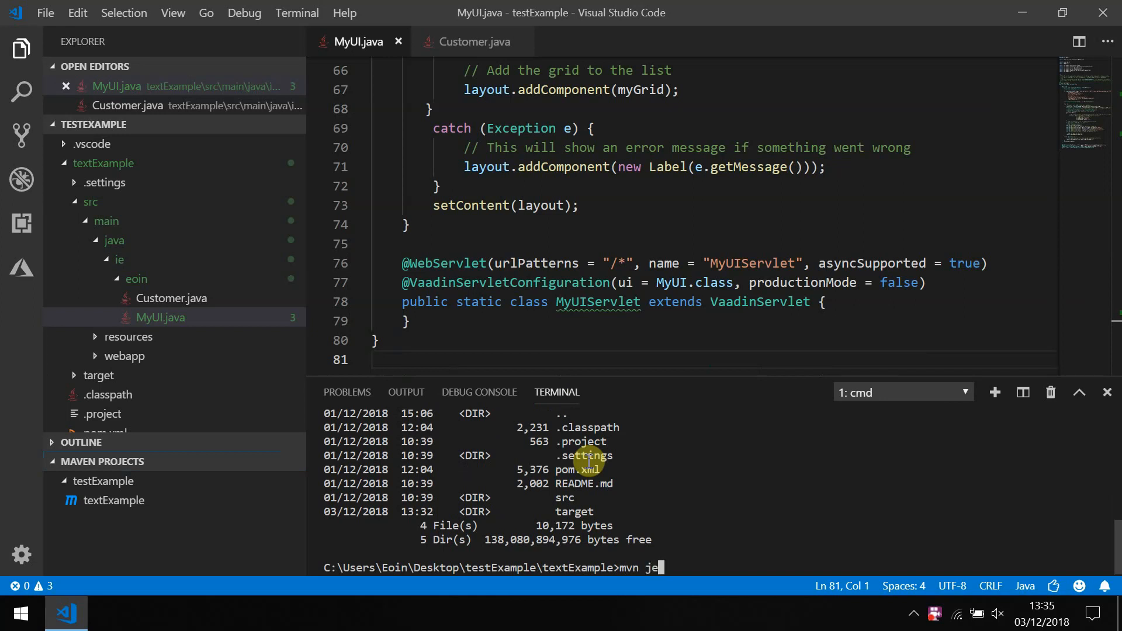
pyautogui.write('tty:run')
pyautogui.write('fire')
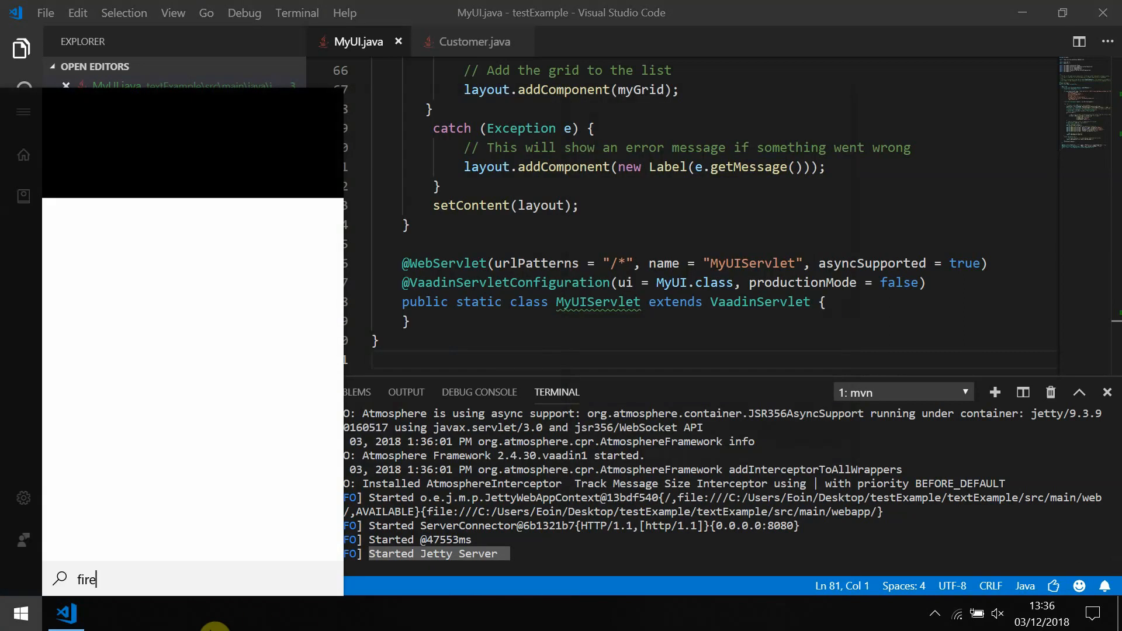
# Launch Firefox and browse to localhost:8080, which reports the database rejects this IP
pyautogui.click(109, 614)
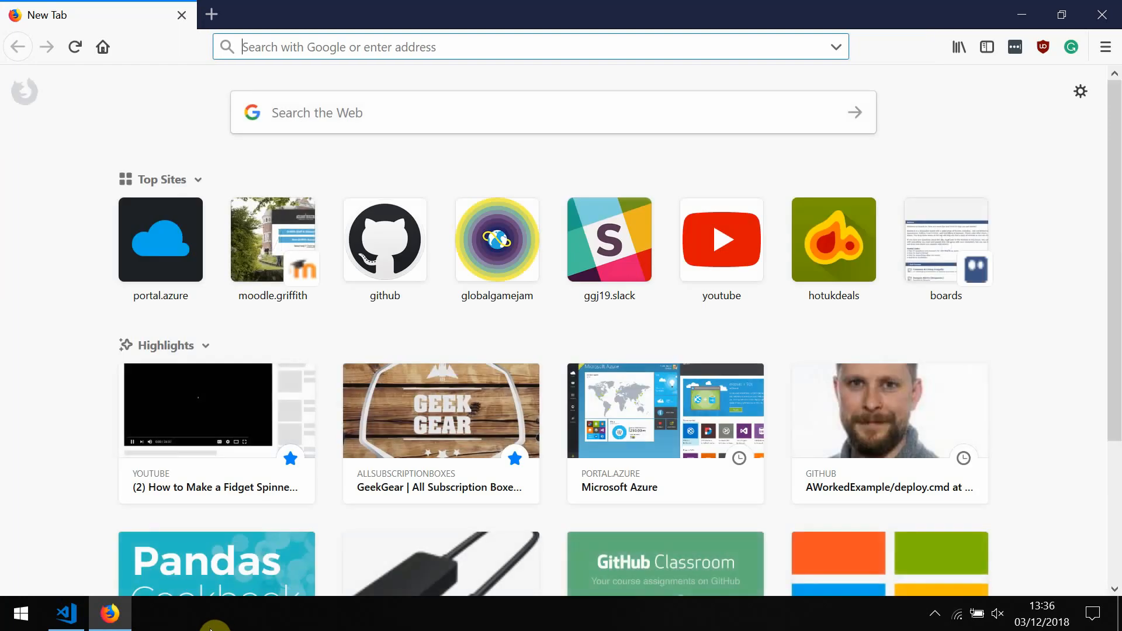
pyautogui.write('localhost:8080')
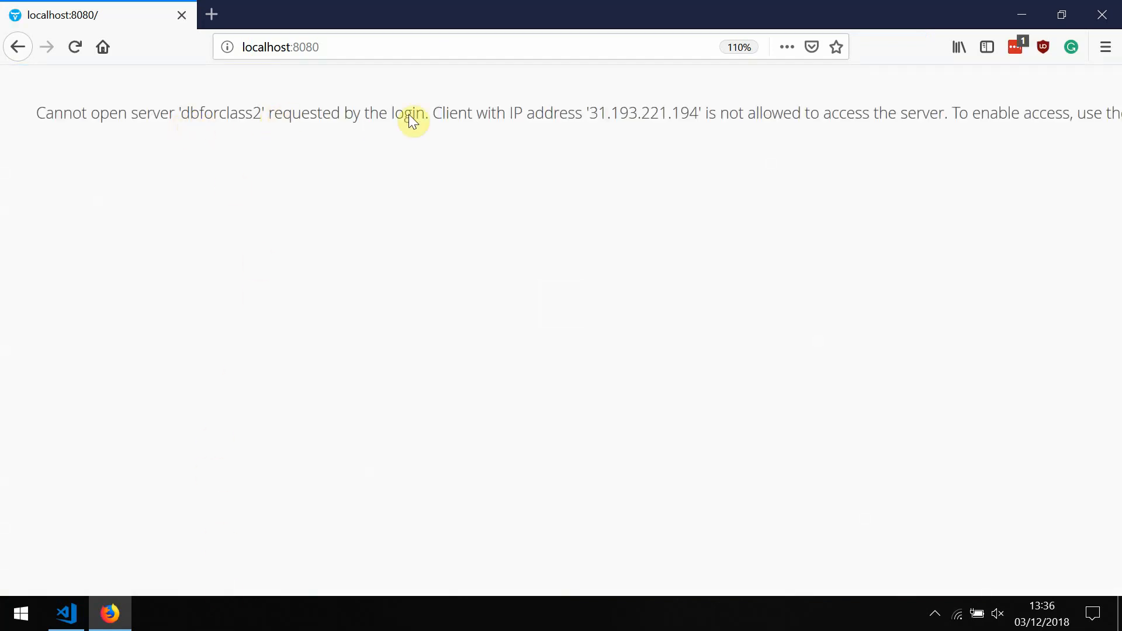
pyautogui.moveTo(748, 115)
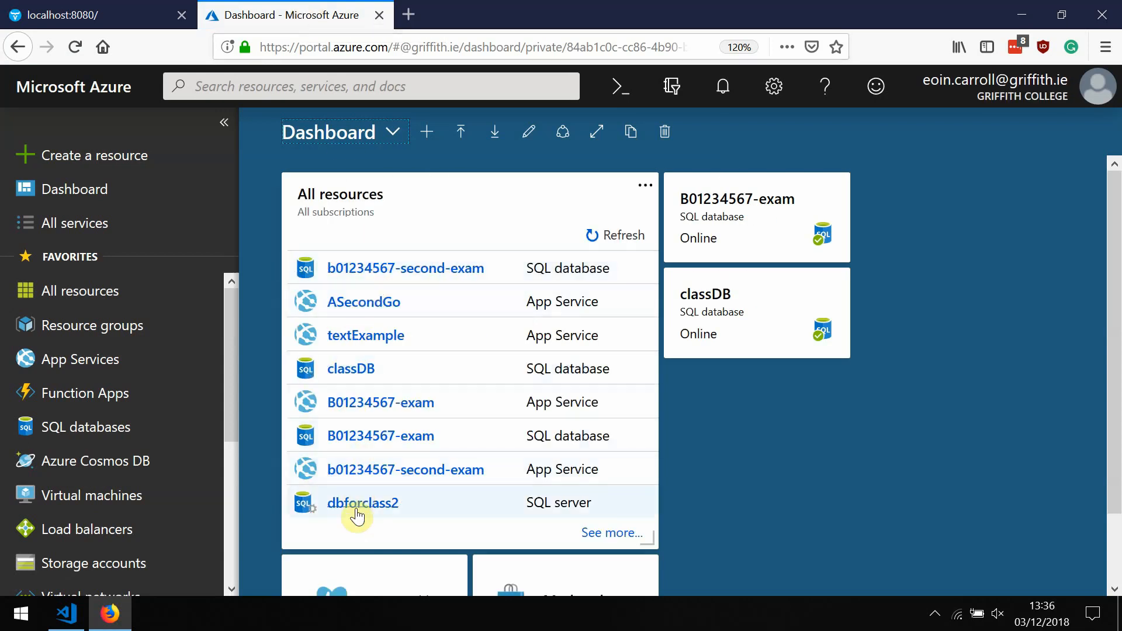
# Check the connection string in VS Code, then return to the classDB database in the Azure portal
pyautogui.click(71, 14)
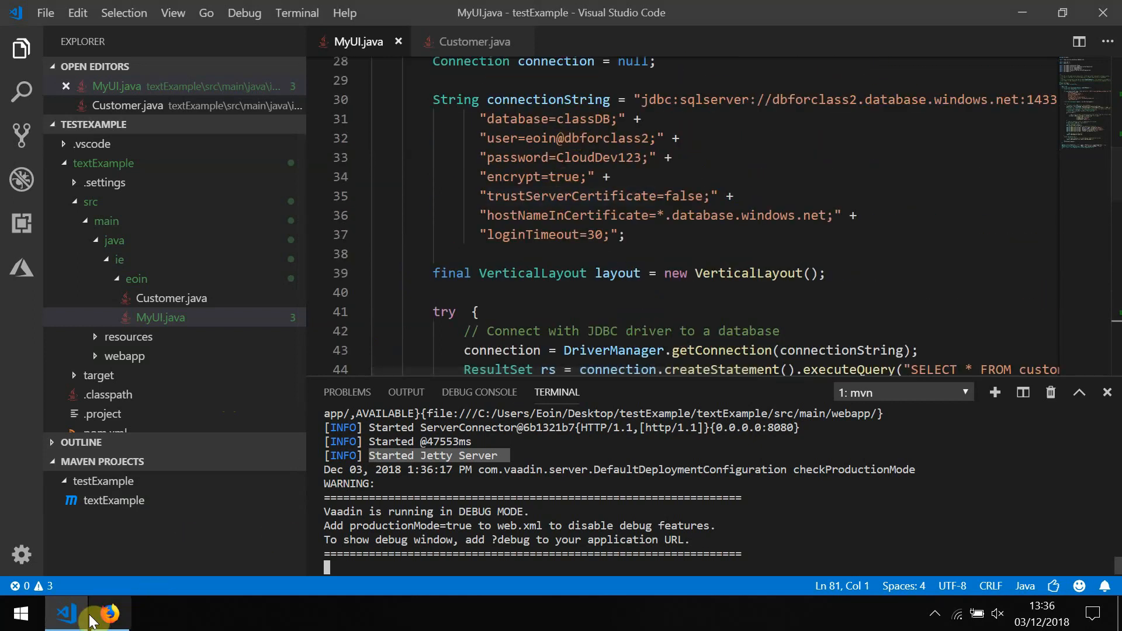
pyautogui.click(109, 614)
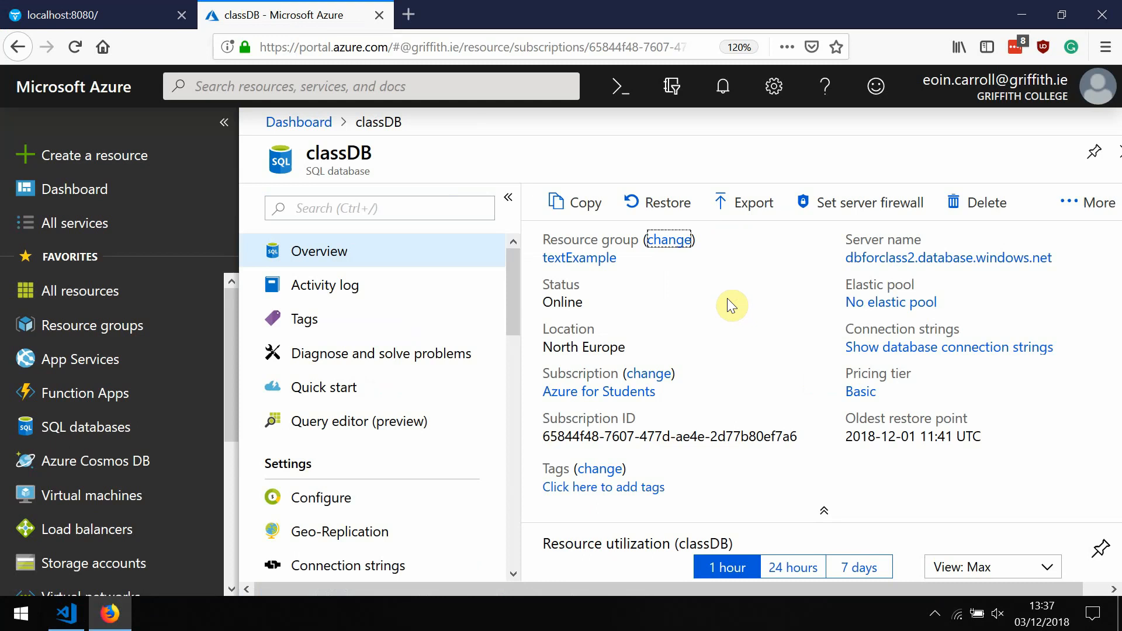
pyautogui.moveTo(859, 202)
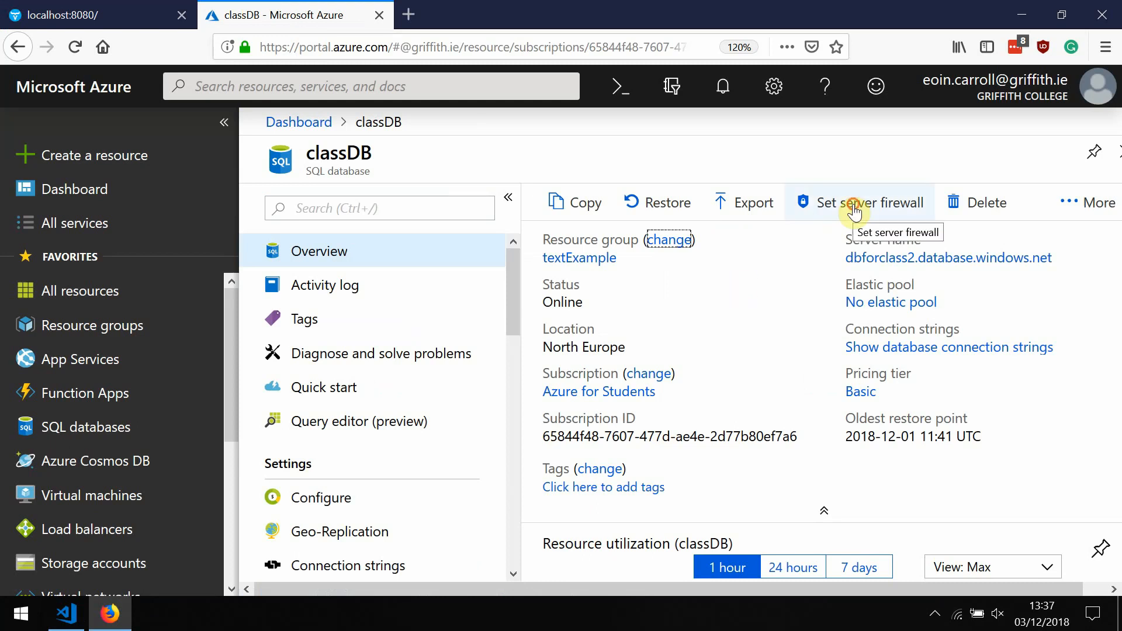
pyautogui.click(859, 202)
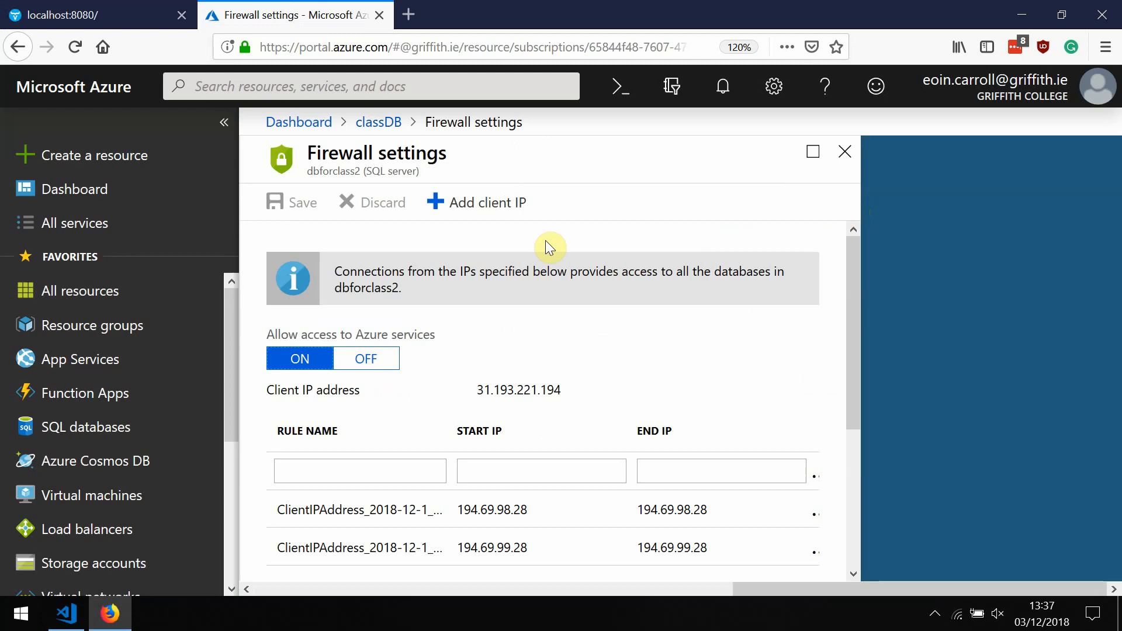
pyautogui.click(475, 203)
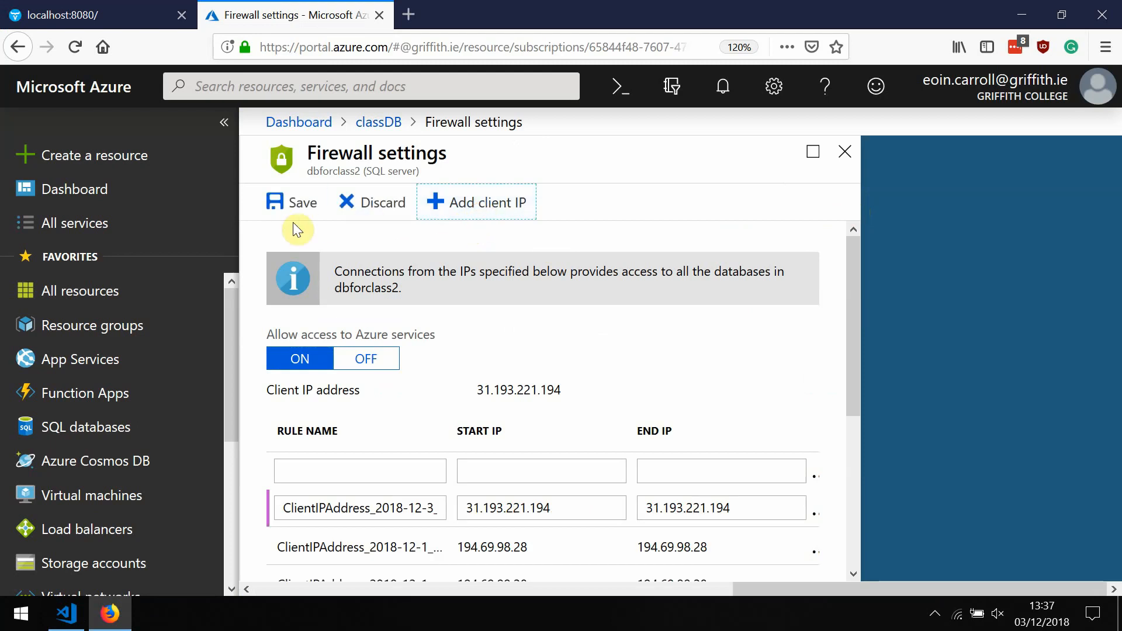
pyautogui.click(292, 202)
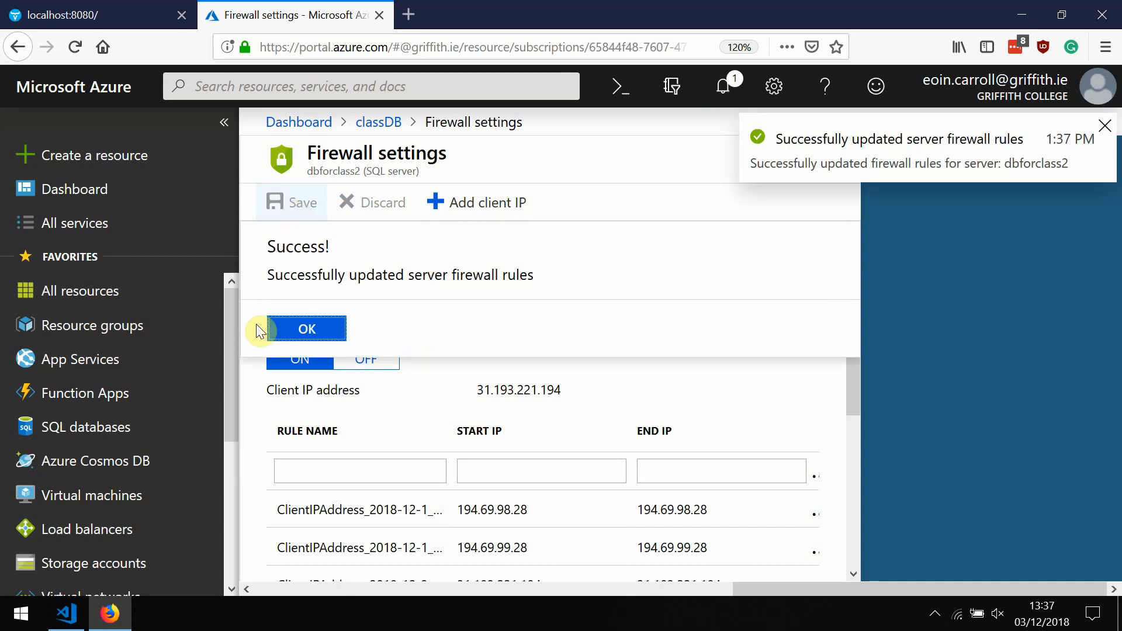
pyautogui.click(307, 329)
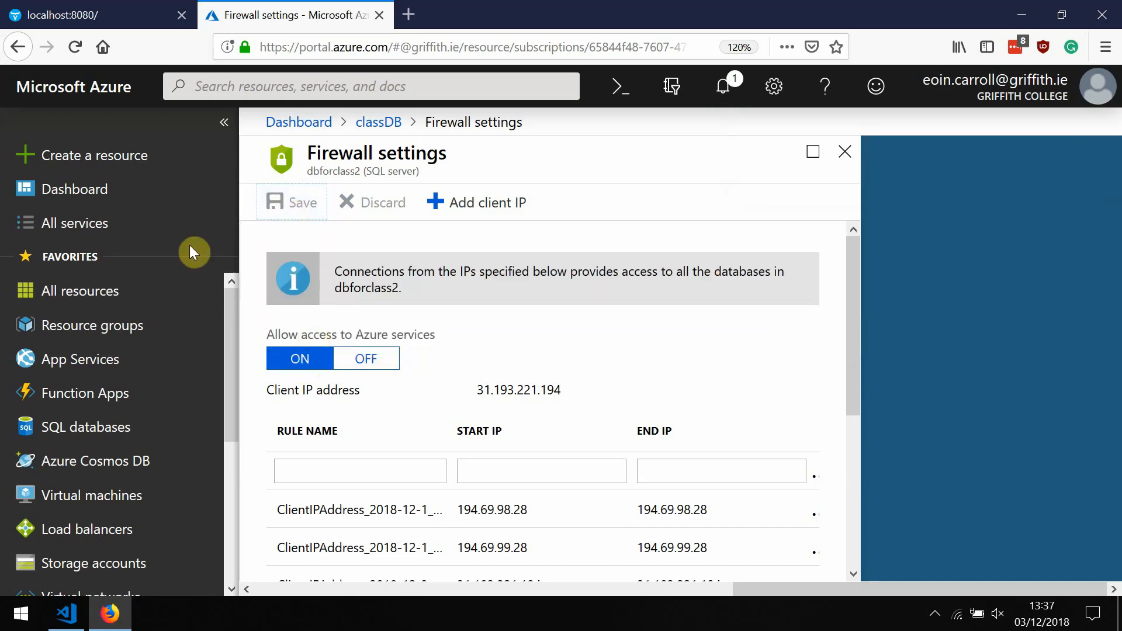
pyautogui.moveTo(77, 603)
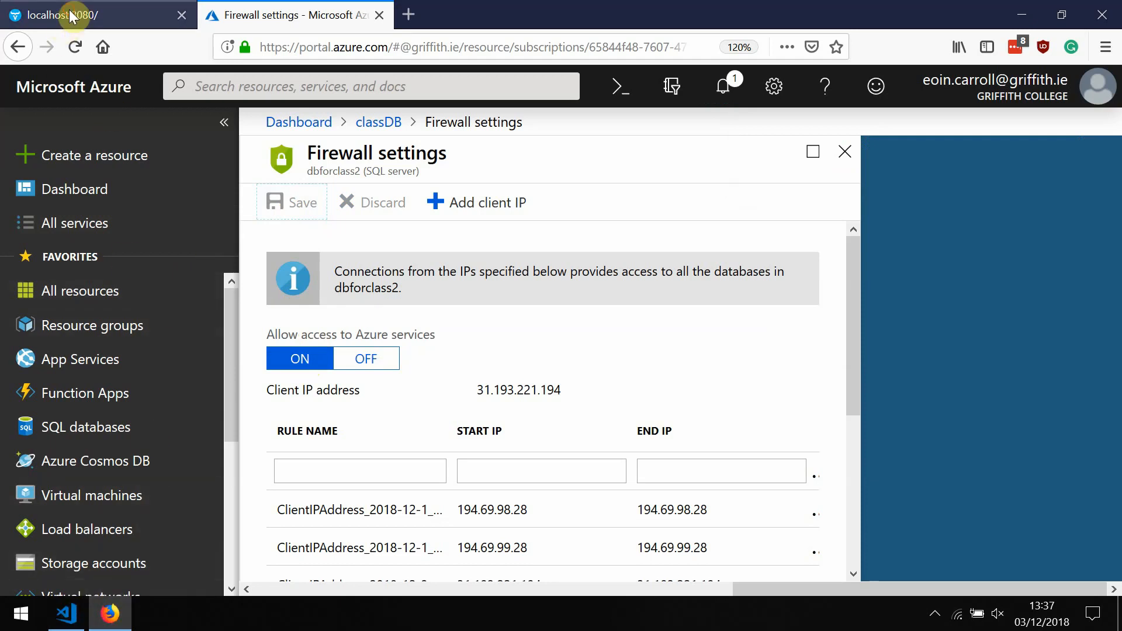
pyautogui.click(101, 15)
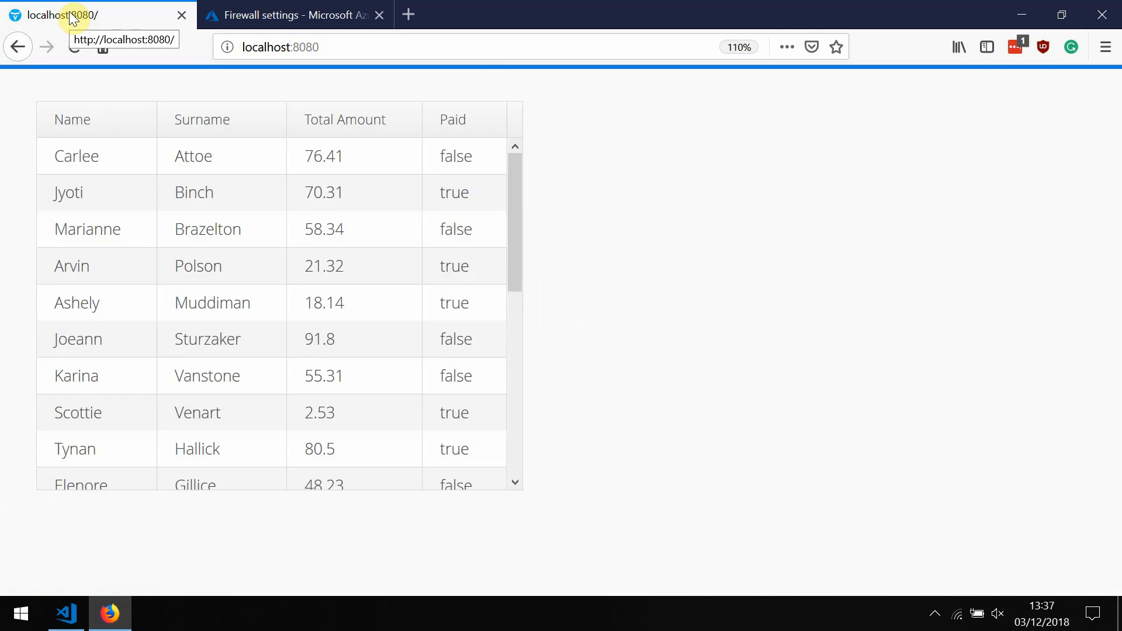
pyautogui.scroll(-3)
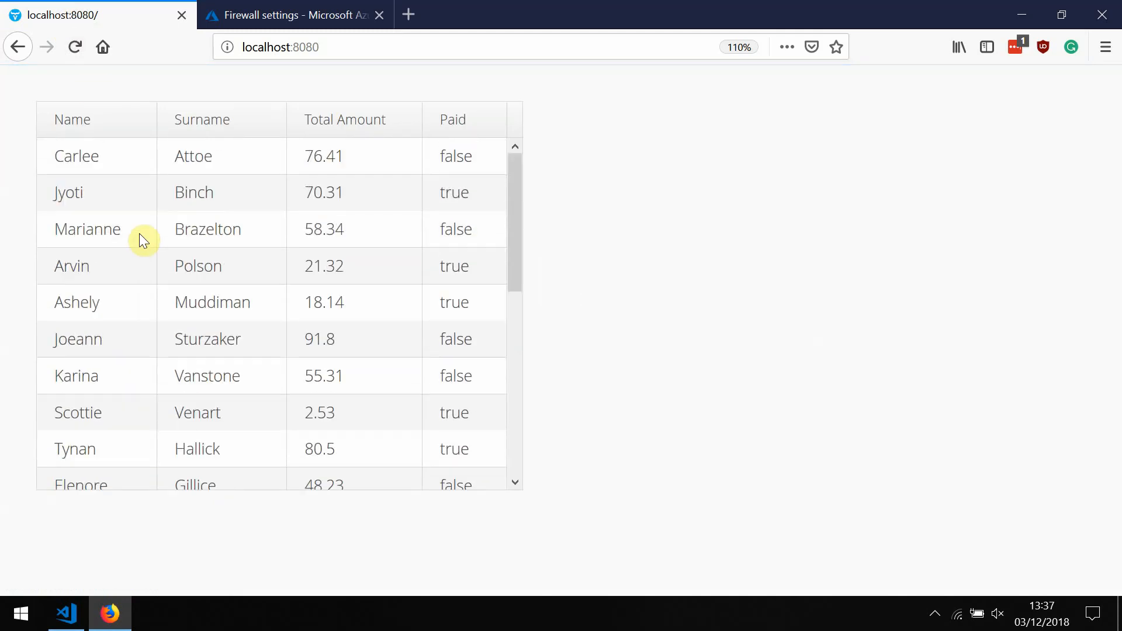
pyautogui.click(97, 191)
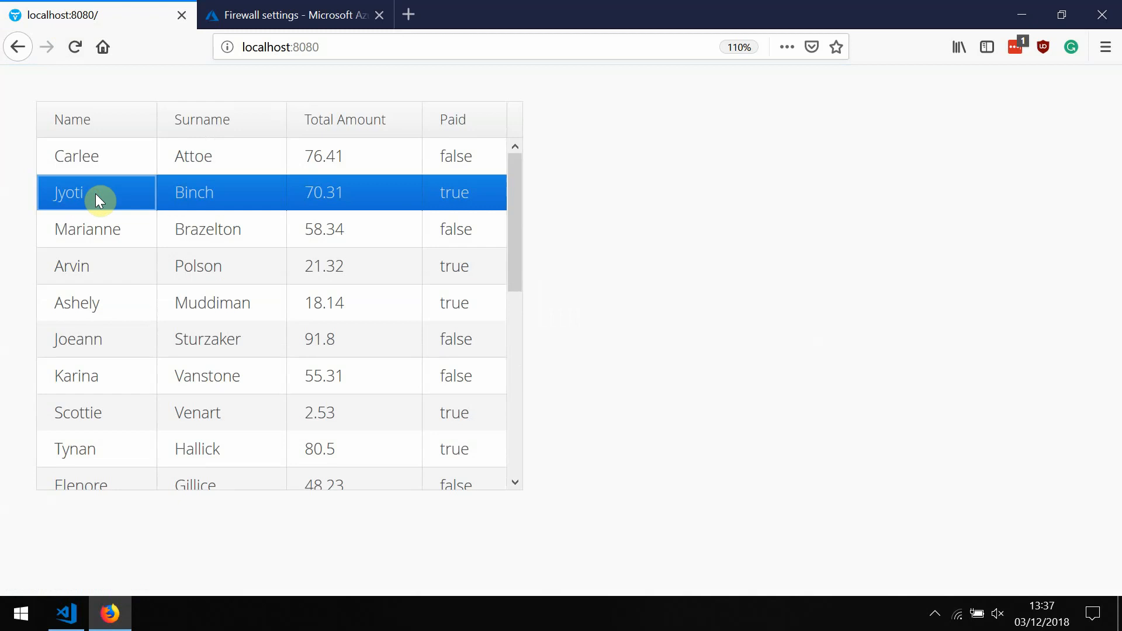
pyautogui.moveTo(69, 287)
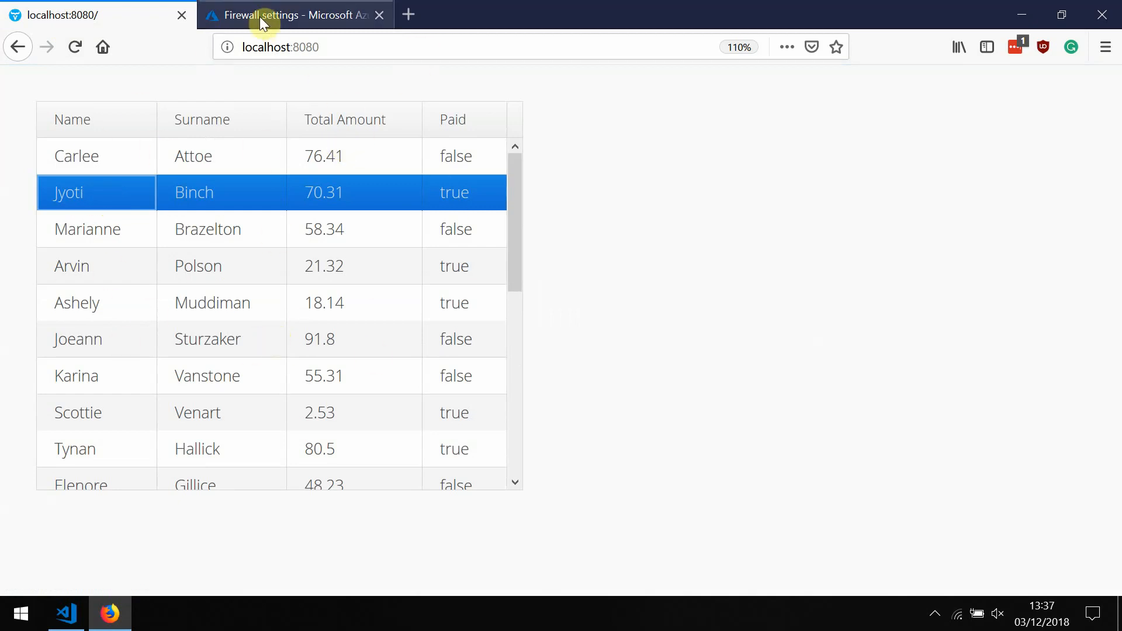
# Start a new Web App in the Azure portal named DemoForVideo with a DemoForVideo resource group
pyautogui.click(293, 15)
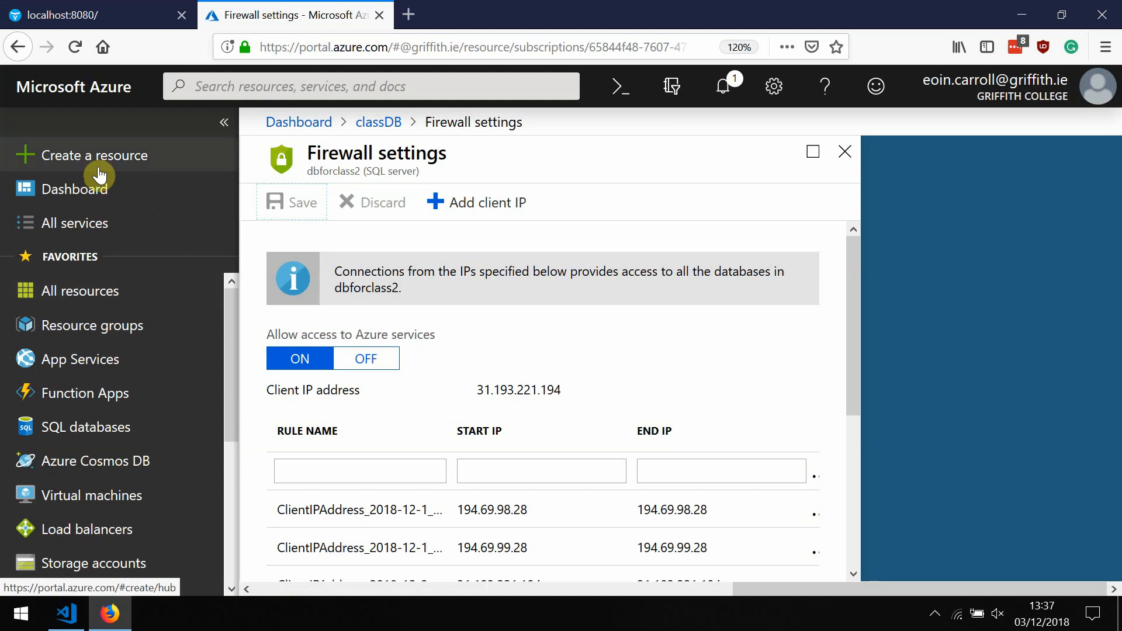
pyautogui.moveTo(104, 162)
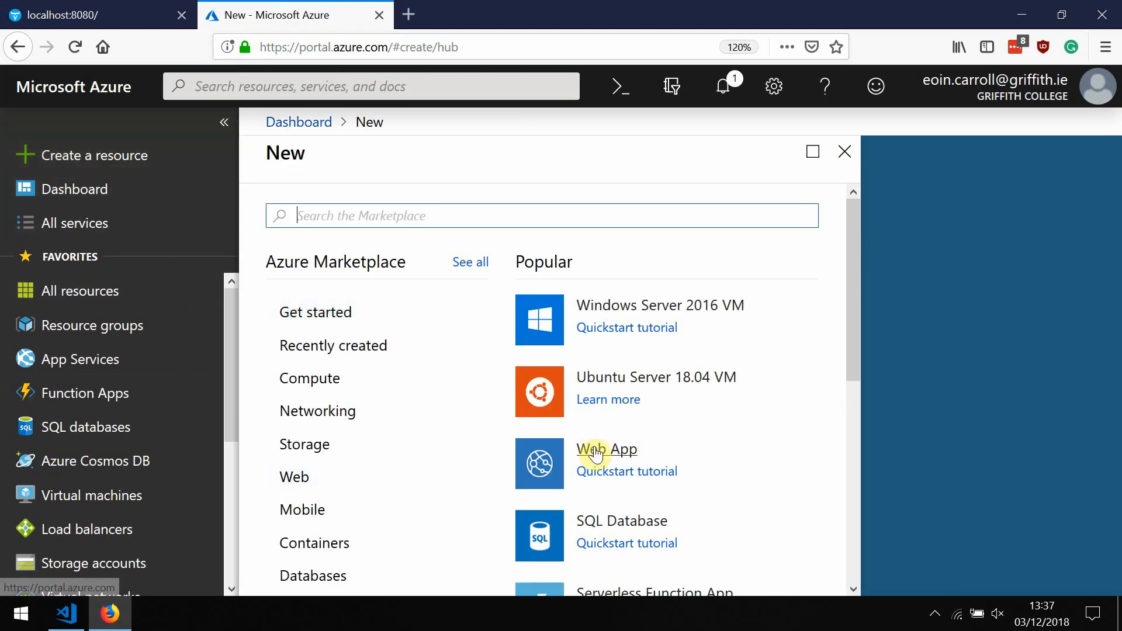
pyautogui.click(607, 449)
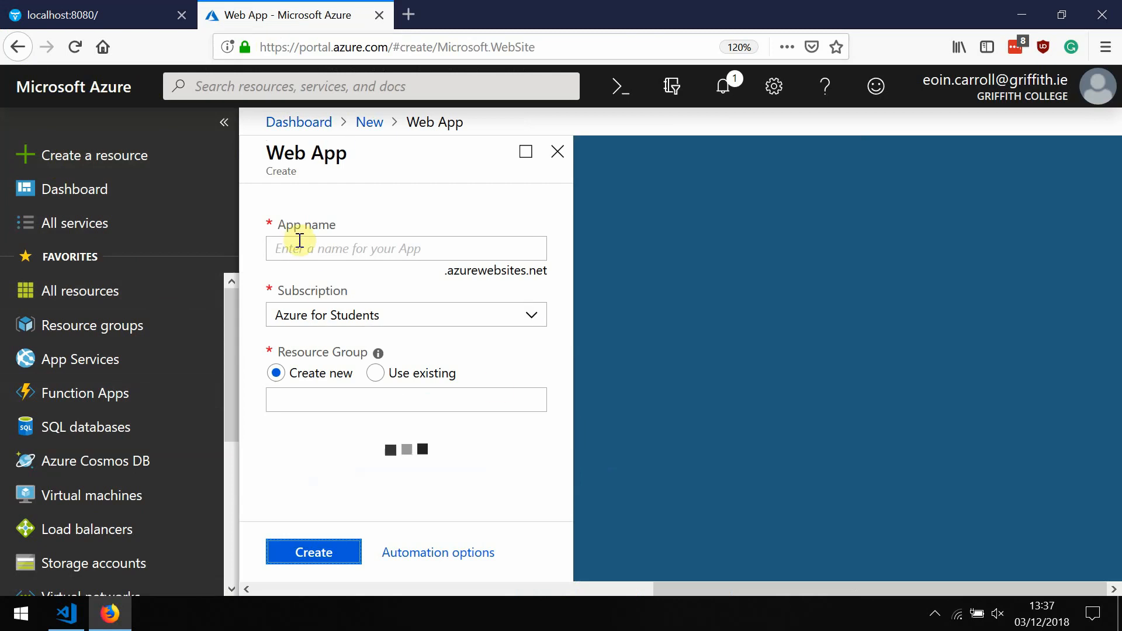
pyautogui.write('DemoFor')
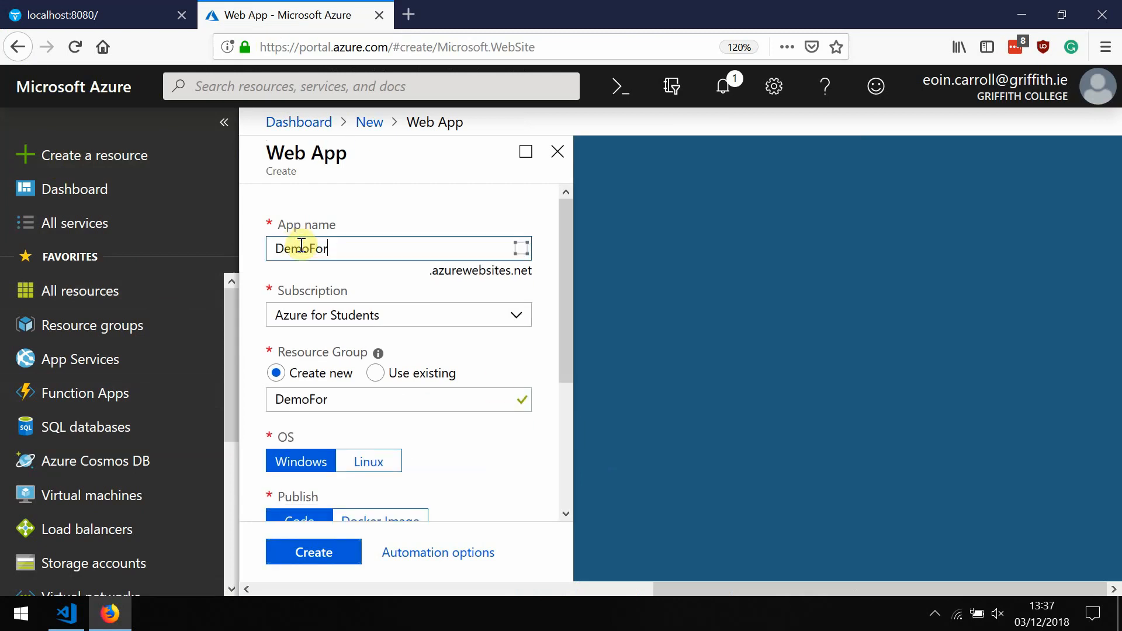
pyautogui.write('Video')
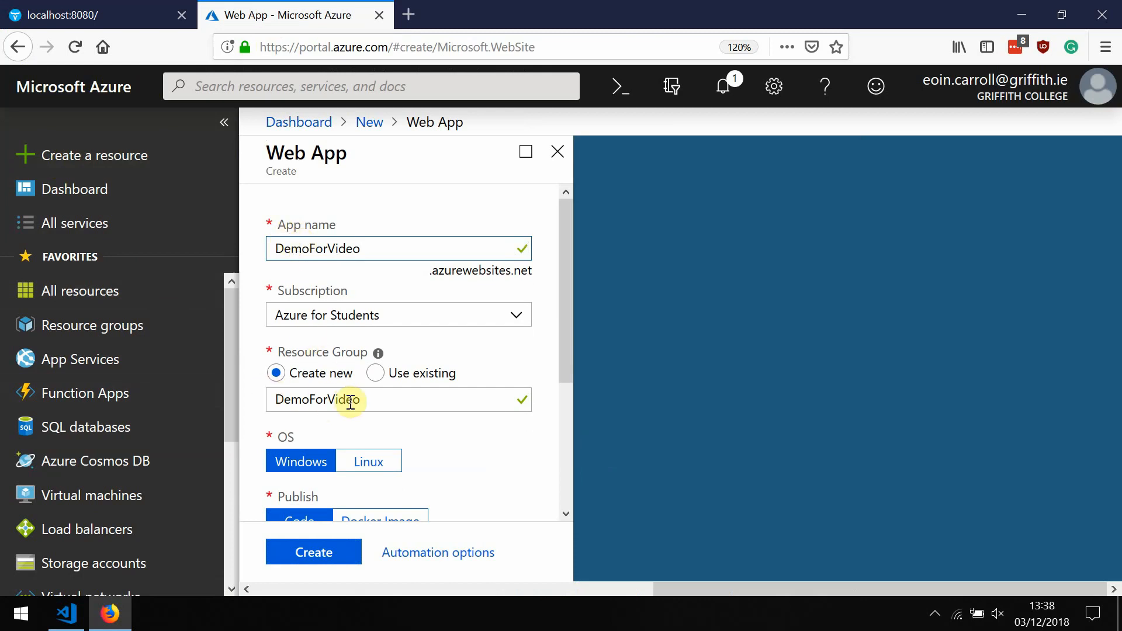
# Keep the EoinsPlan North Europe plan, turn Application Insights off and create the app
pyautogui.scroll(-3)
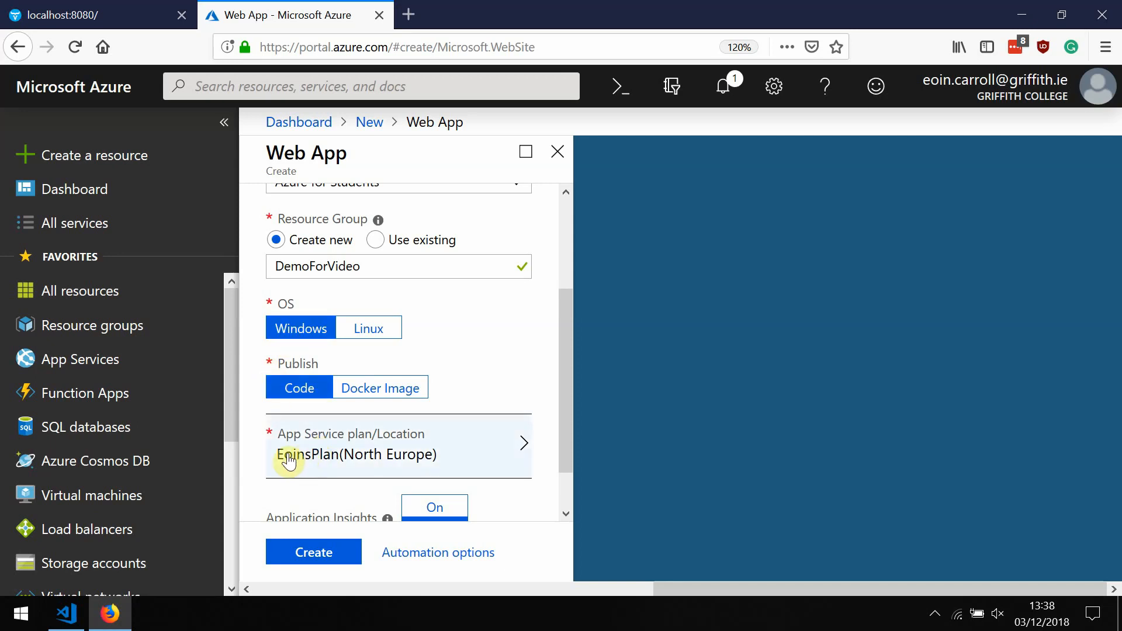
pyautogui.scroll(-3)
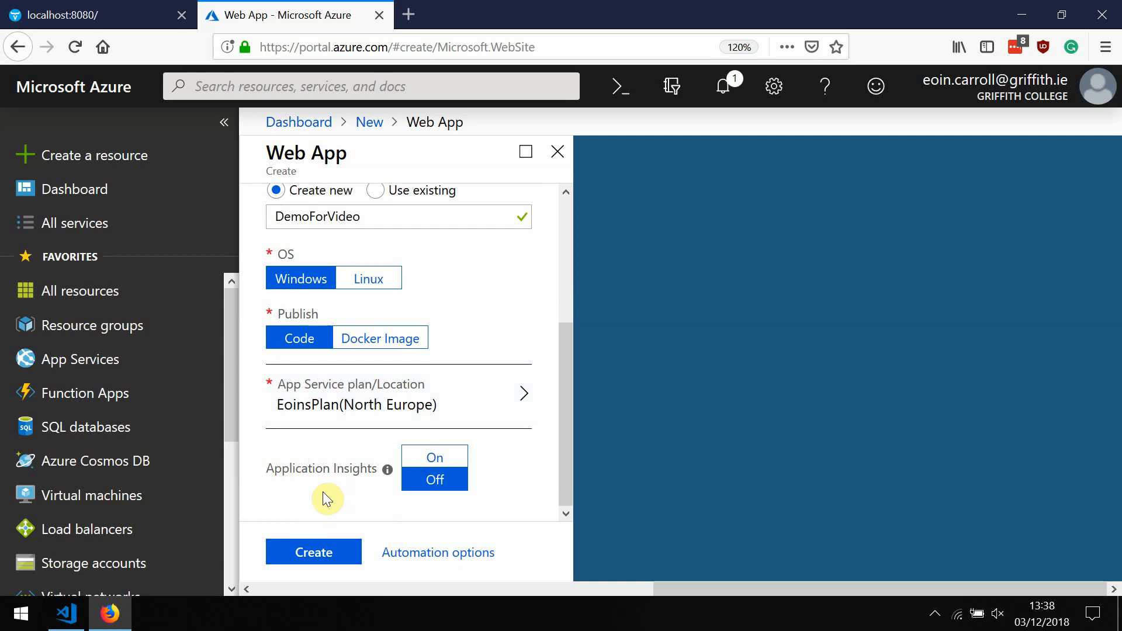
pyautogui.click(313, 551)
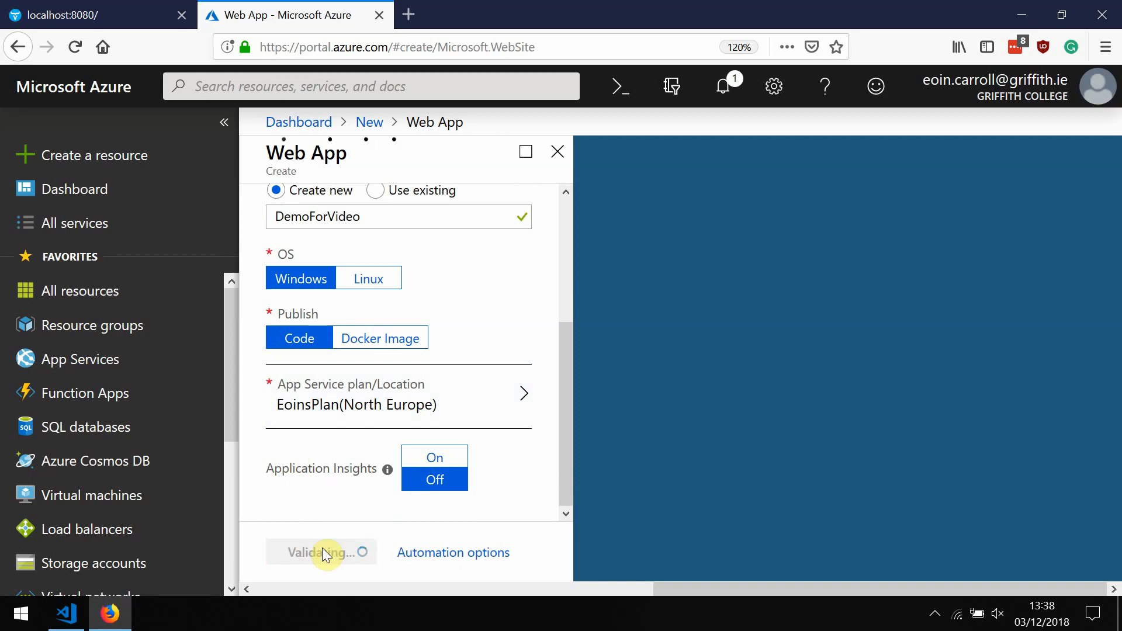
pyautogui.click(320, 551)
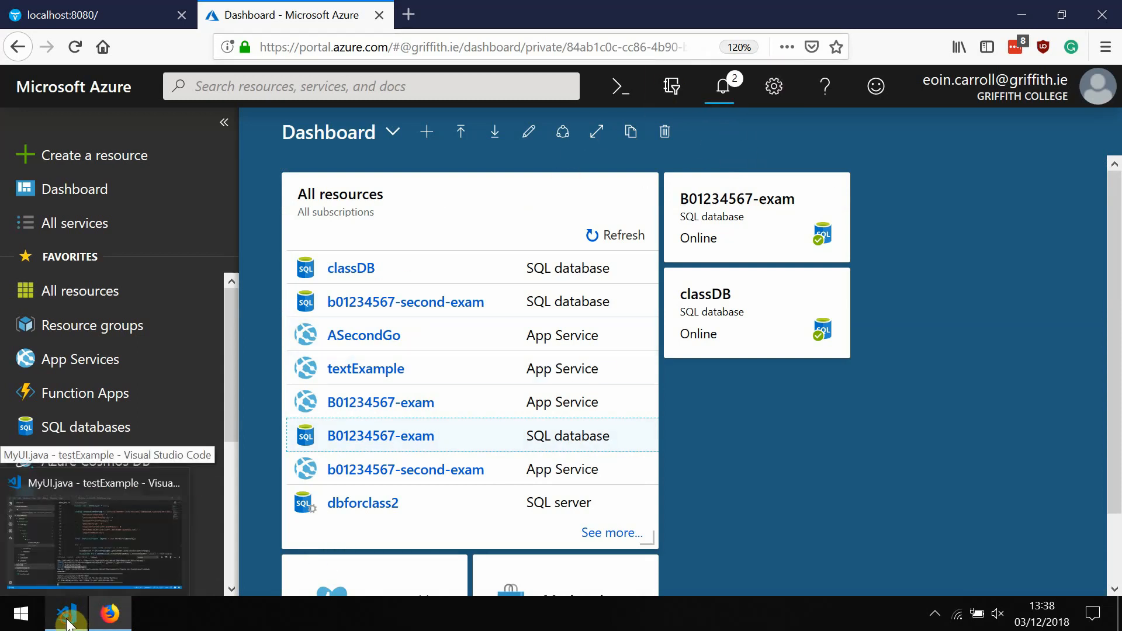
# In VS Code expand target and run the Maven clean goal on testExample to BUILD SUCCESS
pyautogui.click(65, 613)
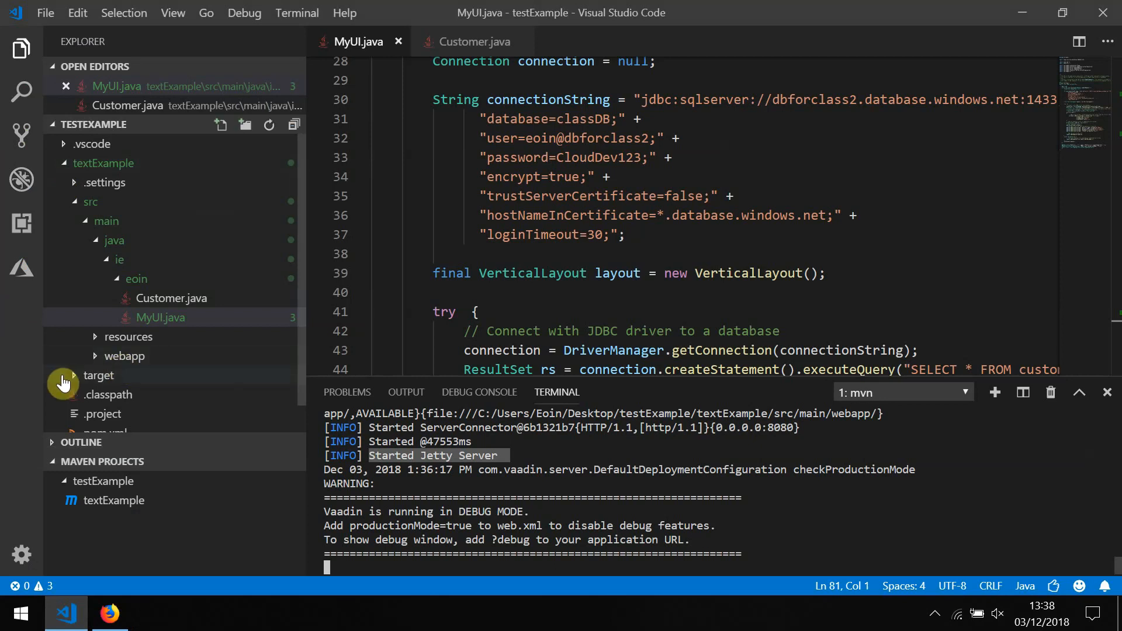
pyautogui.click(98, 375)
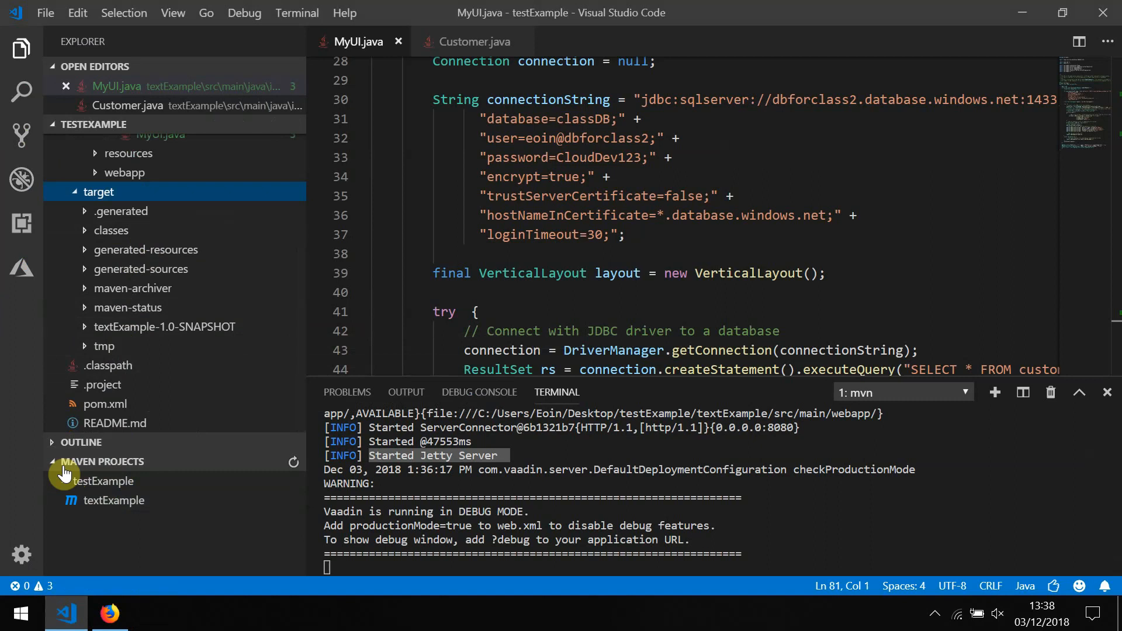
pyautogui.rightClick(113, 501)
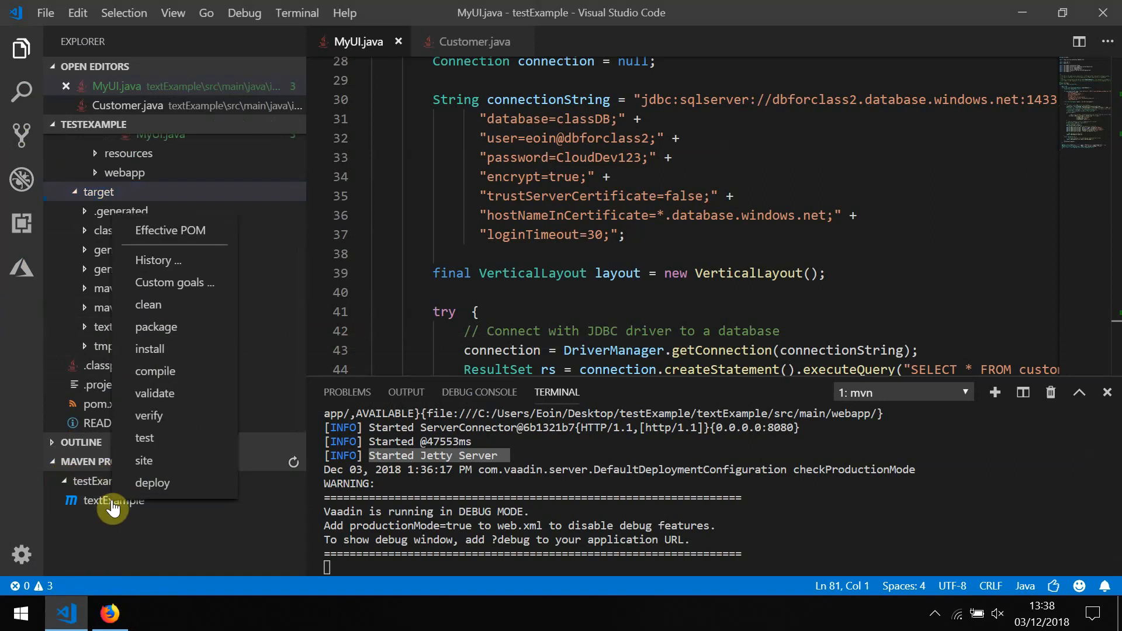
pyautogui.click(147, 304)
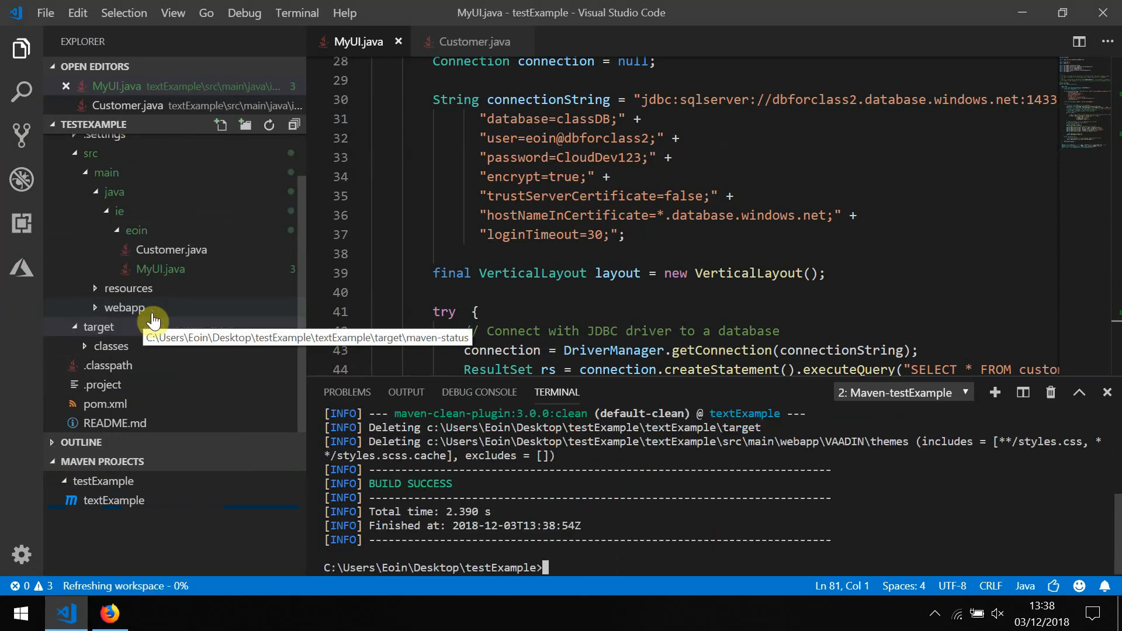
pyautogui.click(113, 500)
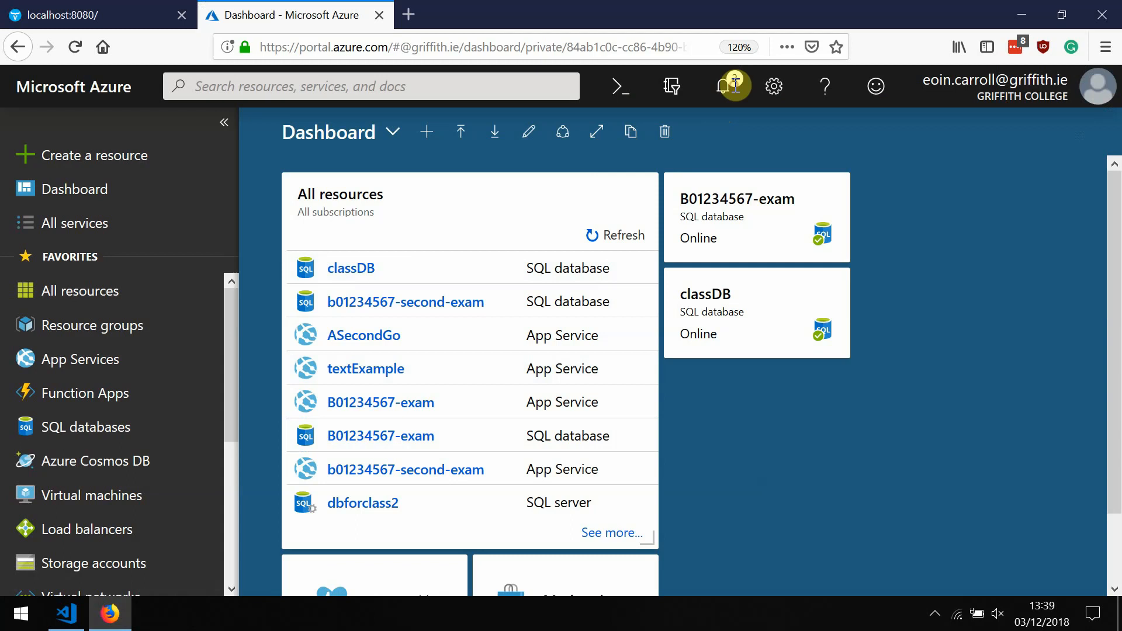
# From the deployment notification open the DemoForVideo resource group and its App Service overview
pyautogui.click(732, 85)
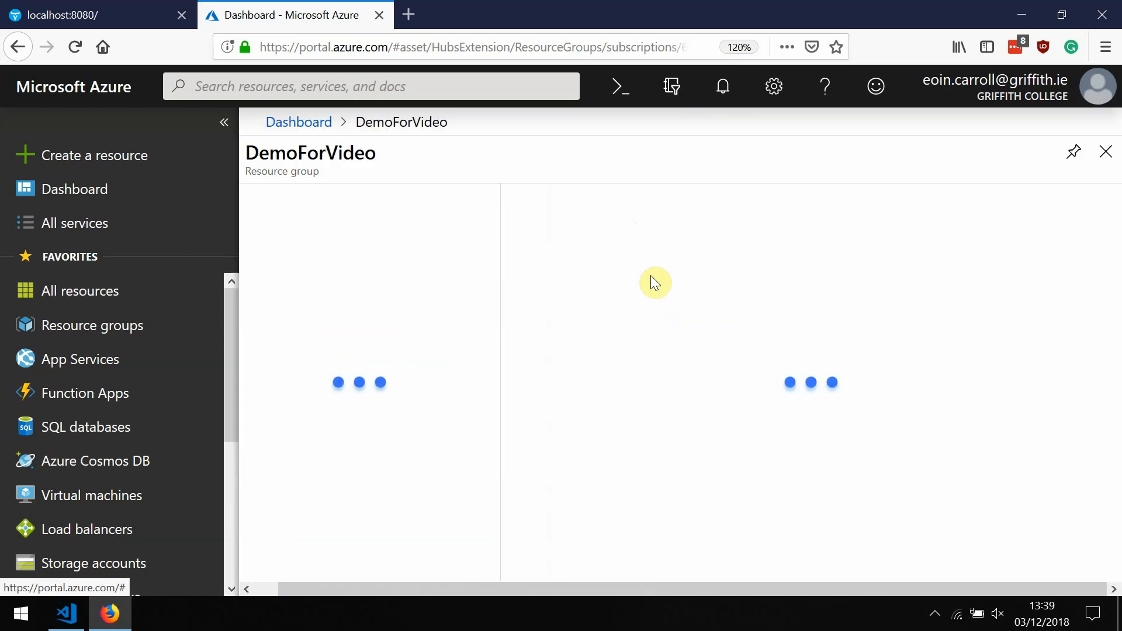
pyautogui.moveTo(744, 247)
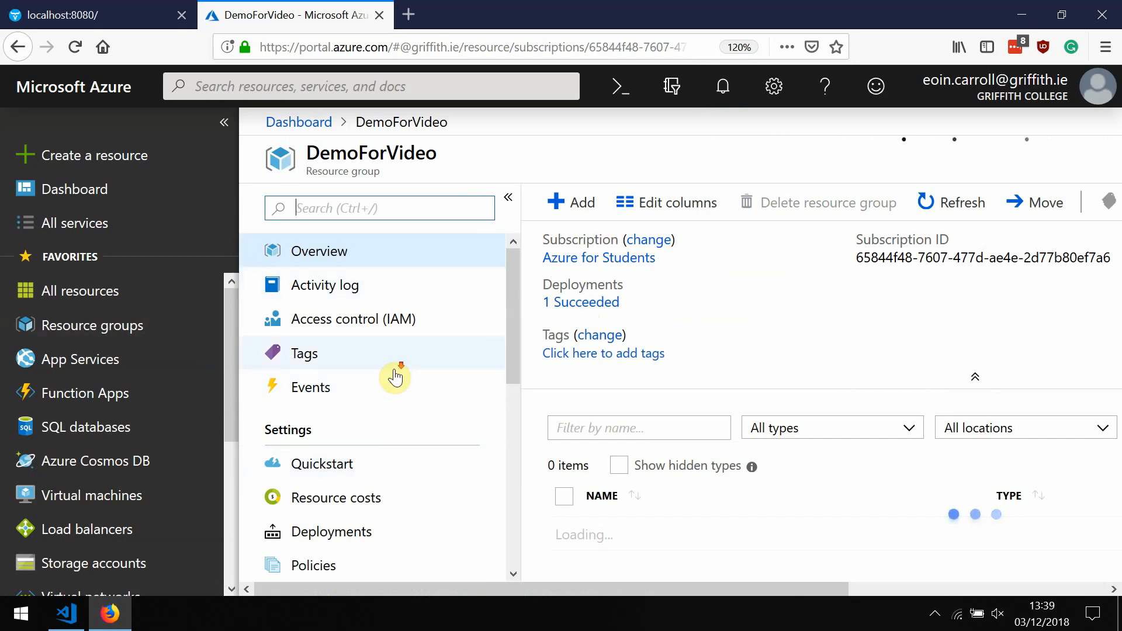
pyautogui.scroll(-3)
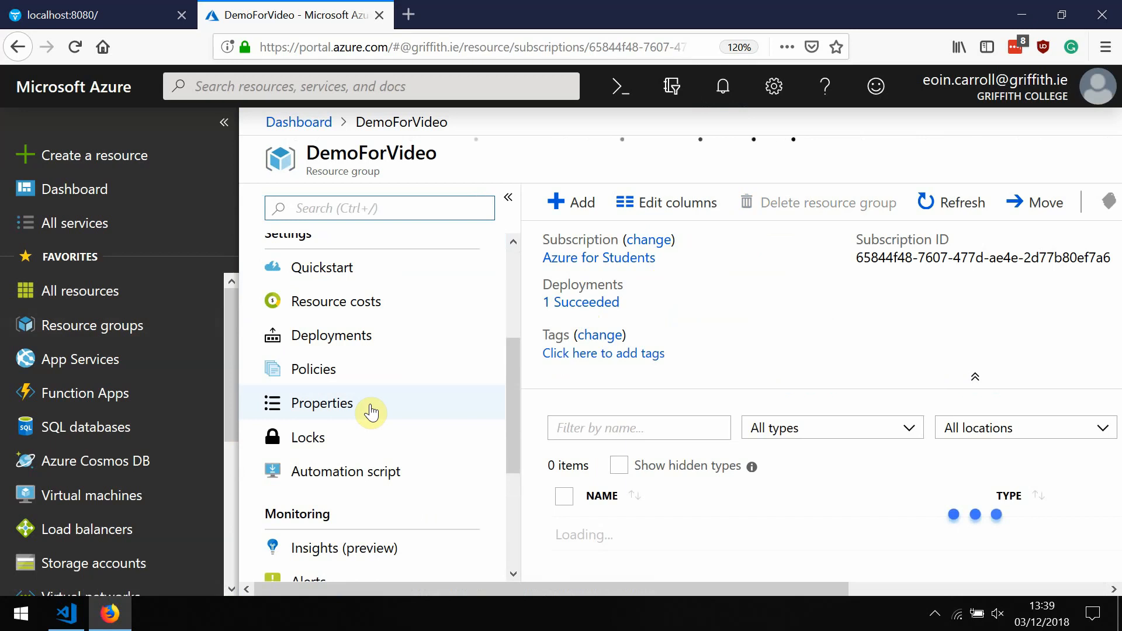
pyautogui.scroll(-3)
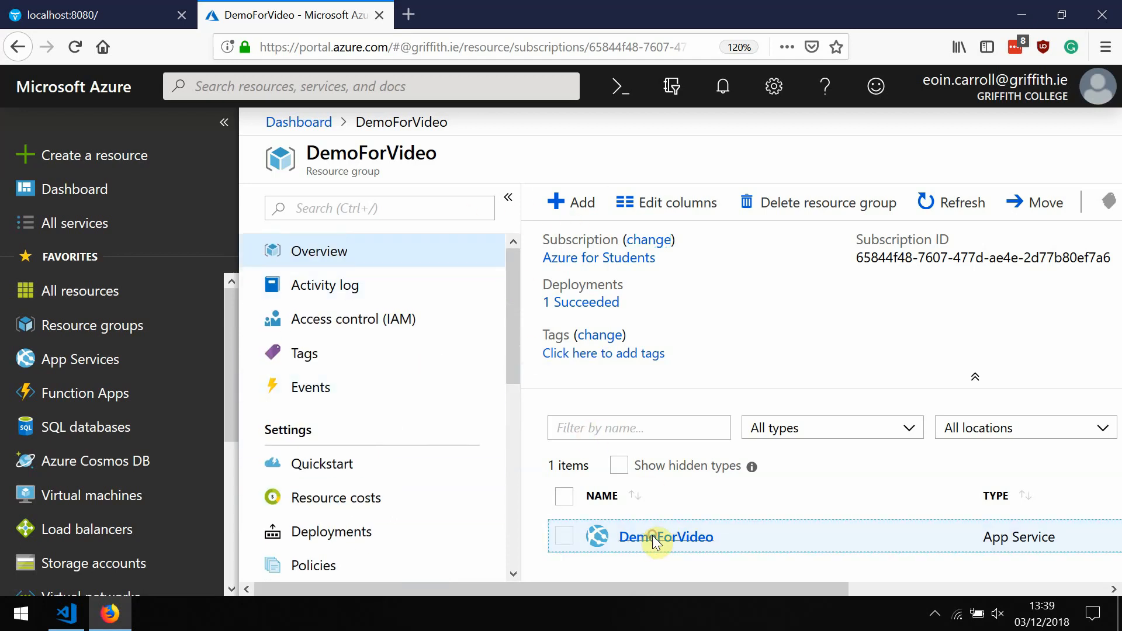
pyautogui.click(665, 536)
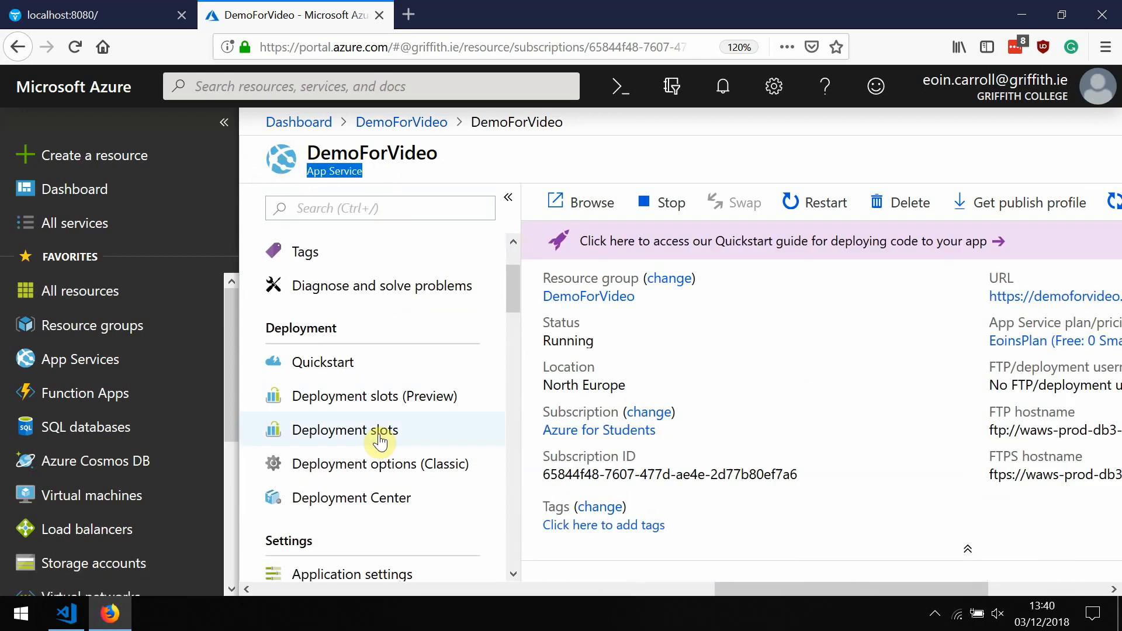
pyautogui.scroll(-3)
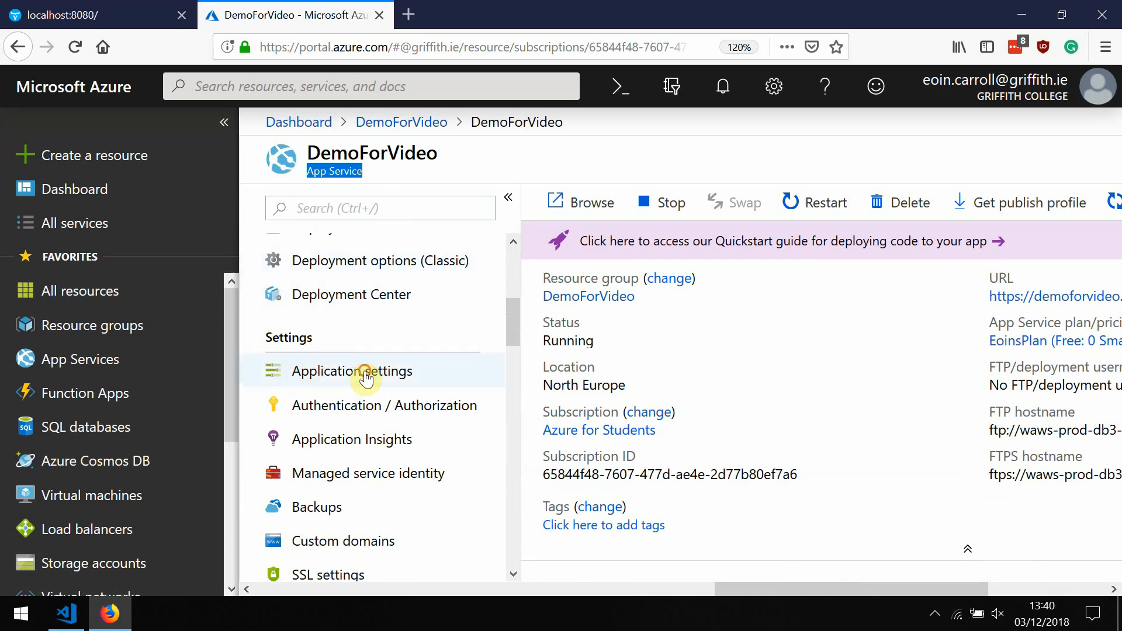
# In Application settings choose Java 8 and Newest Jetty 9.3, save, and return to the overview
pyautogui.click(351, 371)
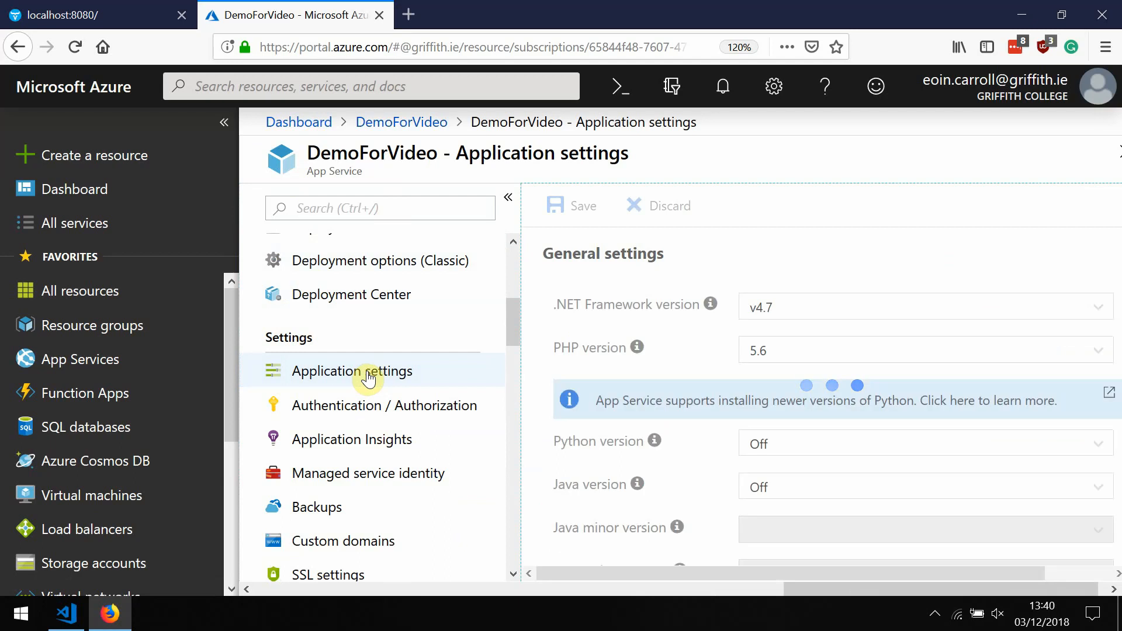
pyautogui.moveTo(587, 496)
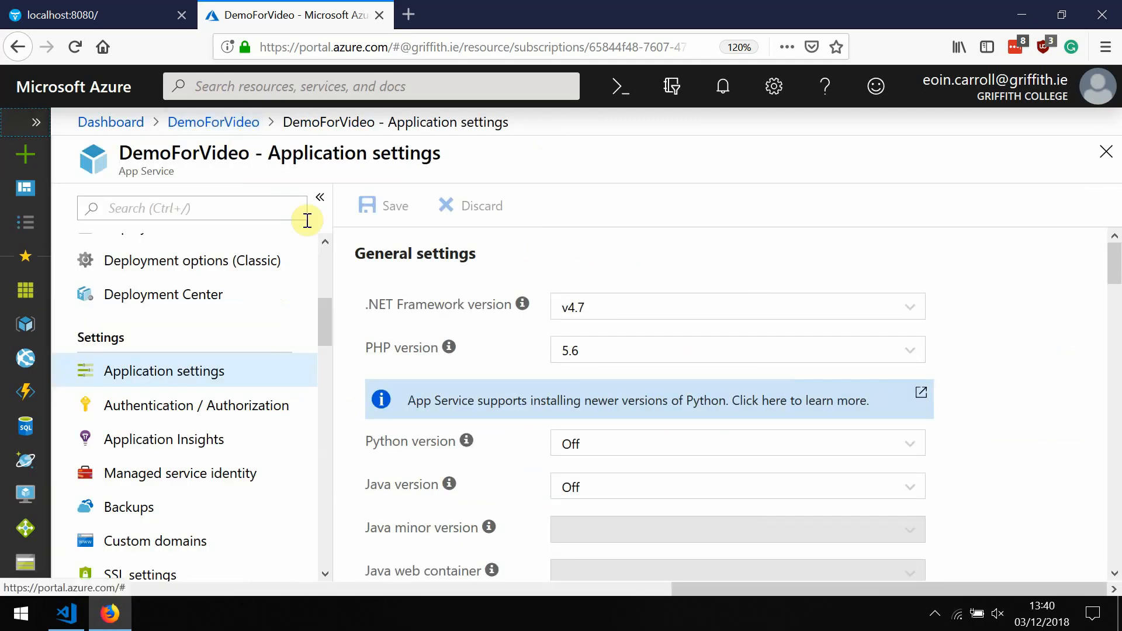
pyautogui.click(737, 487)
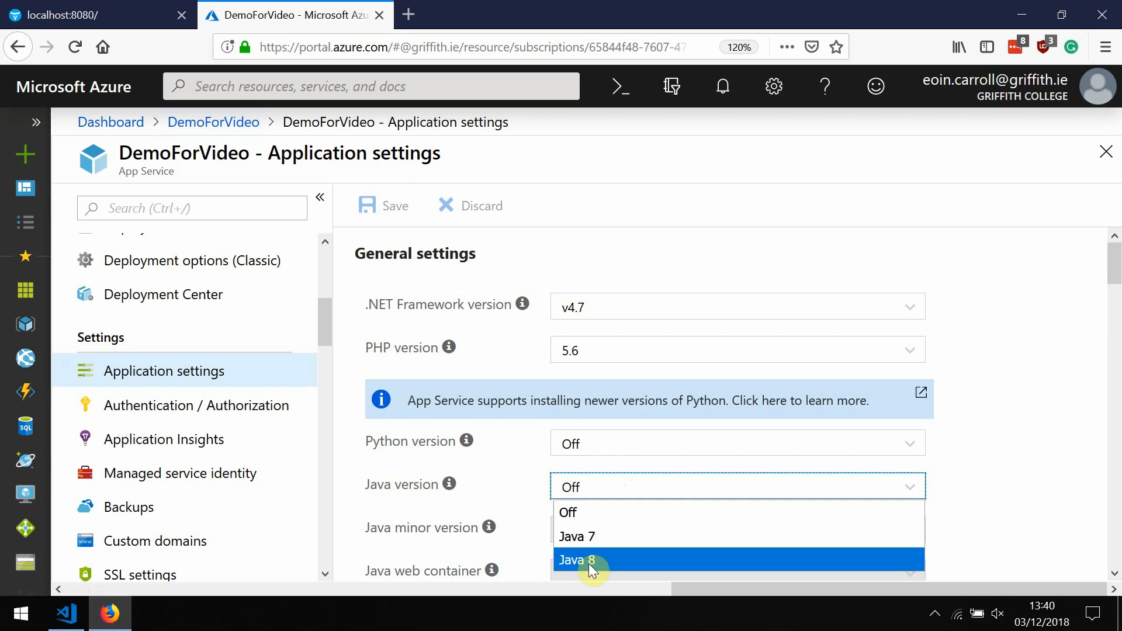
pyautogui.click(576, 559)
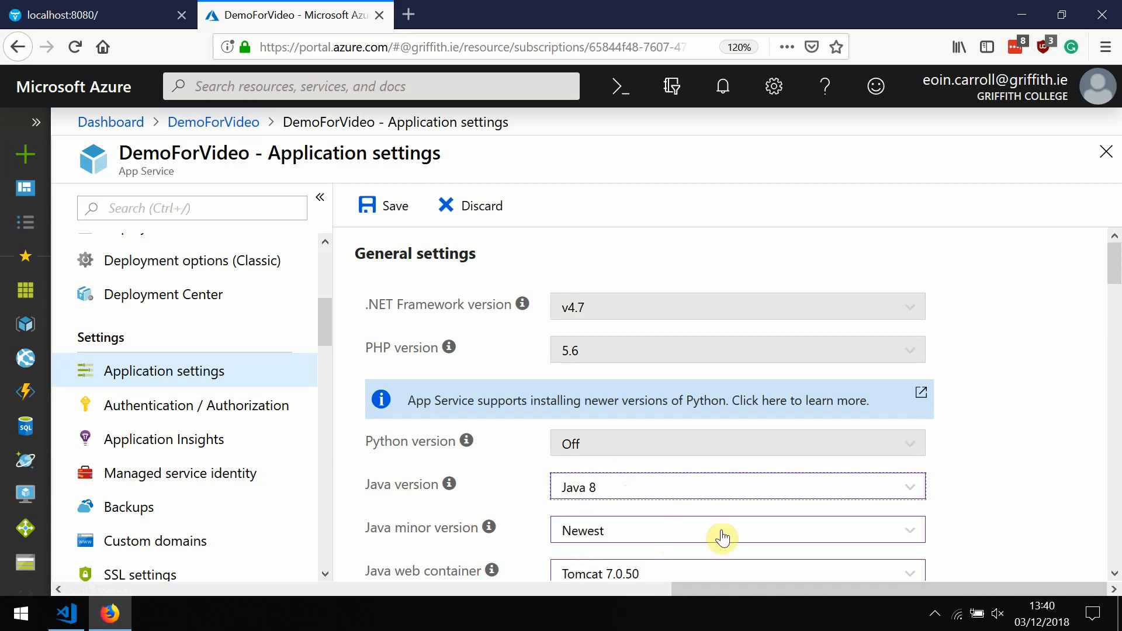
pyautogui.scroll(-3)
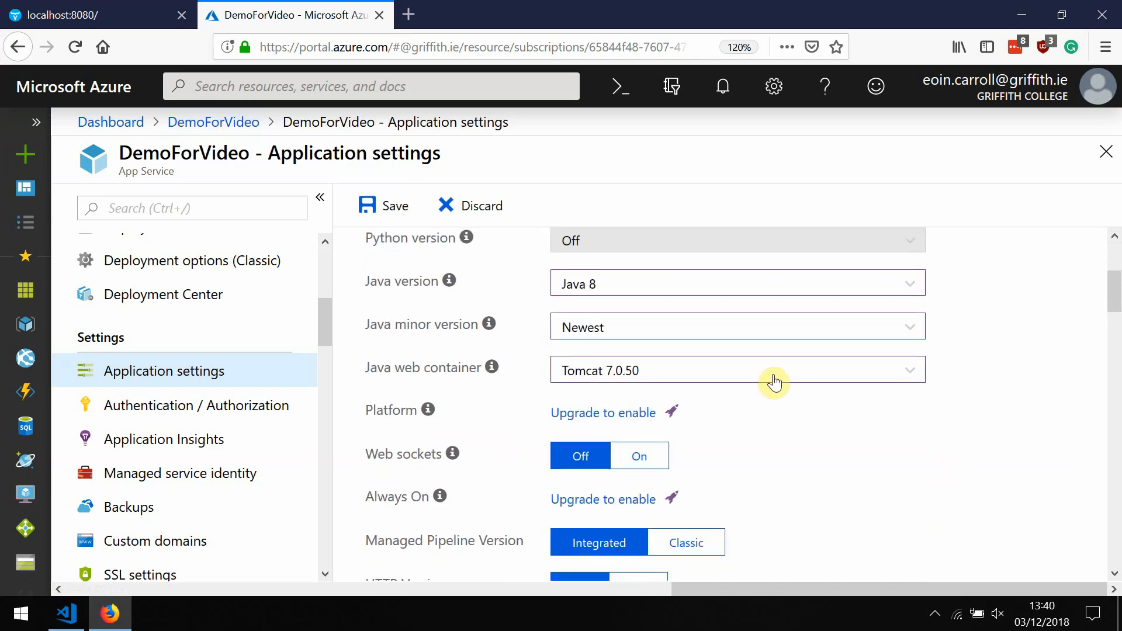
pyautogui.click(737, 370)
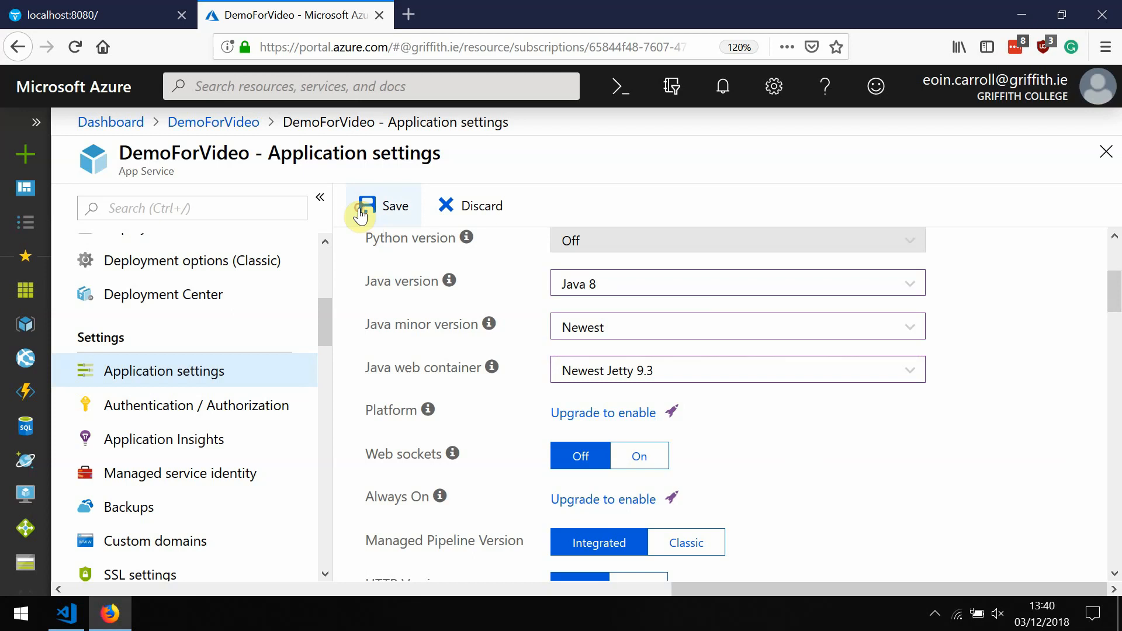
pyautogui.click(384, 205)
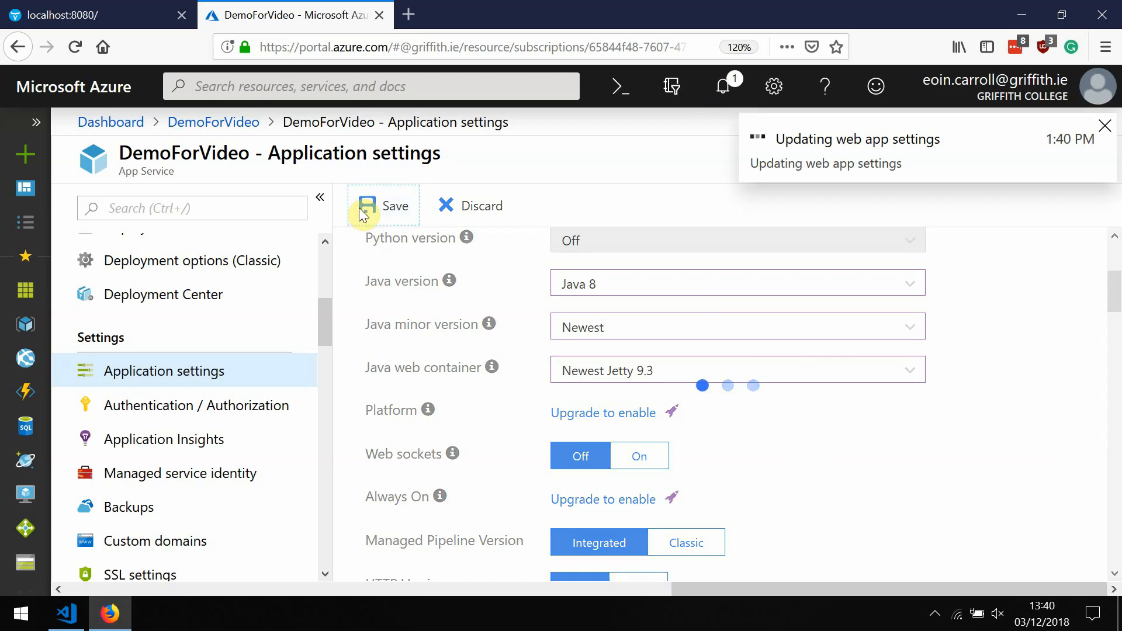
pyautogui.click(384, 206)
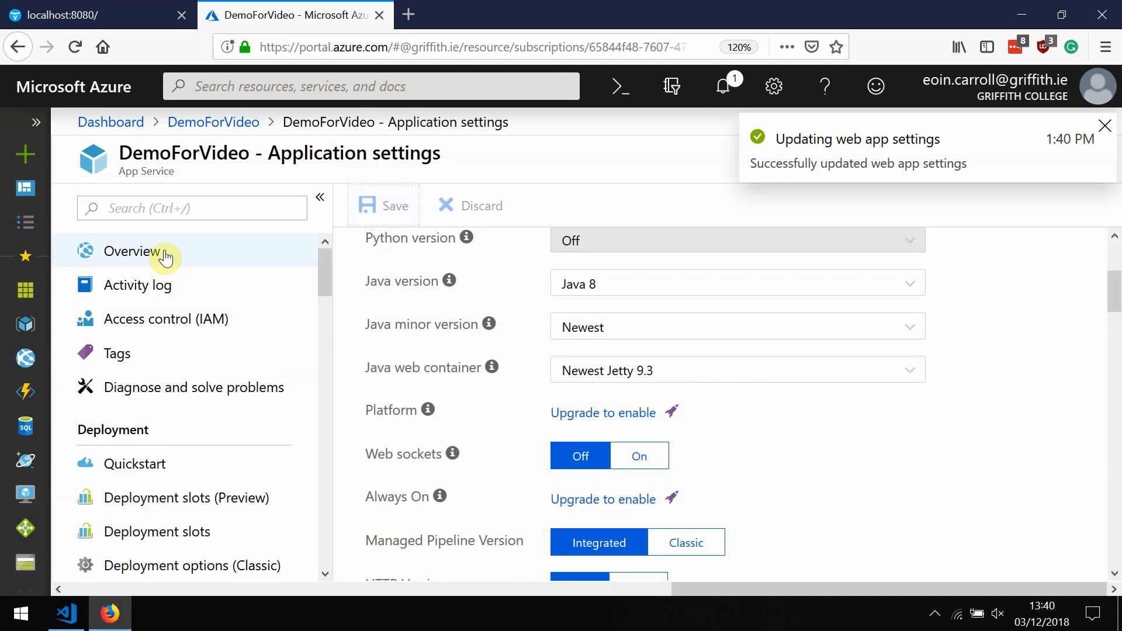
pyautogui.click(132, 251)
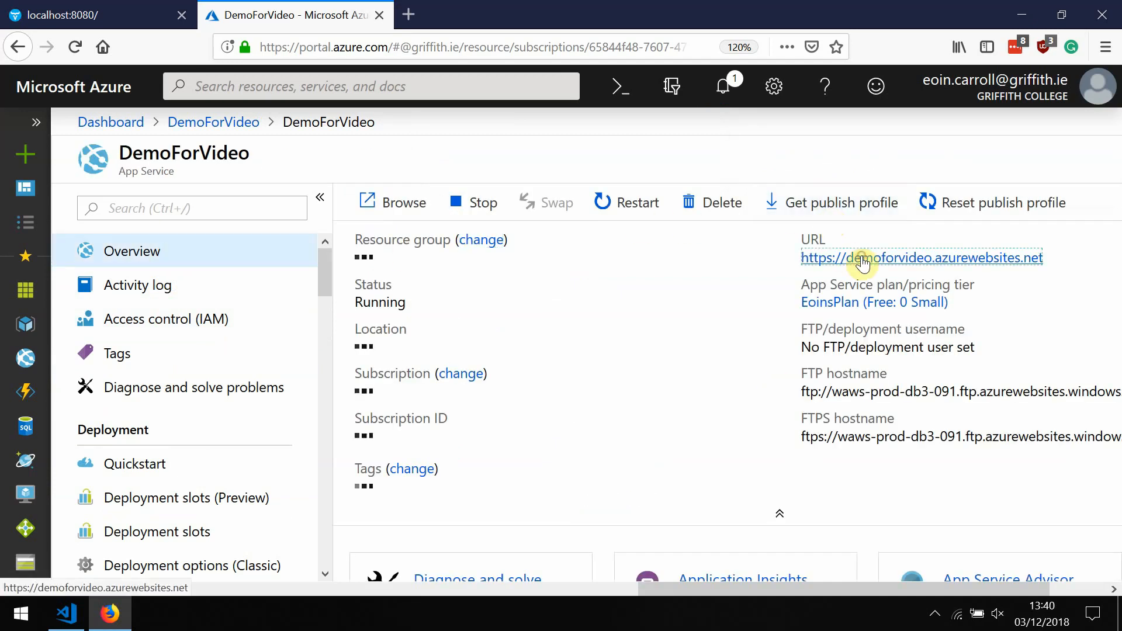
# Open demoforvideo.azurewebsites.net from the Overview URL link; it shows the default Java placeholder page
pyautogui.click(921, 257)
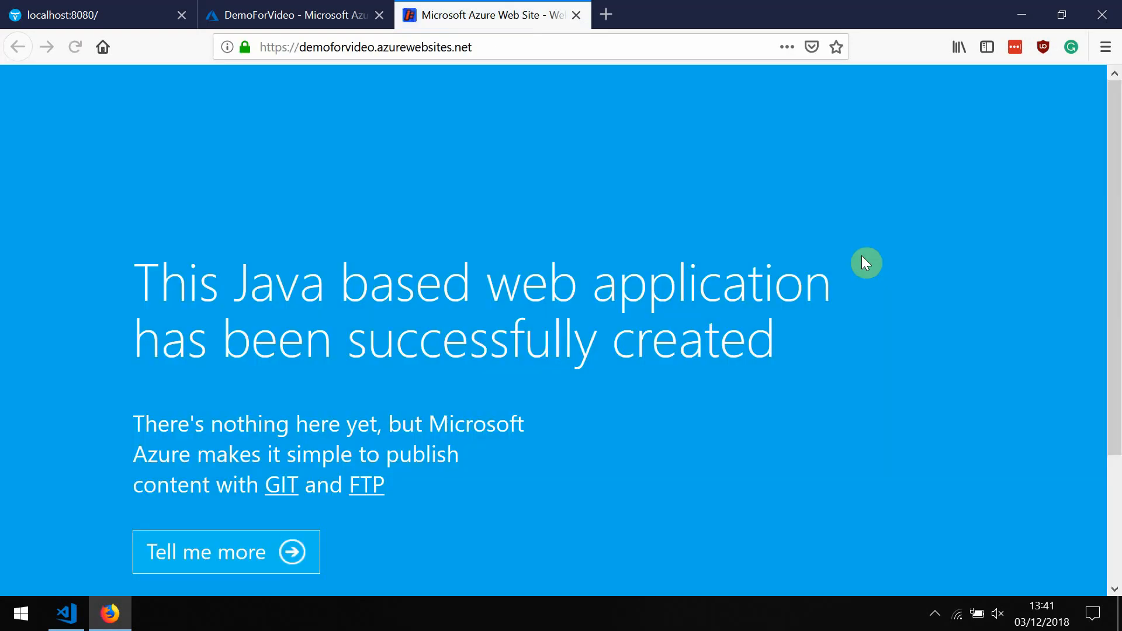
pyautogui.moveTo(438, 384)
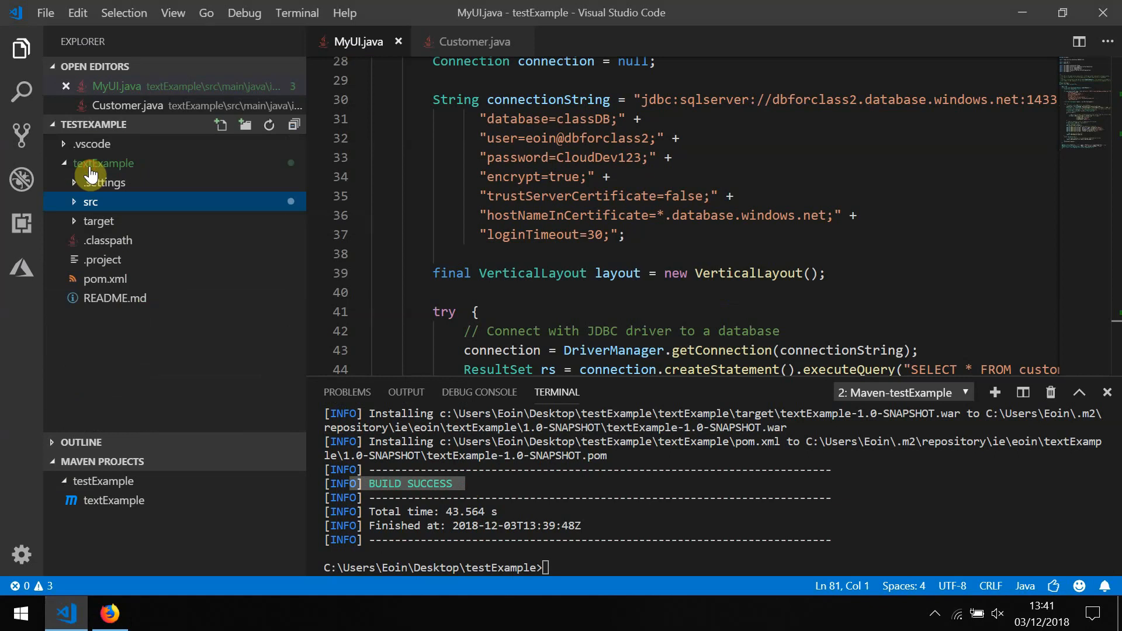
pyautogui.click(98, 221)
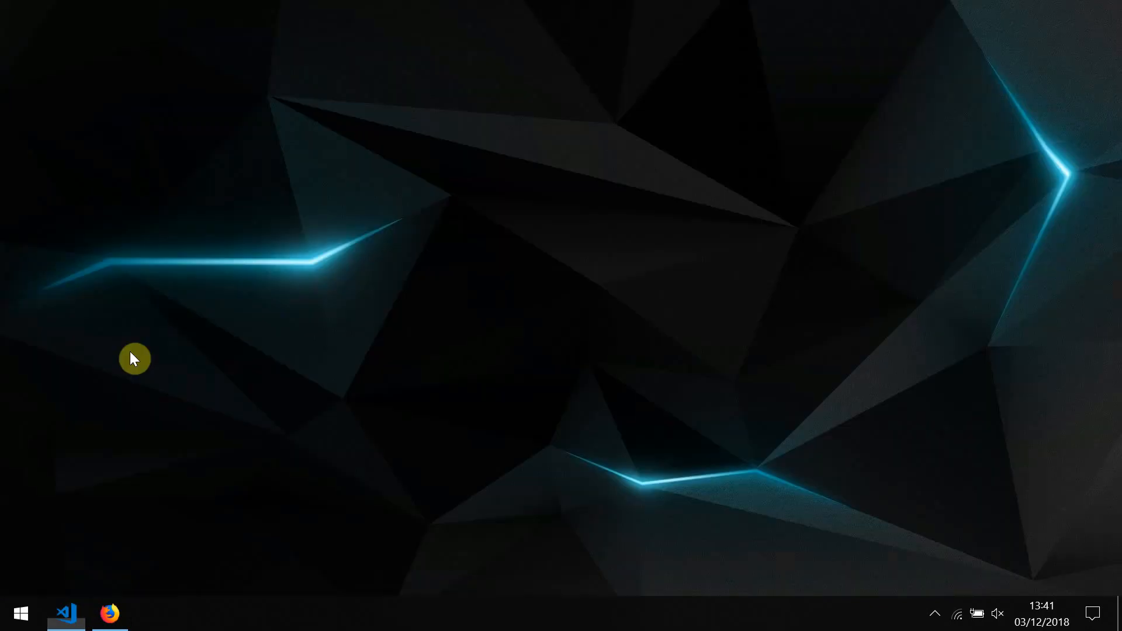
# Find ROOT.war in testExample\textExample\target, then bring Firefox back to the front
pyautogui.click(152, 613)
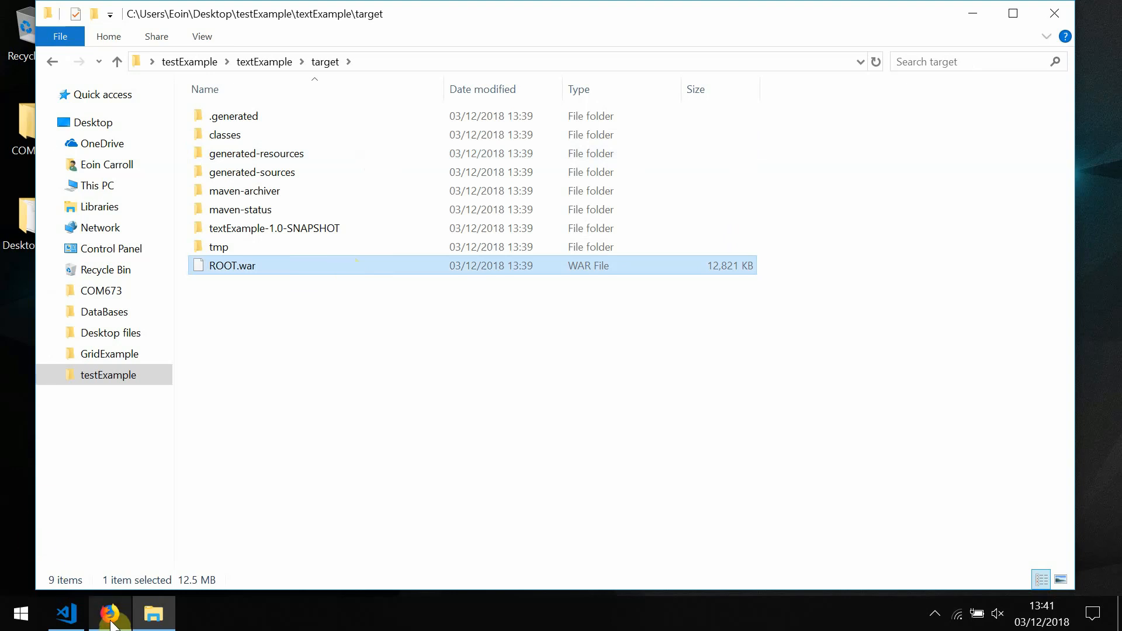
pyautogui.click(110, 613)
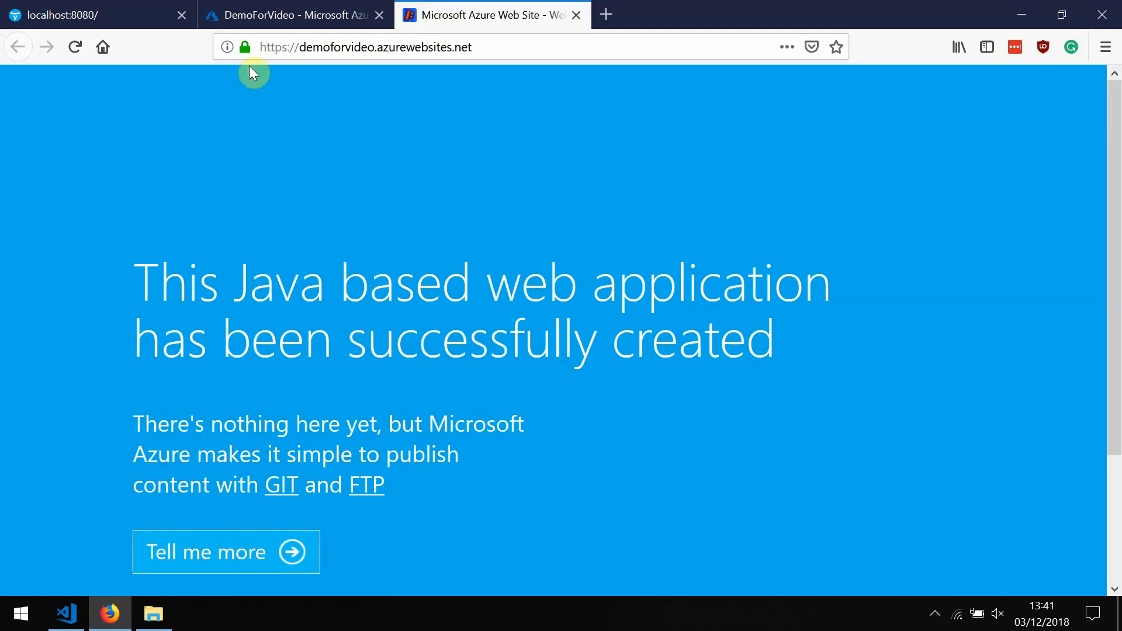
# From DemoForVideo's Advanced Tools, launch the Kudu site demoforvideo.scm.azurewebsites.net
pyautogui.click(294, 14)
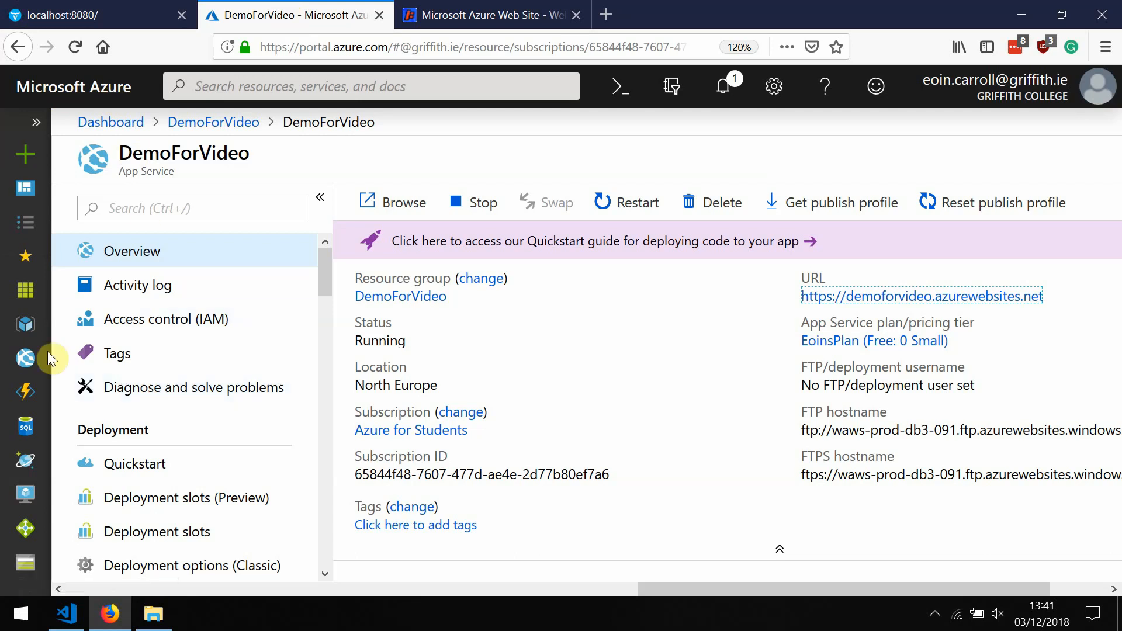
pyautogui.moveTo(165, 375)
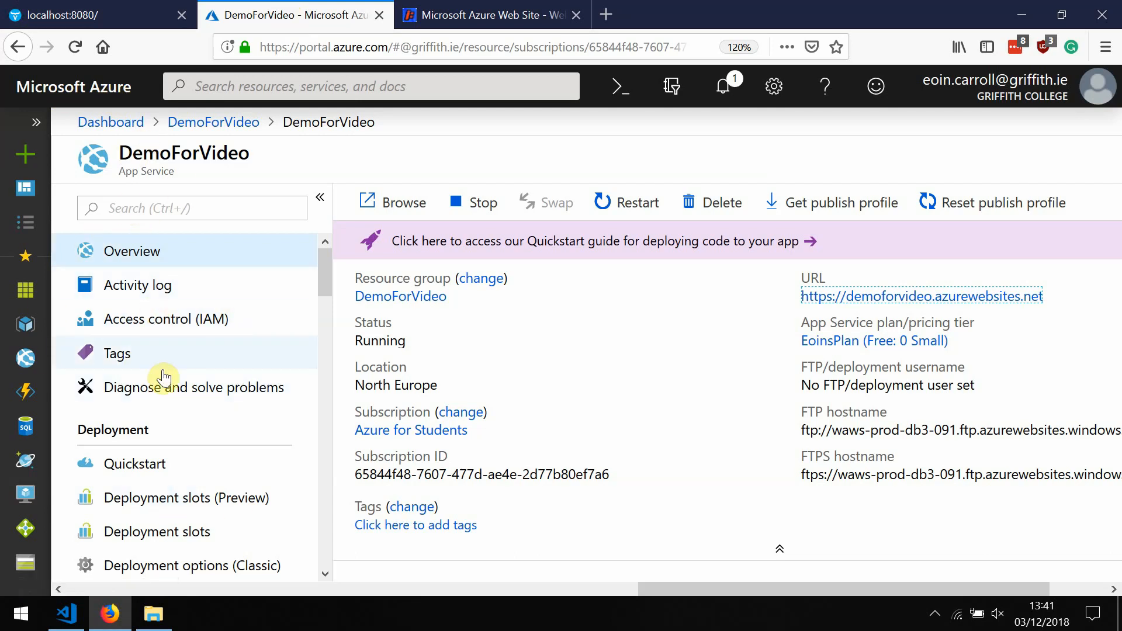
pyautogui.scroll(-3)
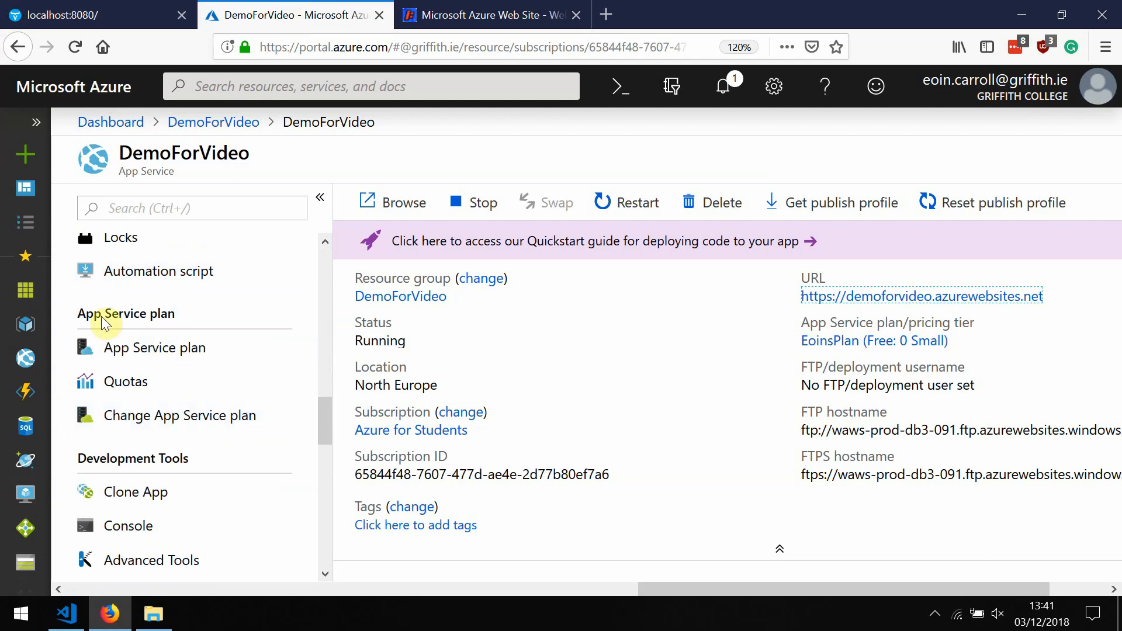
pyautogui.scroll(-3)
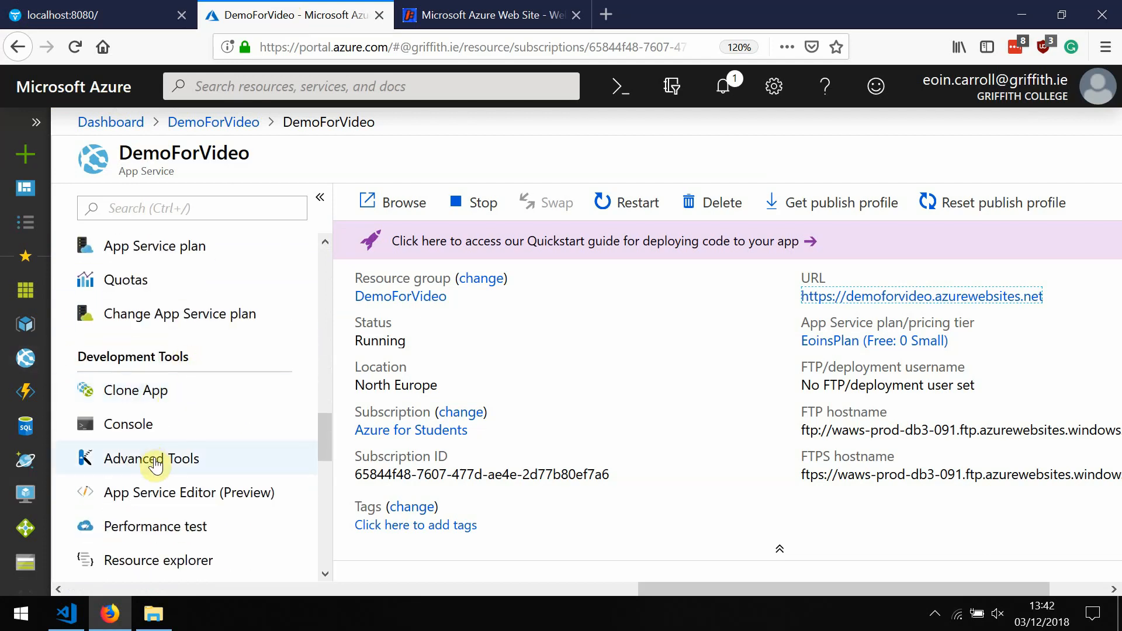
pyautogui.click(151, 458)
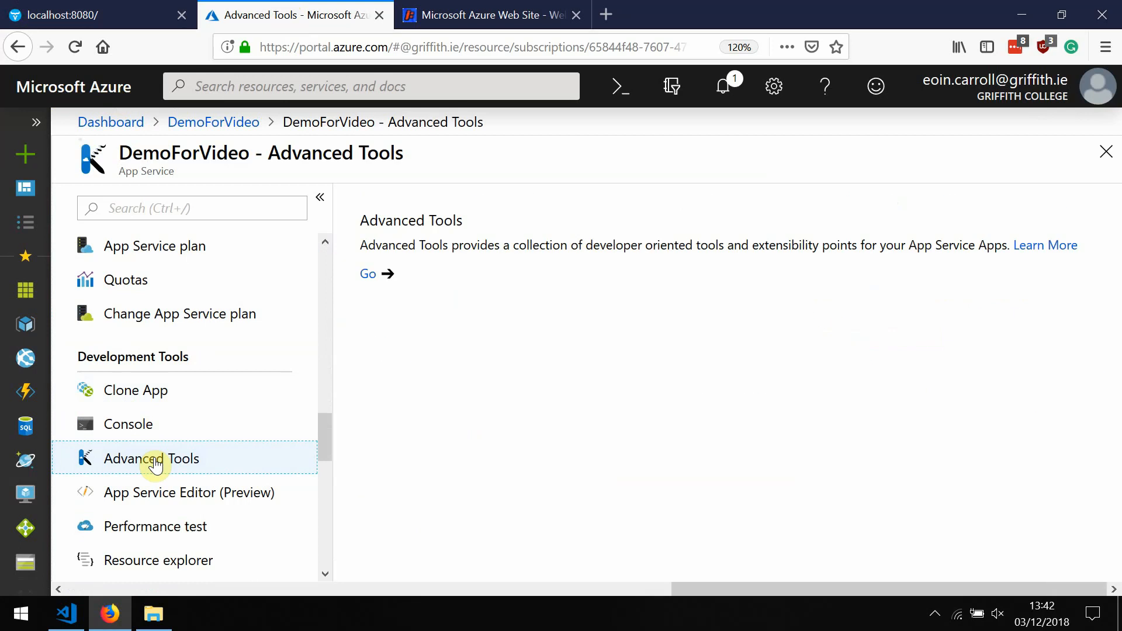
pyautogui.moveTo(368, 274)
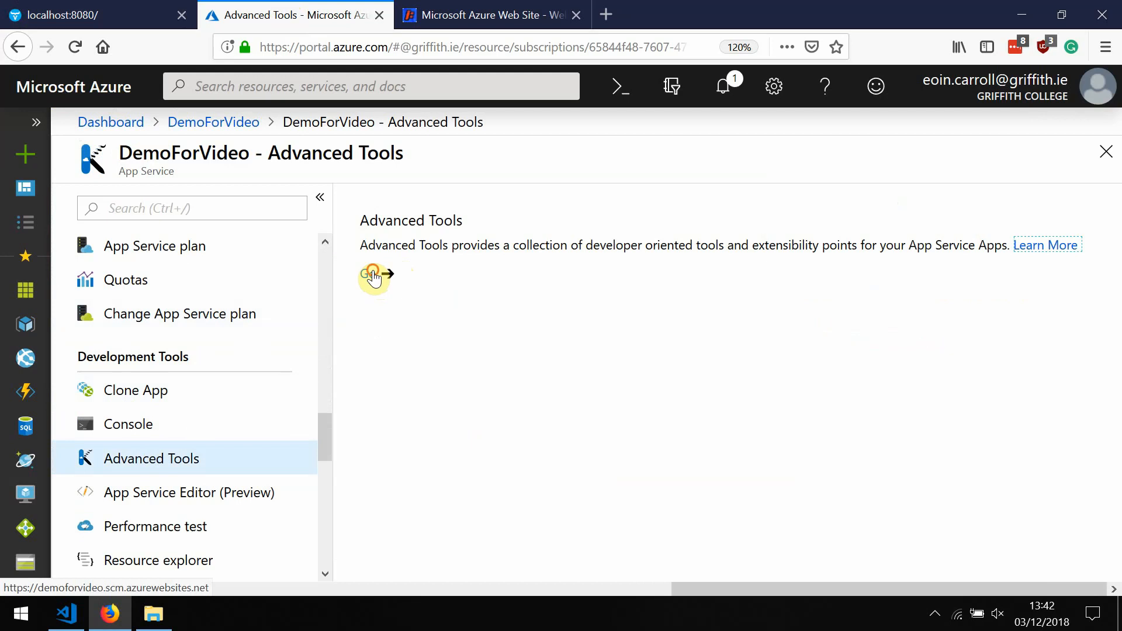
pyautogui.click(370, 274)
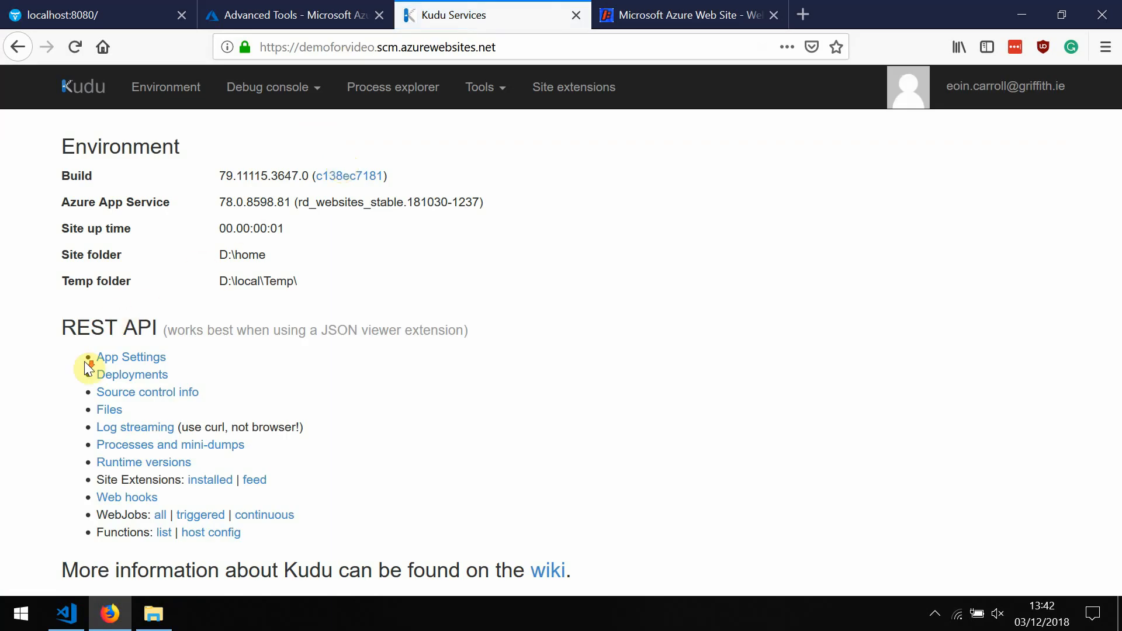
pyautogui.moveTo(407, 401)
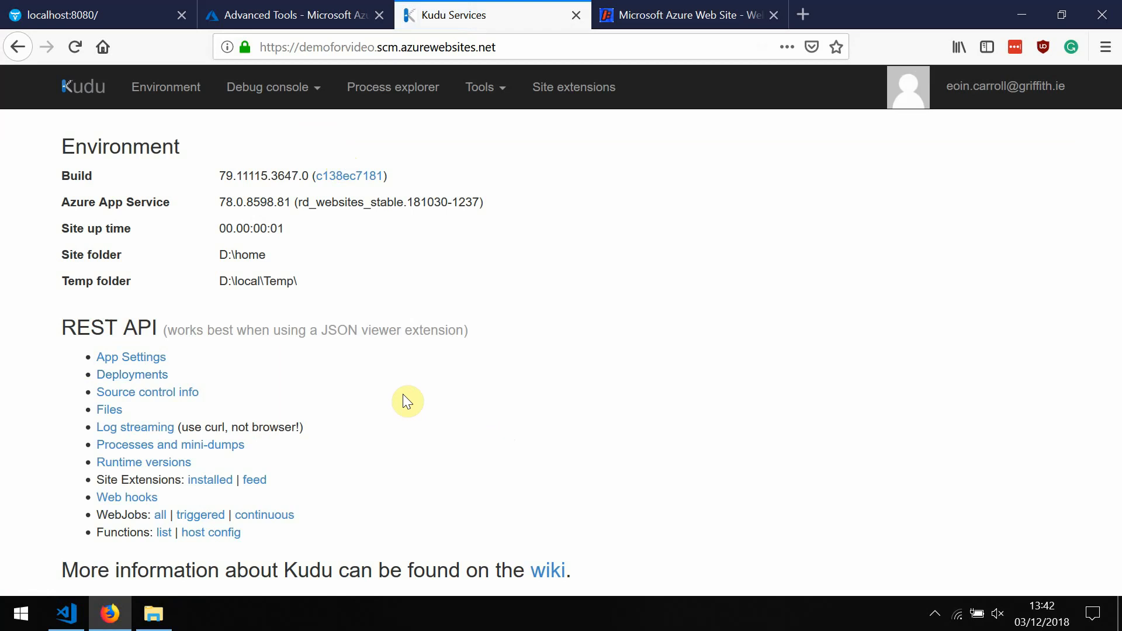
pyautogui.moveTo(311, 243)
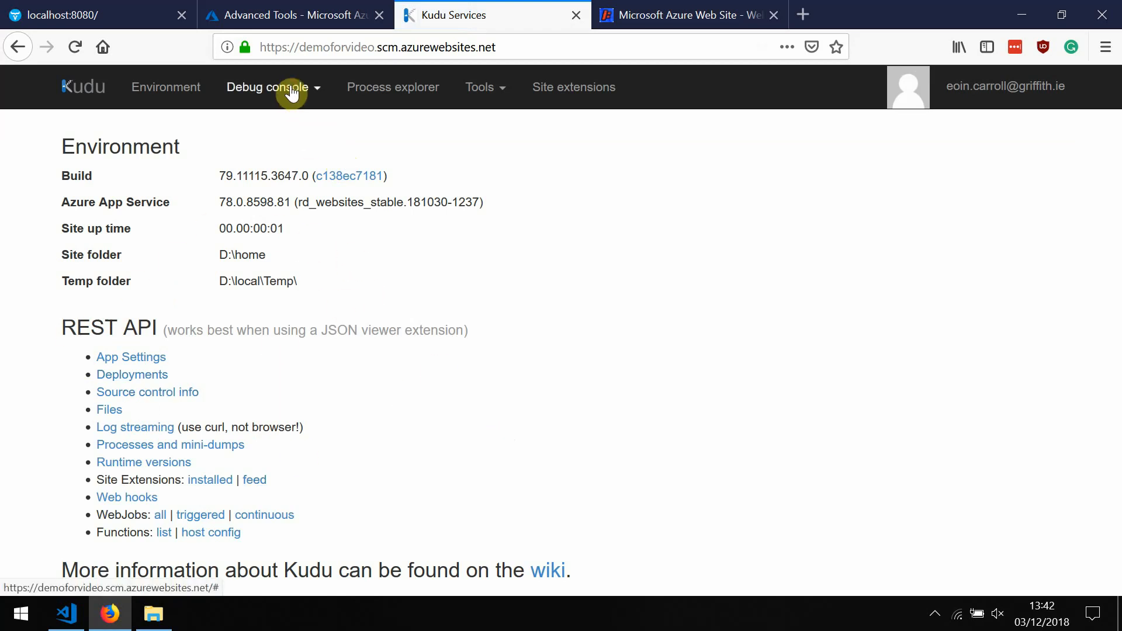
# Start Kudu's CMD debug console and browse into site/wwwroot
pyautogui.click(269, 87)
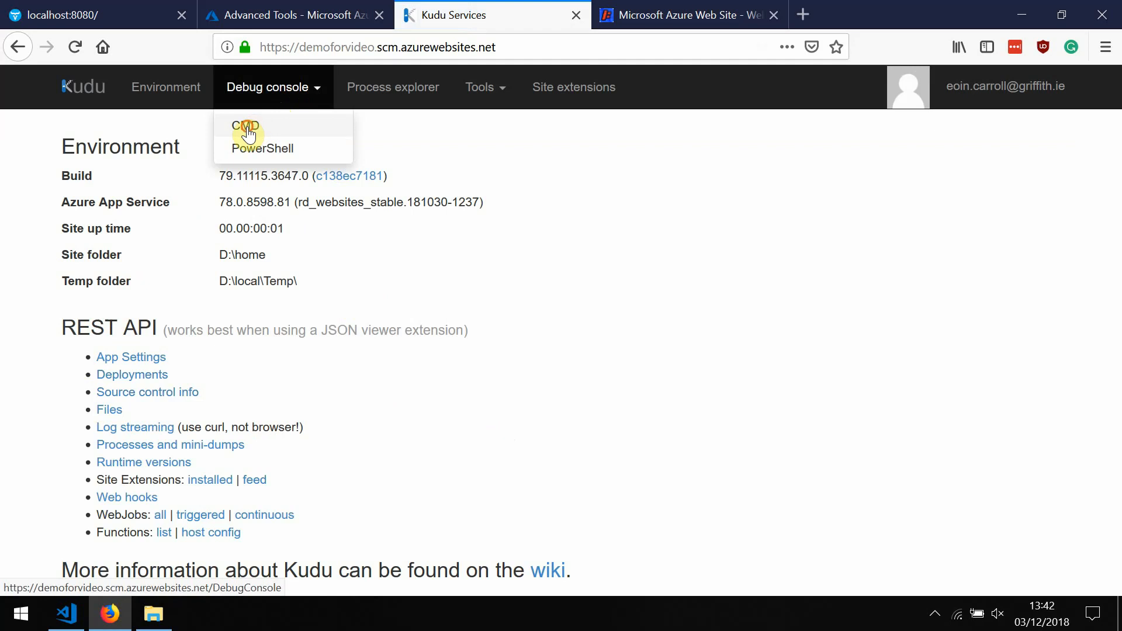
pyautogui.click(245, 125)
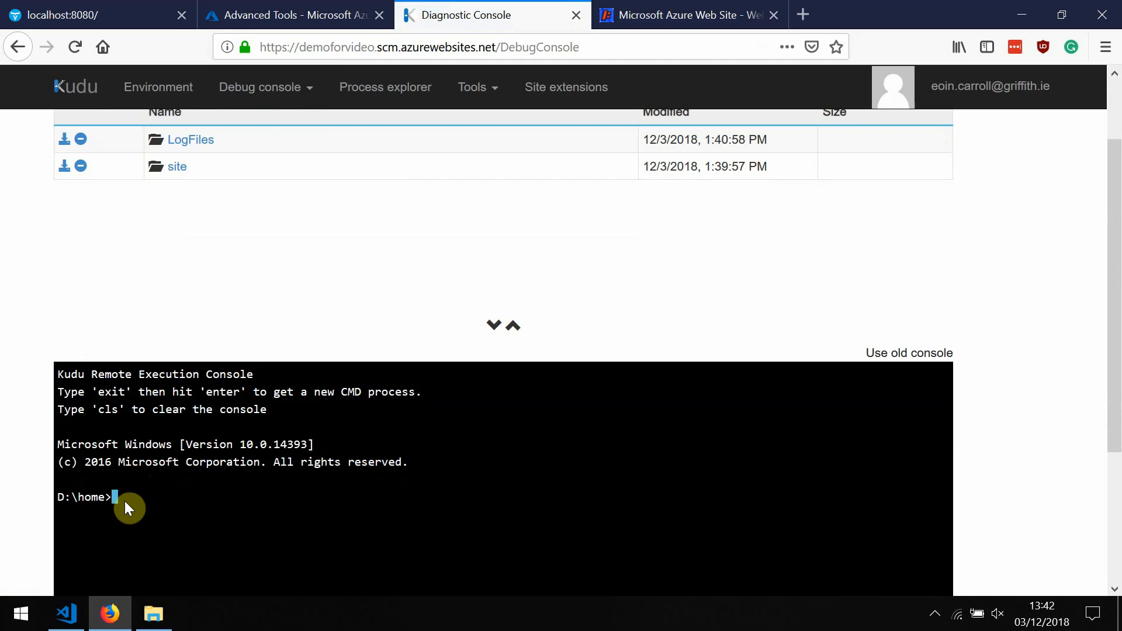
pyautogui.moveTo(156, 206)
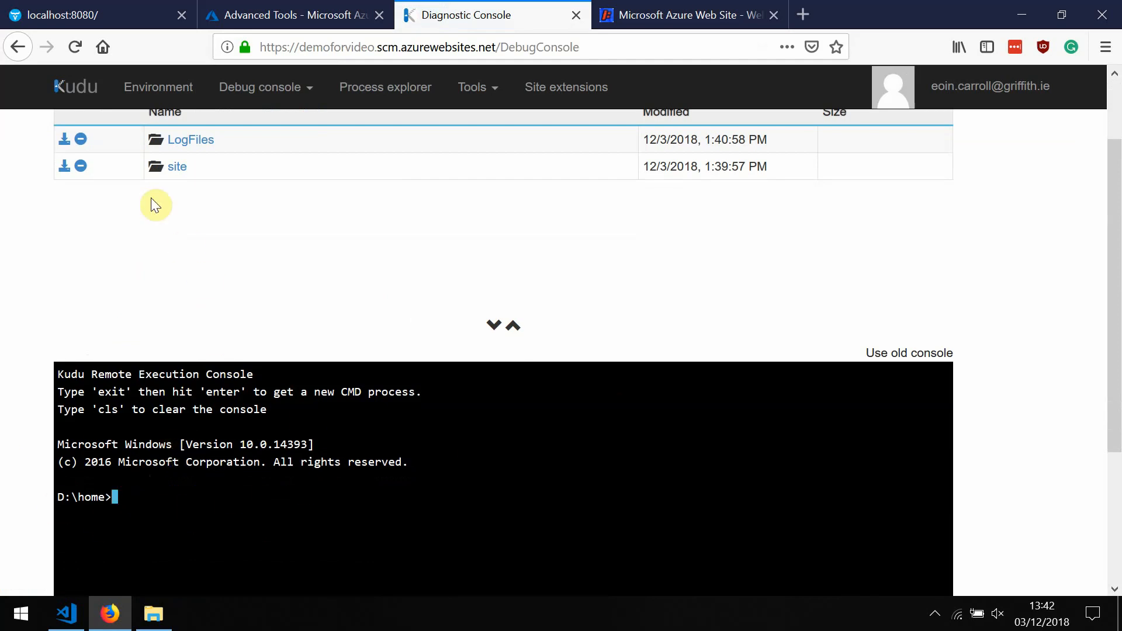
pyautogui.moveTo(177, 165)
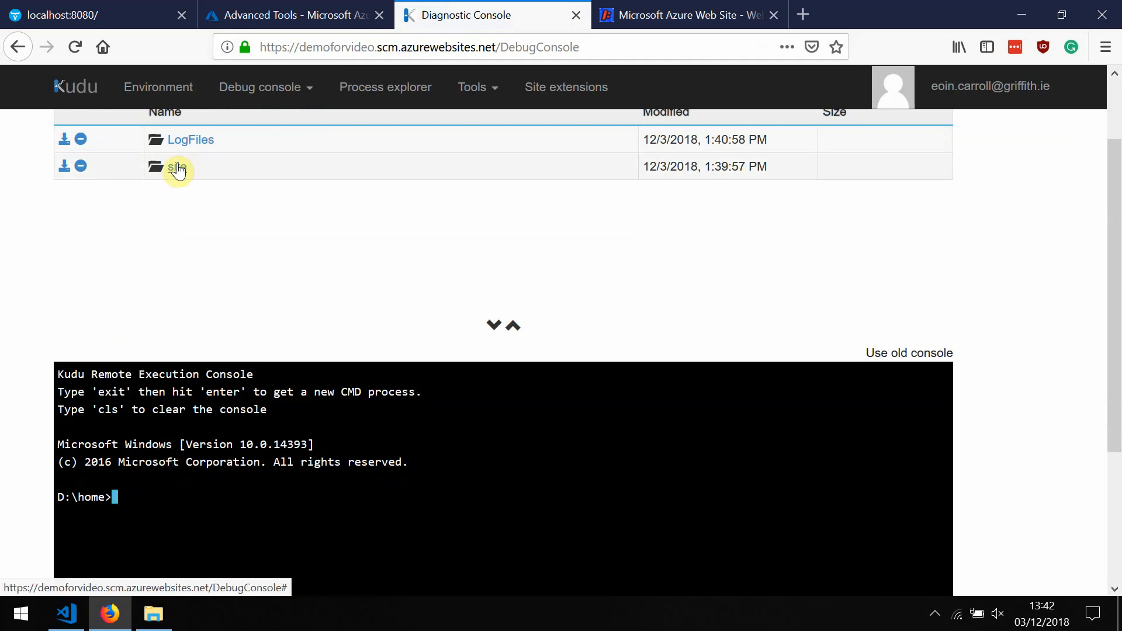
pyautogui.click(179, 166)
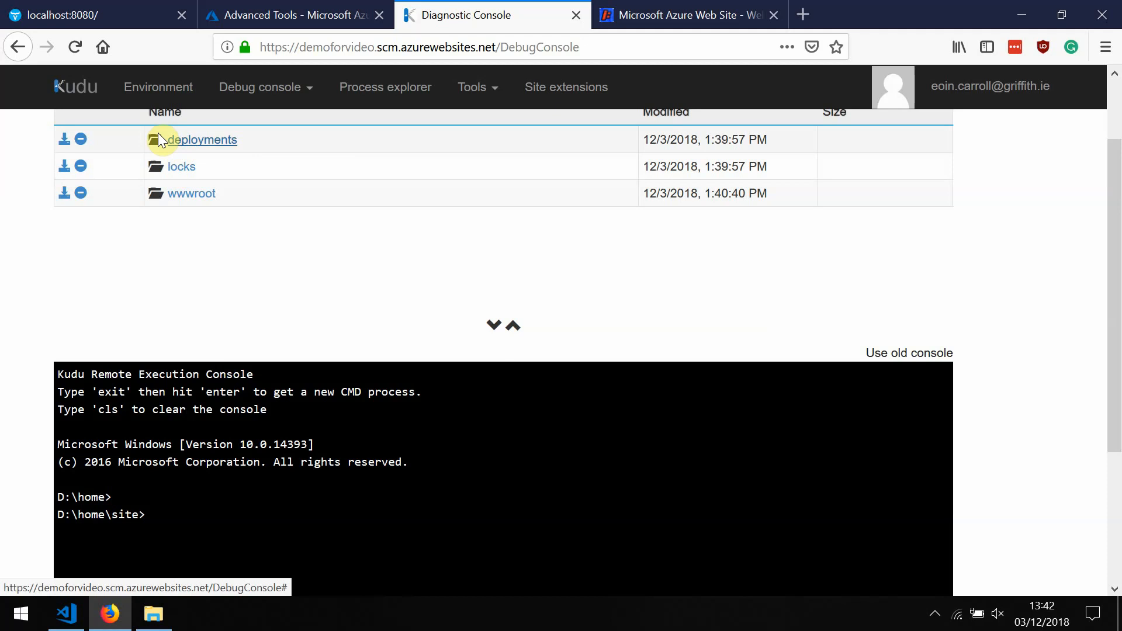
pyautogui.moveTo(197, 199)
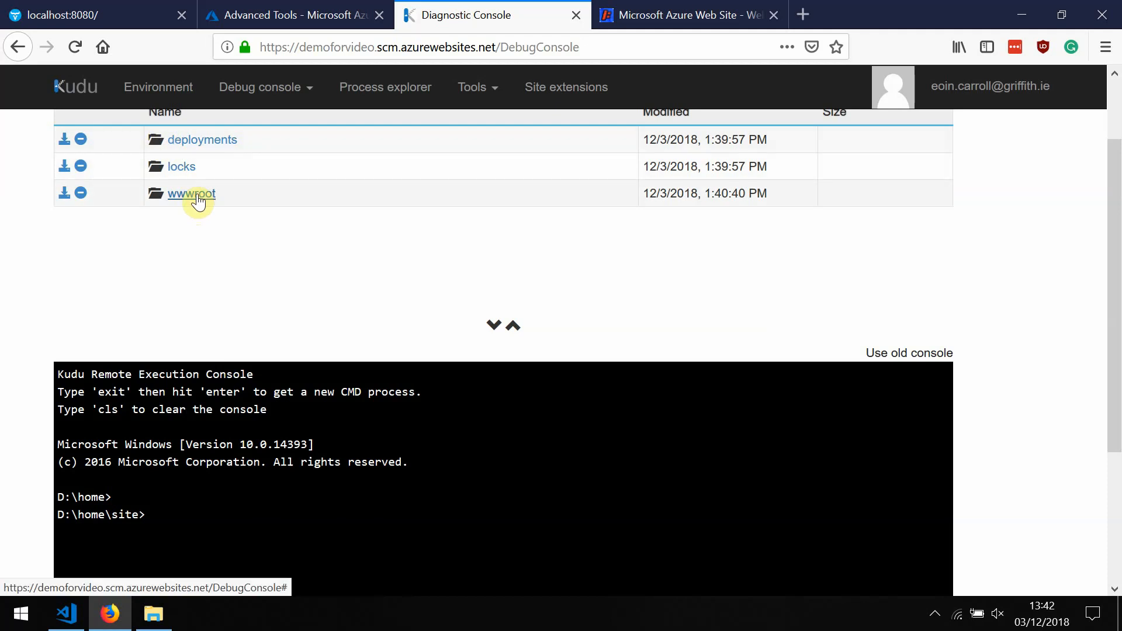
pyautogui.click(191, 193)
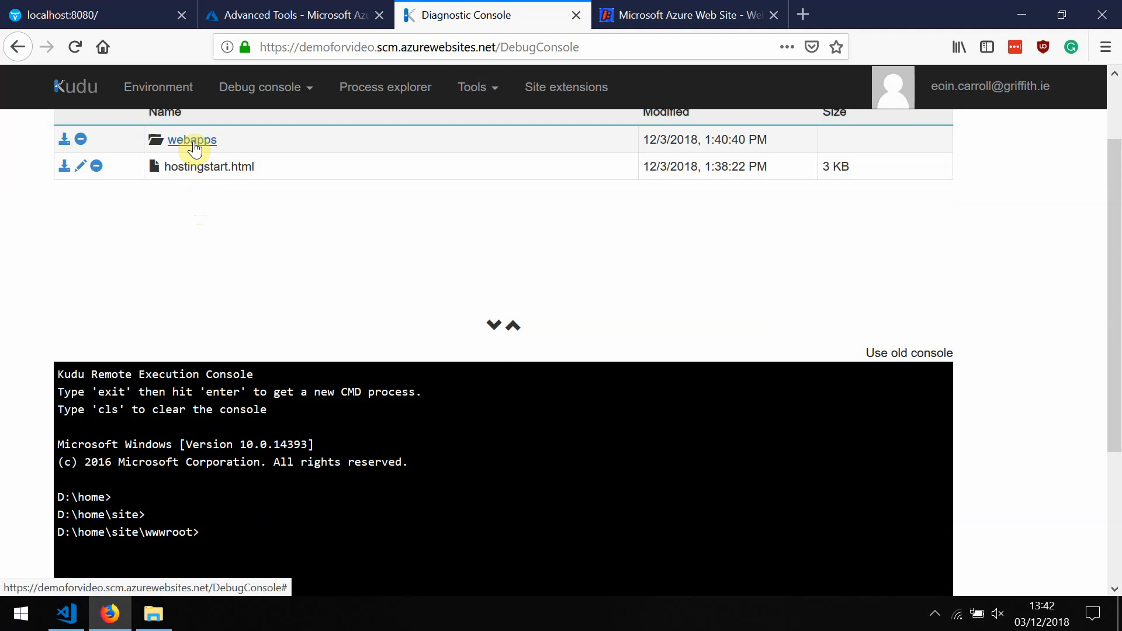
pyautogui.moveTo(6, 171)
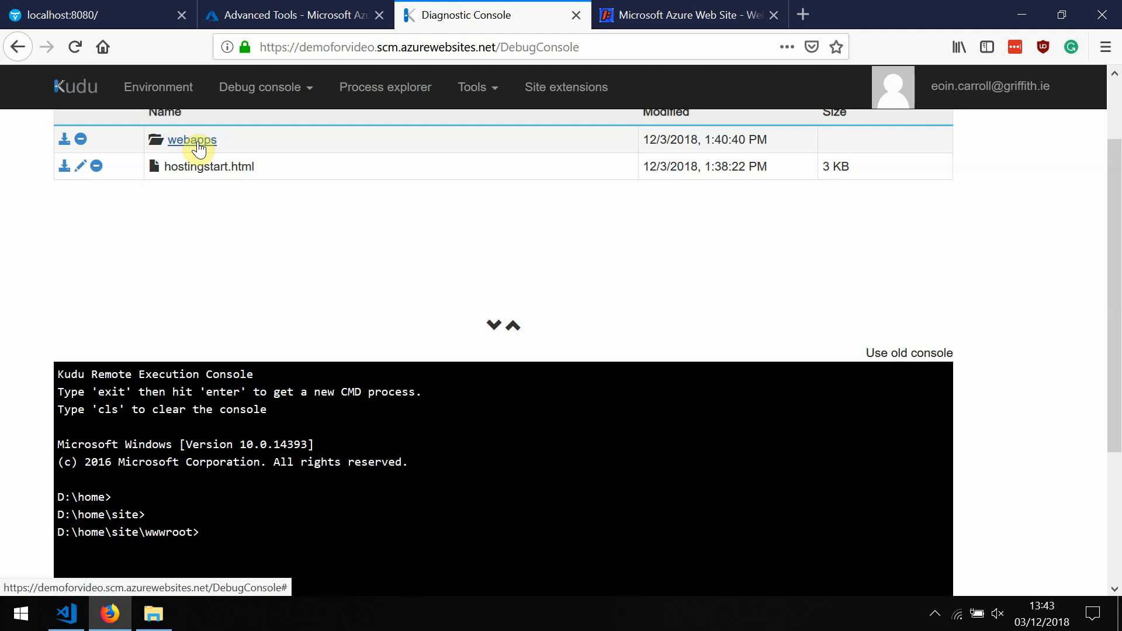
# Enter the webapps folder holding only ROOT and bring File Explorer with ROOT.war alongside
pyautogui.click(190, 140)
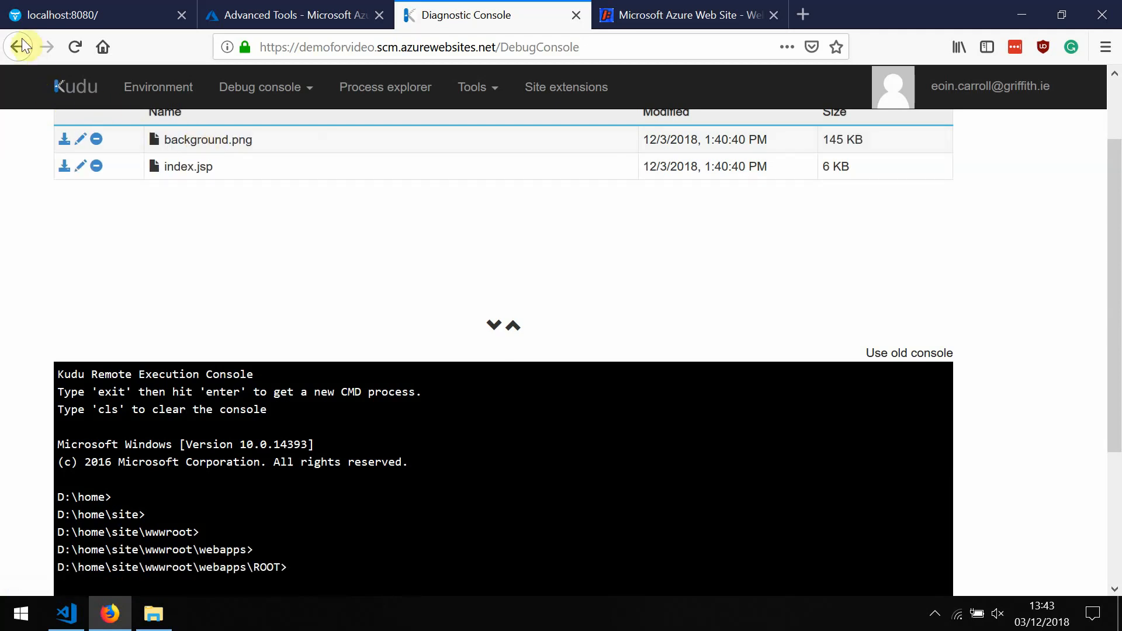
pyautogui.click(18, 47)
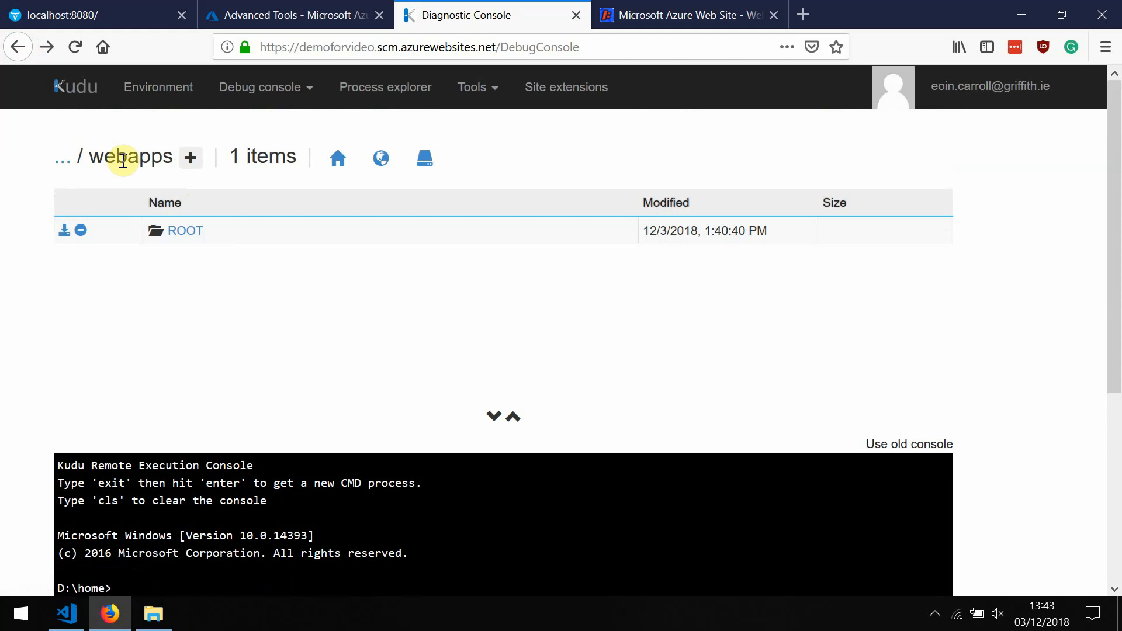
pyautogui.doubleClick(131, 156)
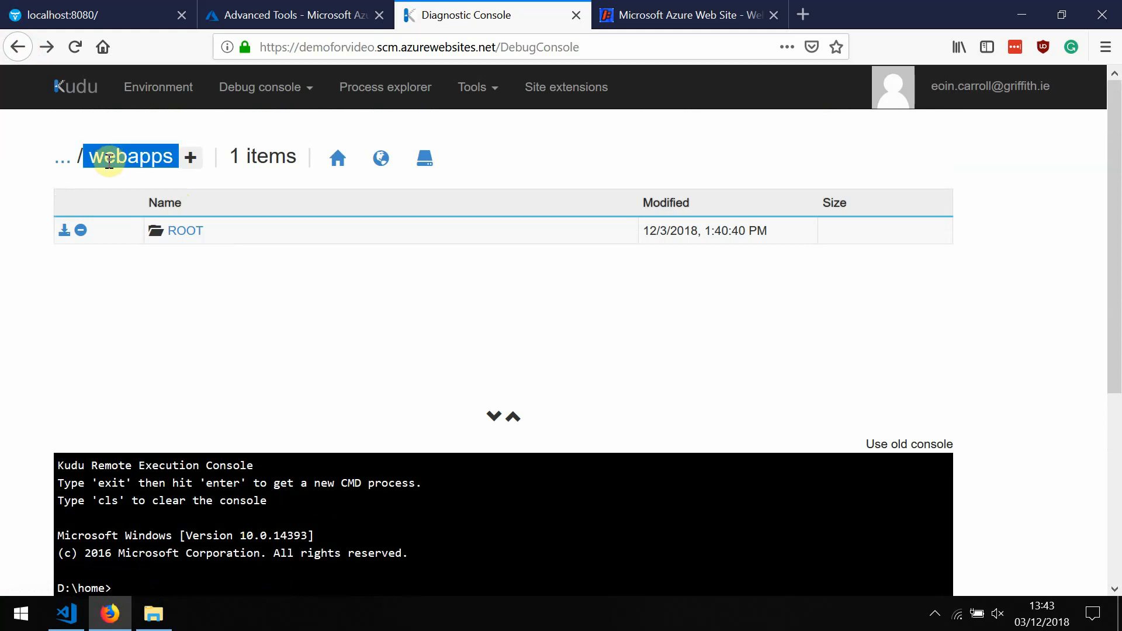
pyautogui.click(152, 614)
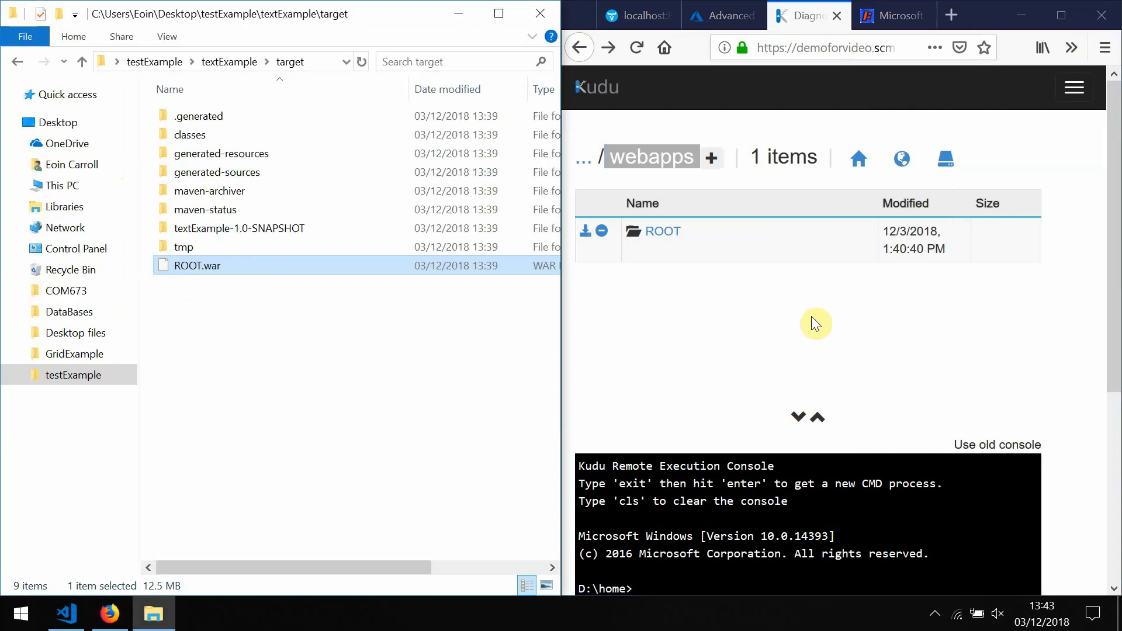
pyautogui.moveTo(617, 278)
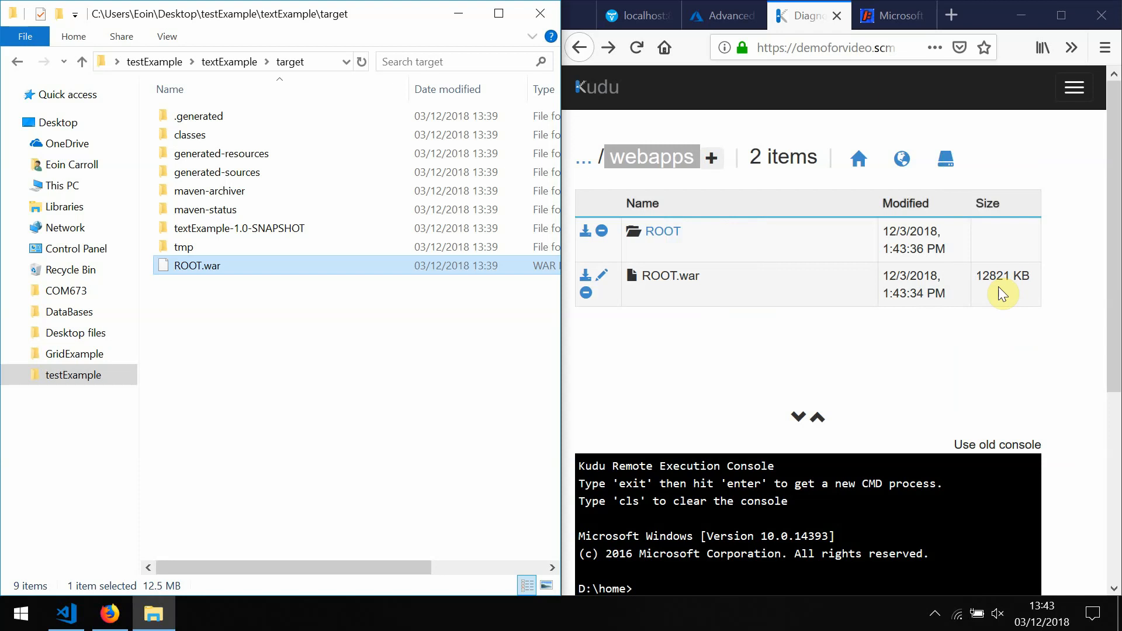
pyautogui.moveTo(642, 256)
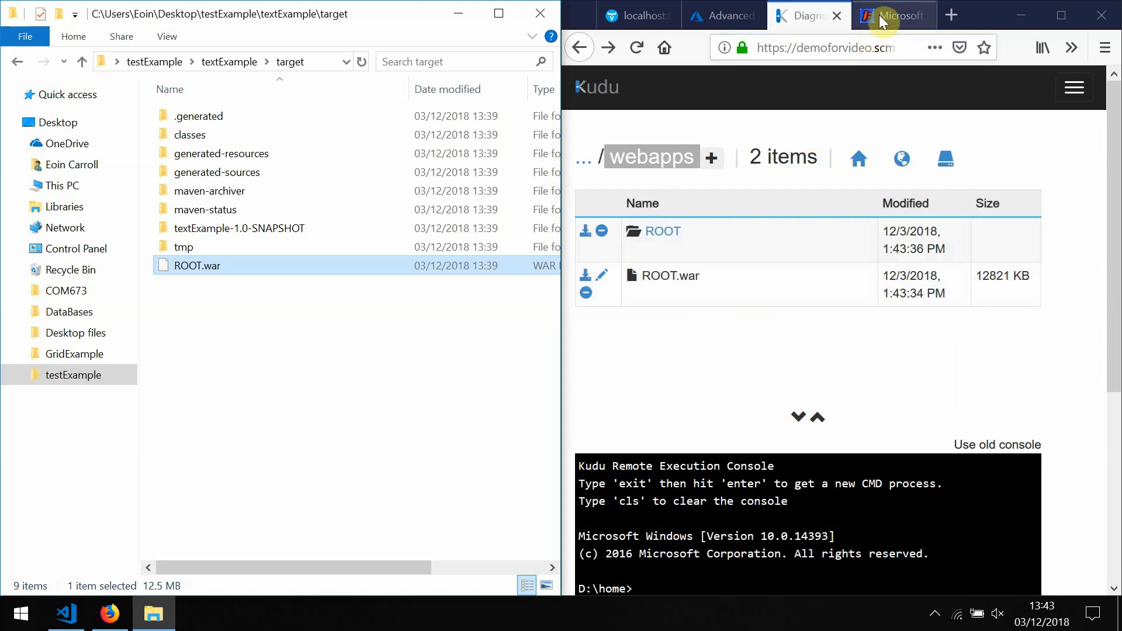
# Check the live site now listing META-INF, VAADIN and WEB-INF, then close that tab and return to the portal
pyautogui.click(893, 15)
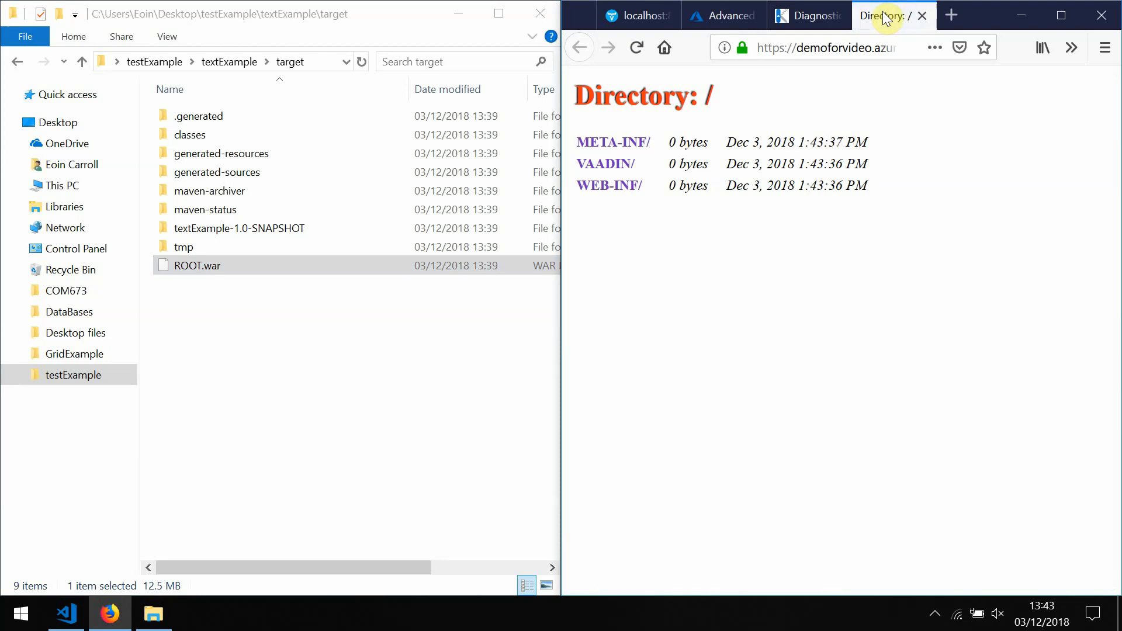
pyautogui.click(636, 46)
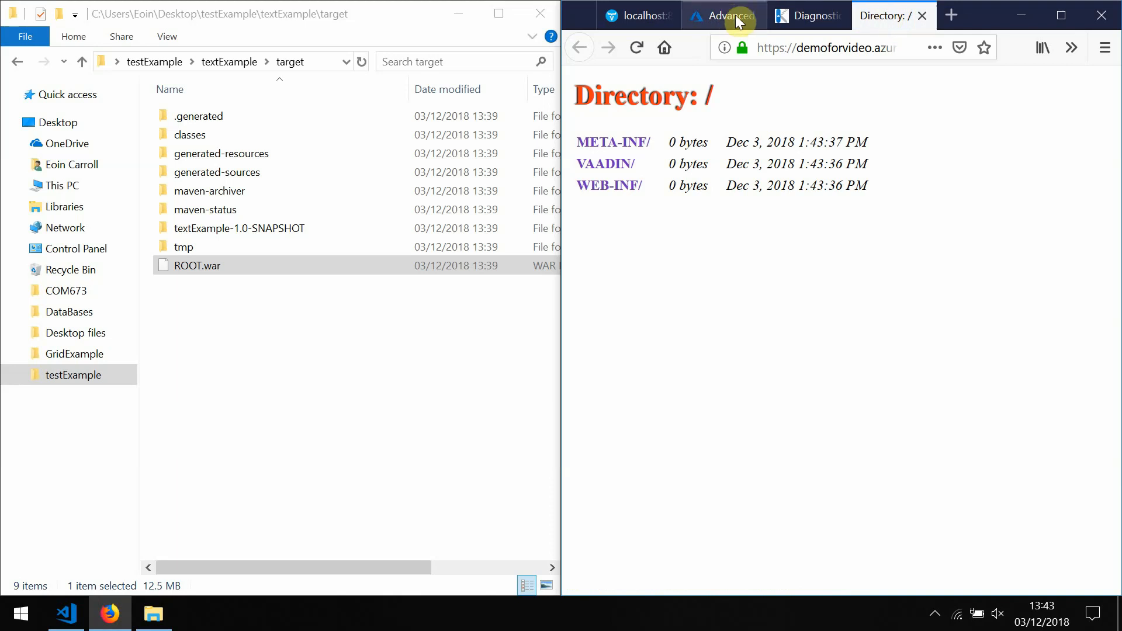
pyautogui.moveTo(885, 138)
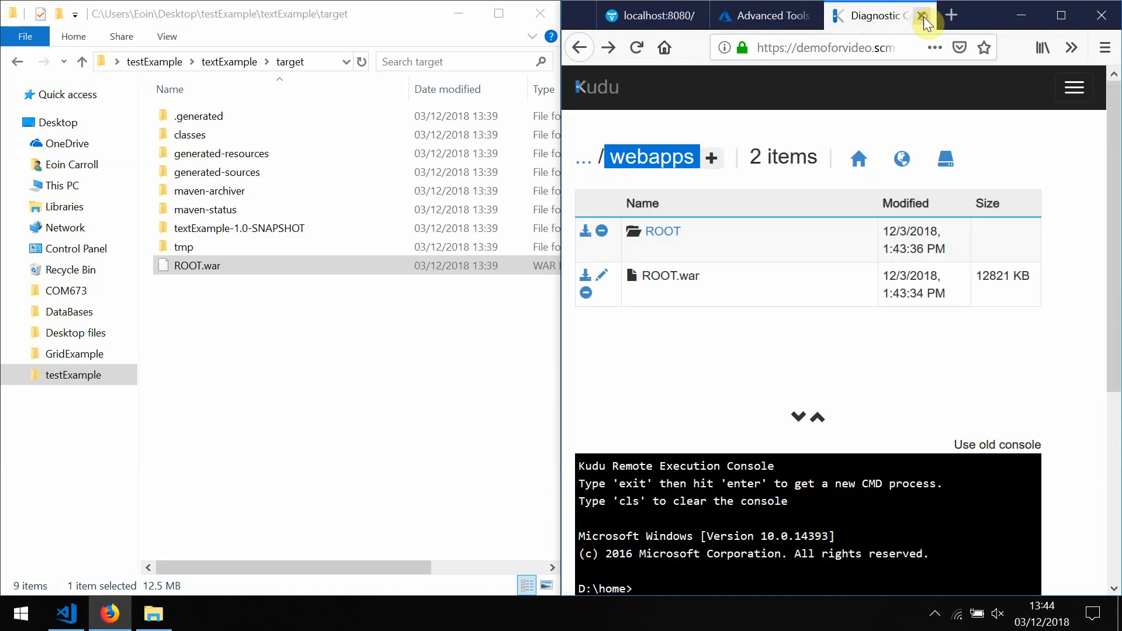
pyautogui.click(762, 15)
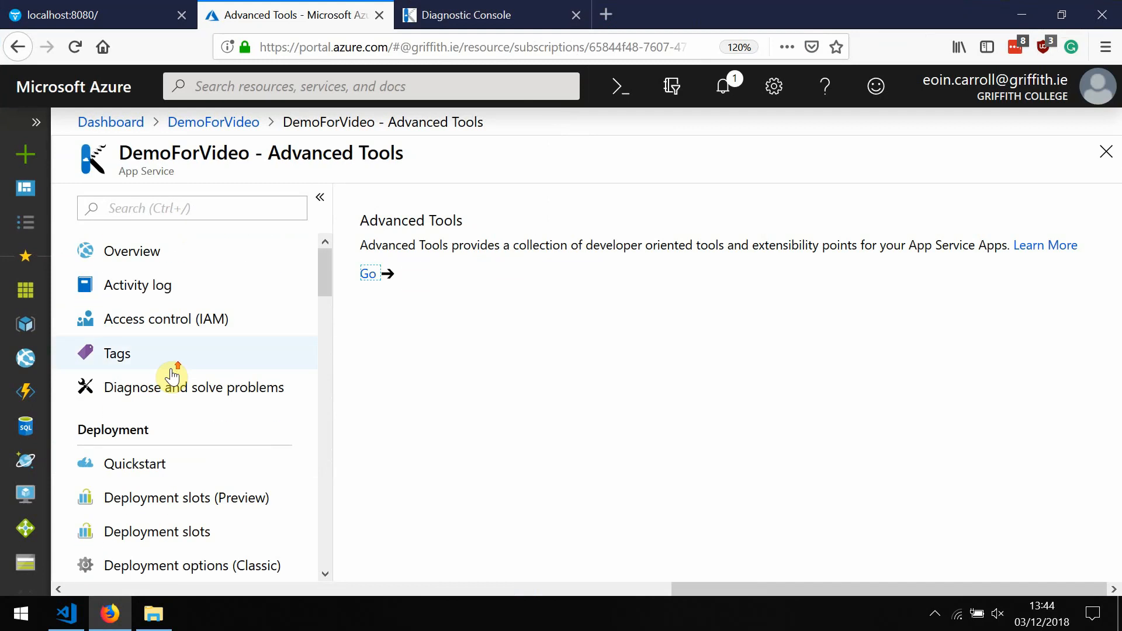
# Open DemoForVideo's Overview, peek at the live directory listing, and return to the Azure tab
pyautogui.click(132, 250)
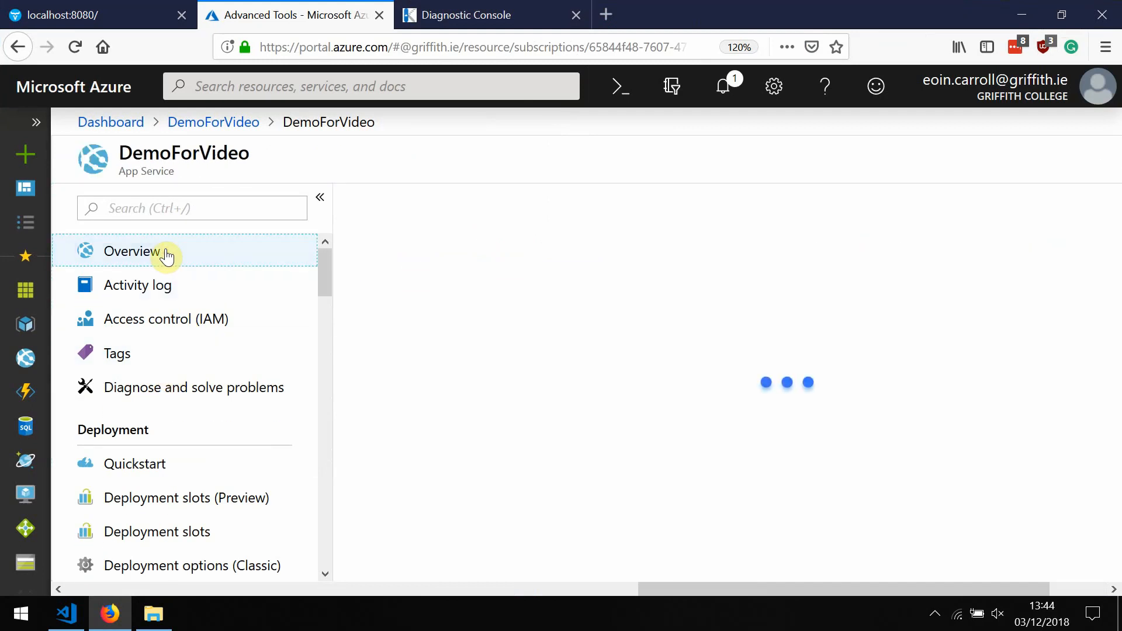
pyautogui.click(131, 251)
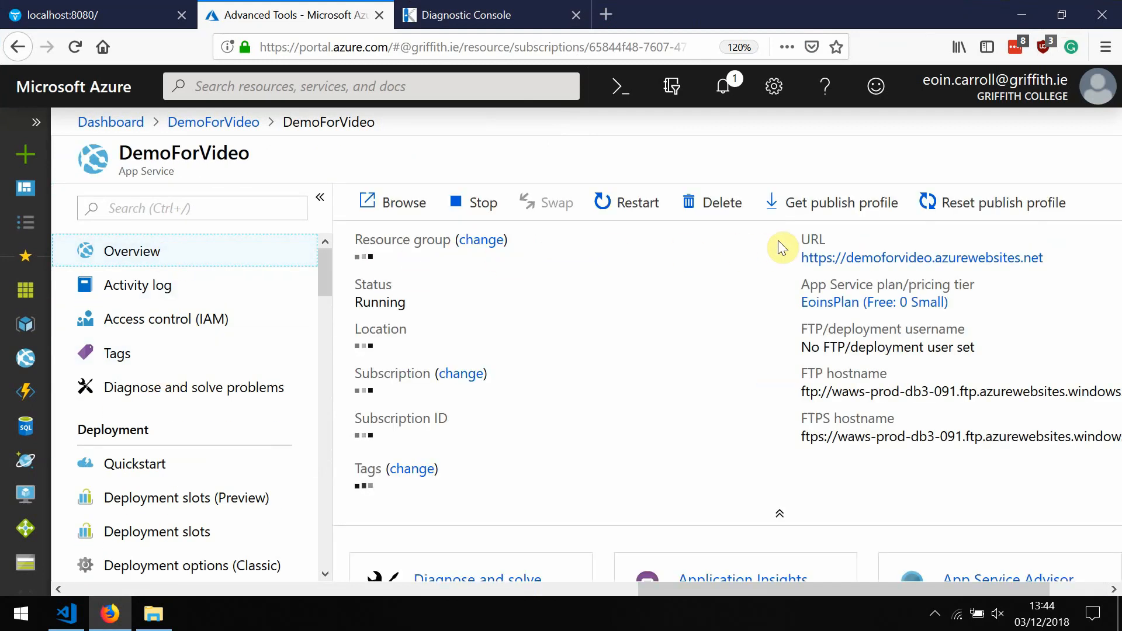
pyautogui.click(922, 258)
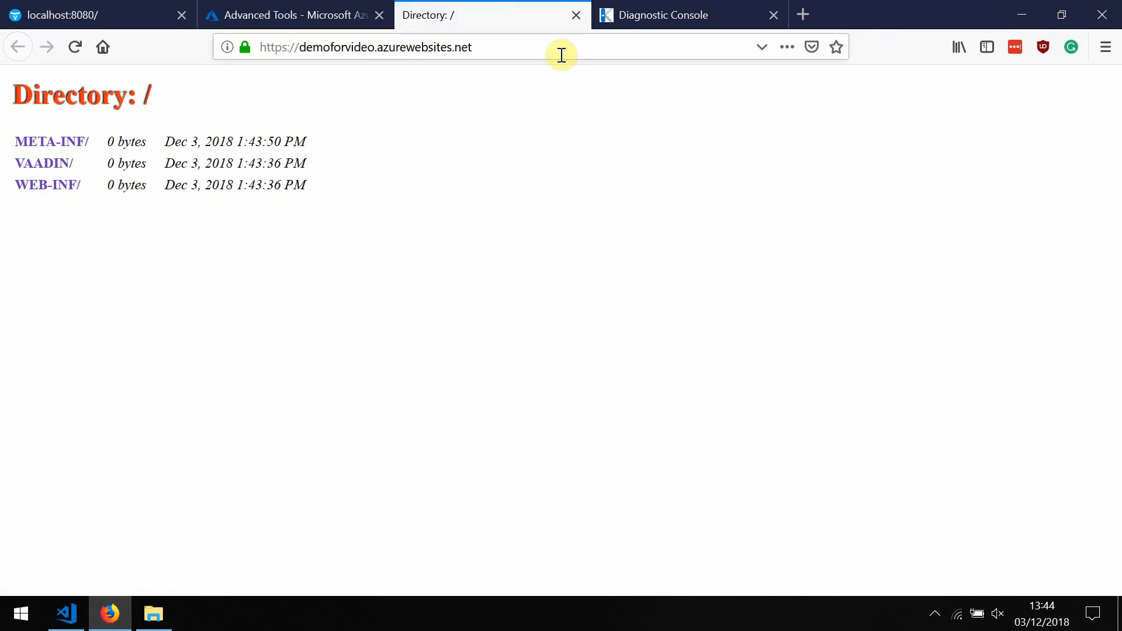
pyautogui.click(293, 14)
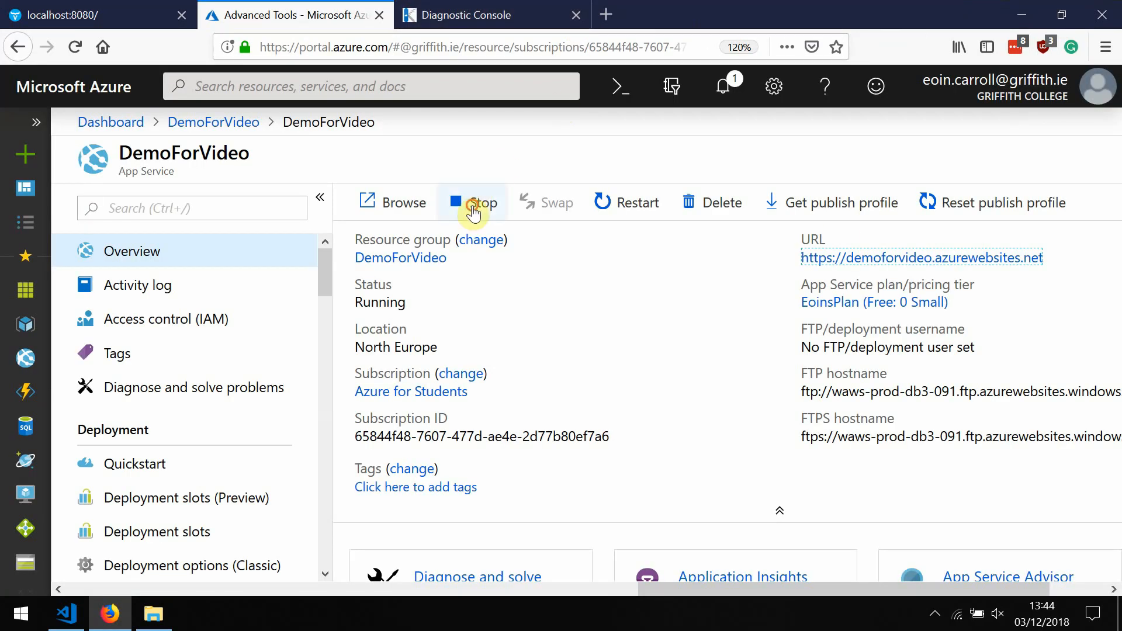
# Stop the DemoForVideo web app and start it again so its status returns to Running
pyautogui.click(473, 202)
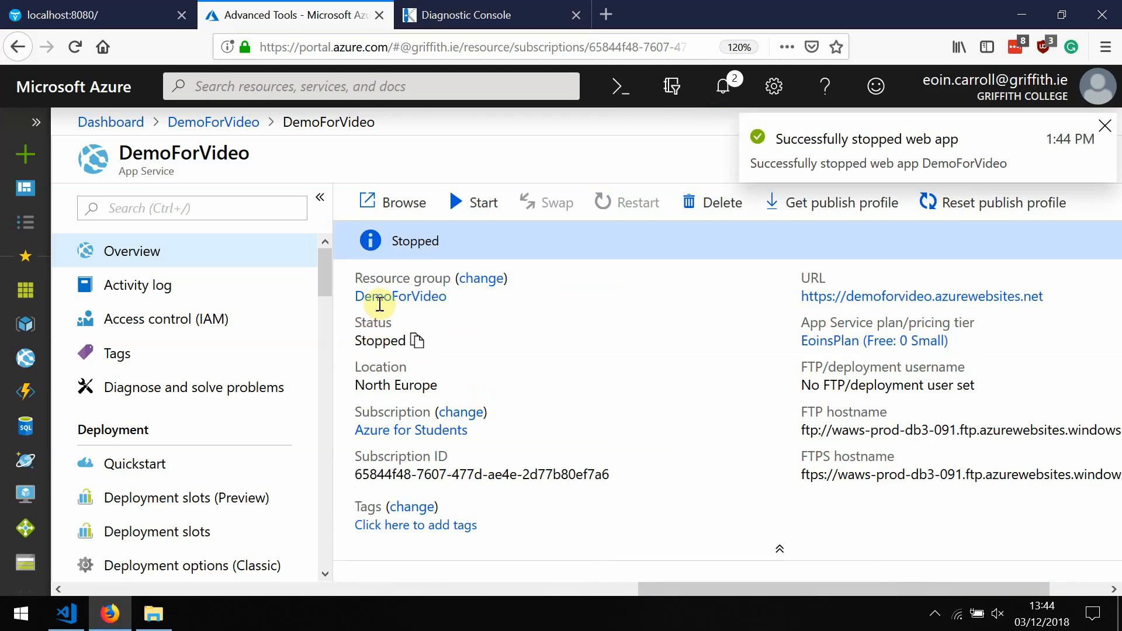
pyautogui.click(473, 202)
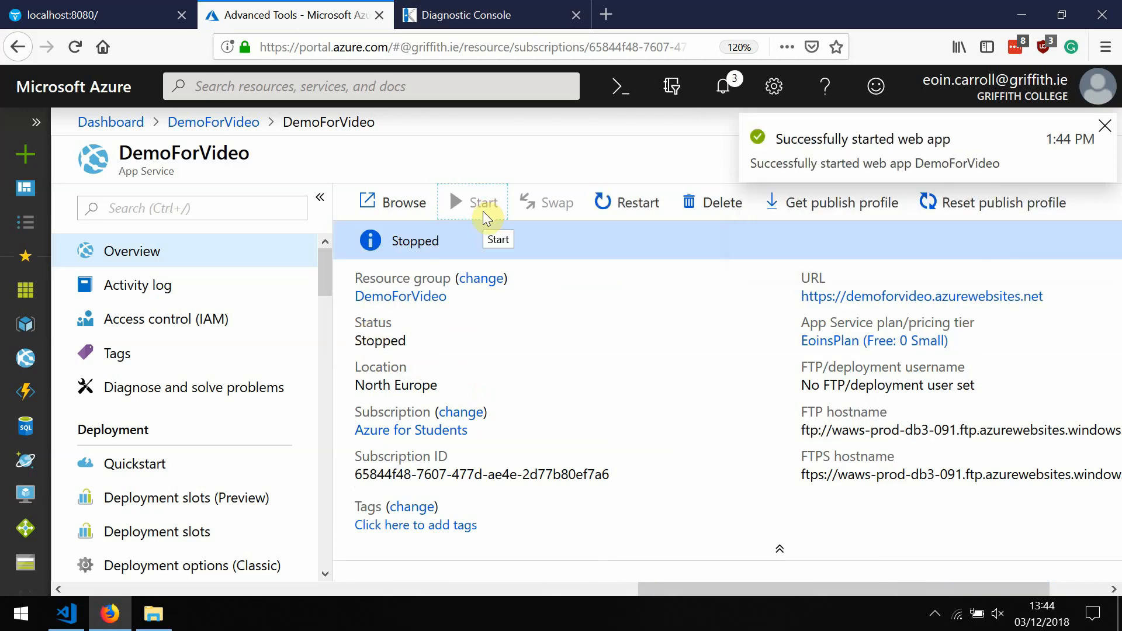
pyautogui.click(483, 202)
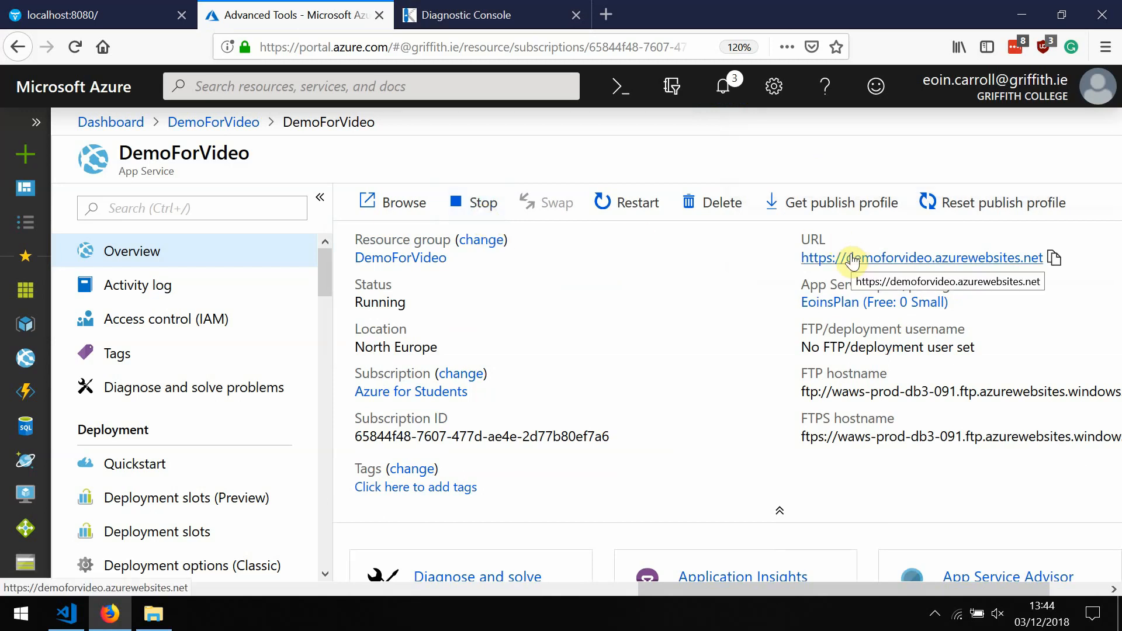
# Open the deployed site and reload the 503 Service Unavailable page until the Vaadin customer grid appears
pyautogui.click(921, 257)
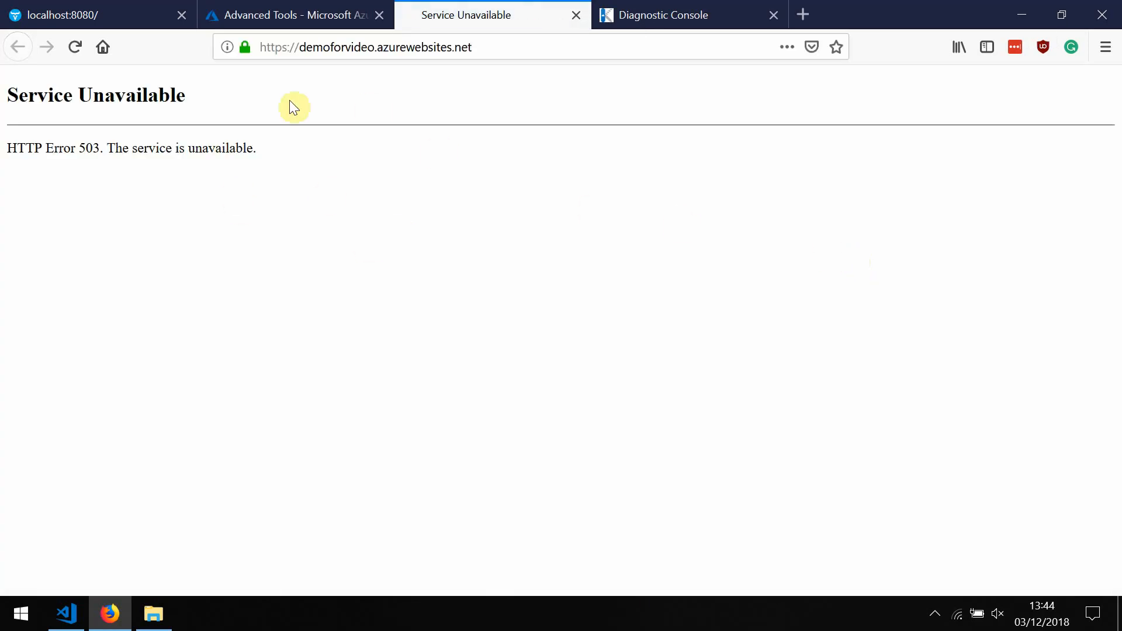
pyautogui.moveTo(324, 194)
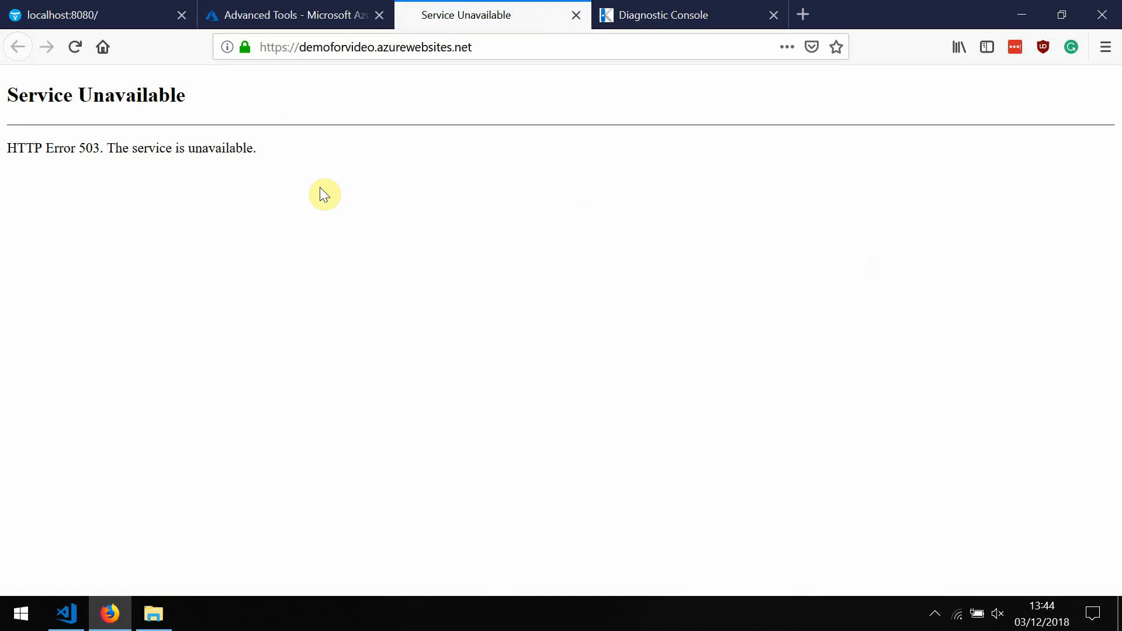
pyautogui.click(75, 47)
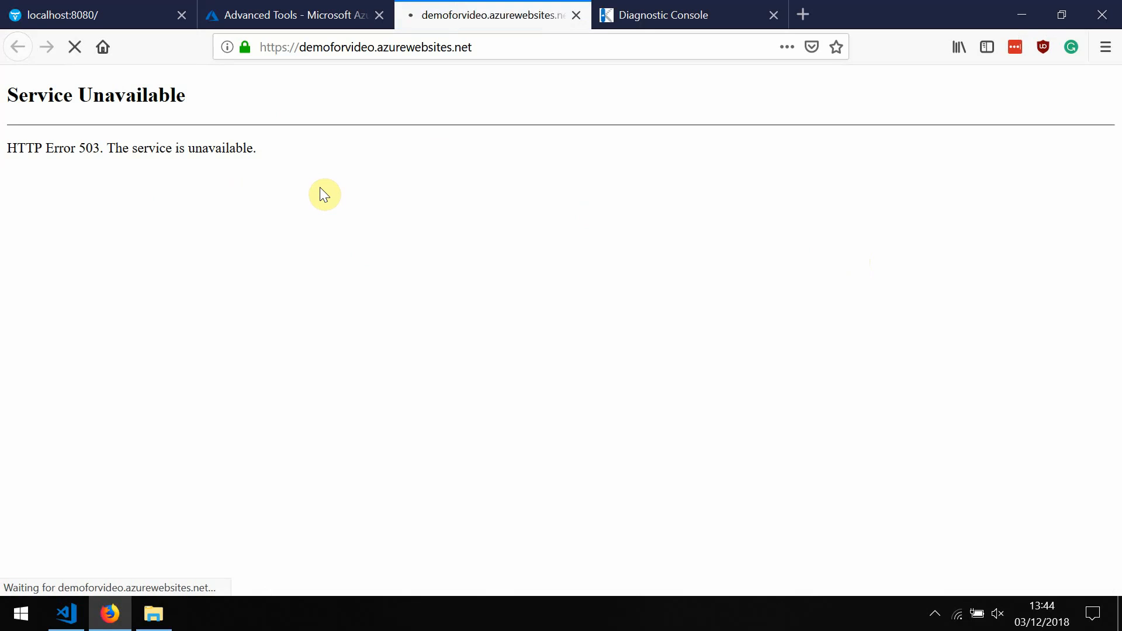
pyautogui.click(75, 47)
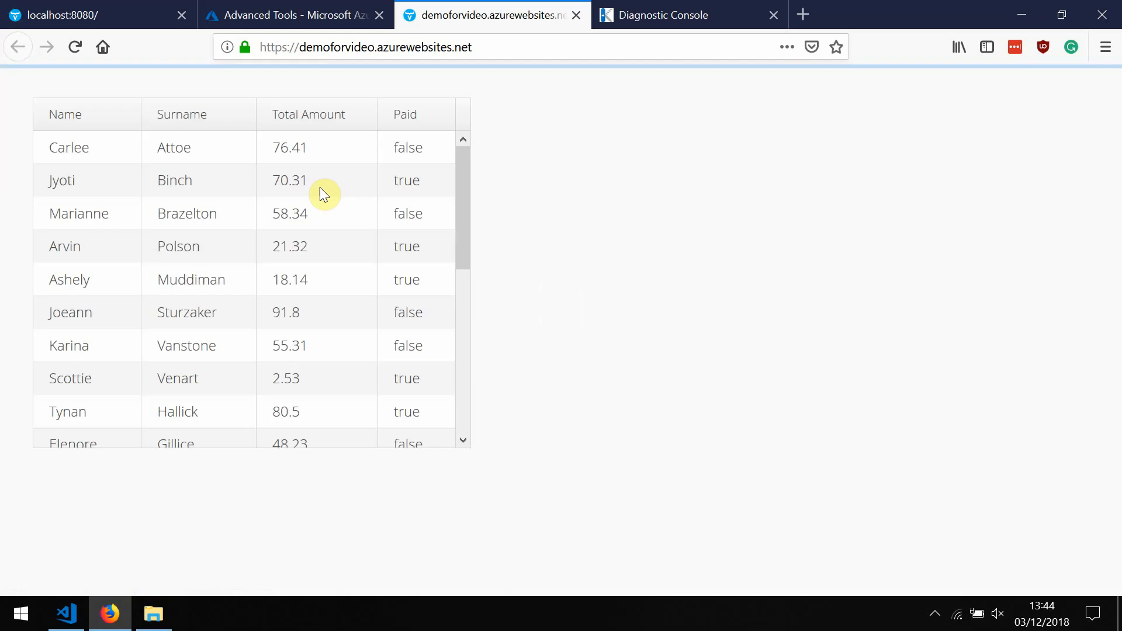
pyautogui.moveTo(30, 190)
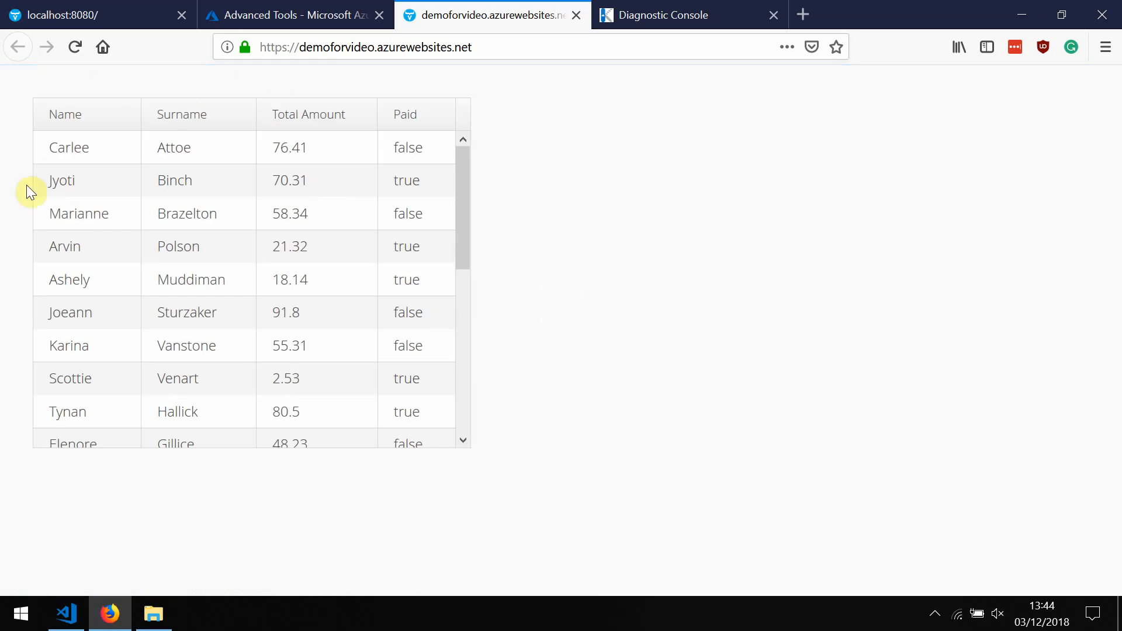
# Compare the live grid with the localhost:8080 version, then return to the Azure tab
pyautogui.click(364, 47)
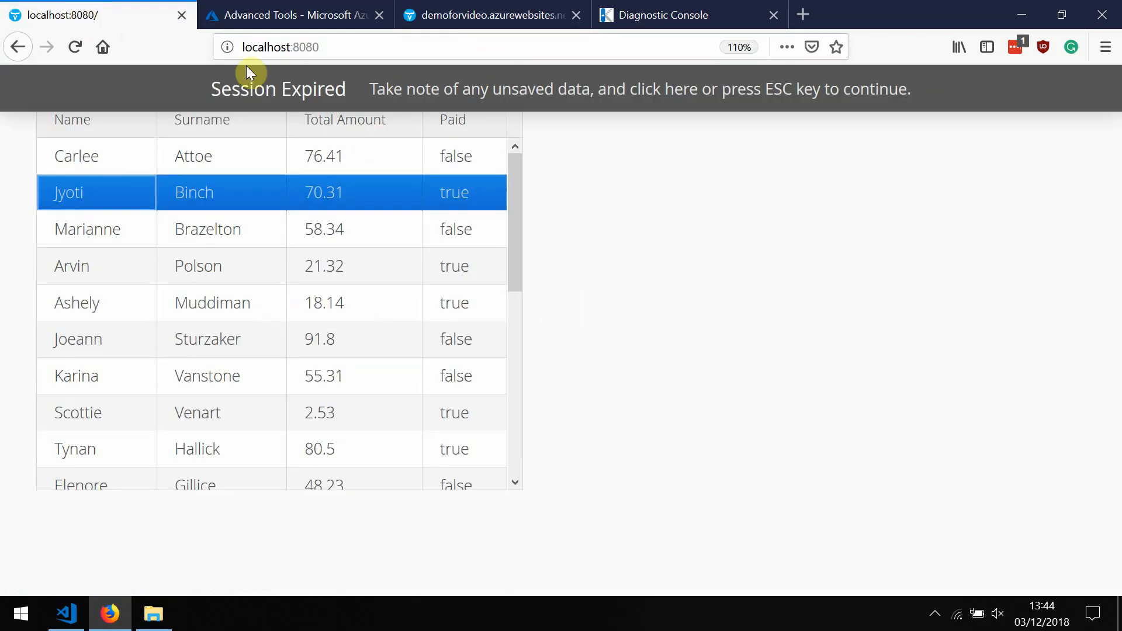
pyautogui.click(493, 16)
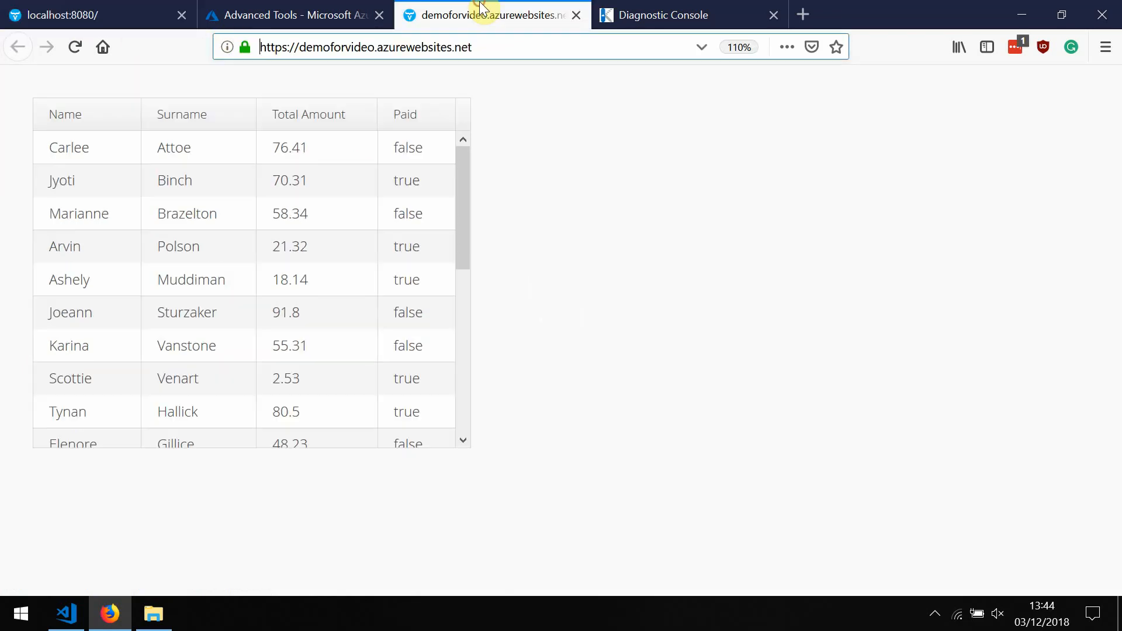
pyautogui.click(365, 46)
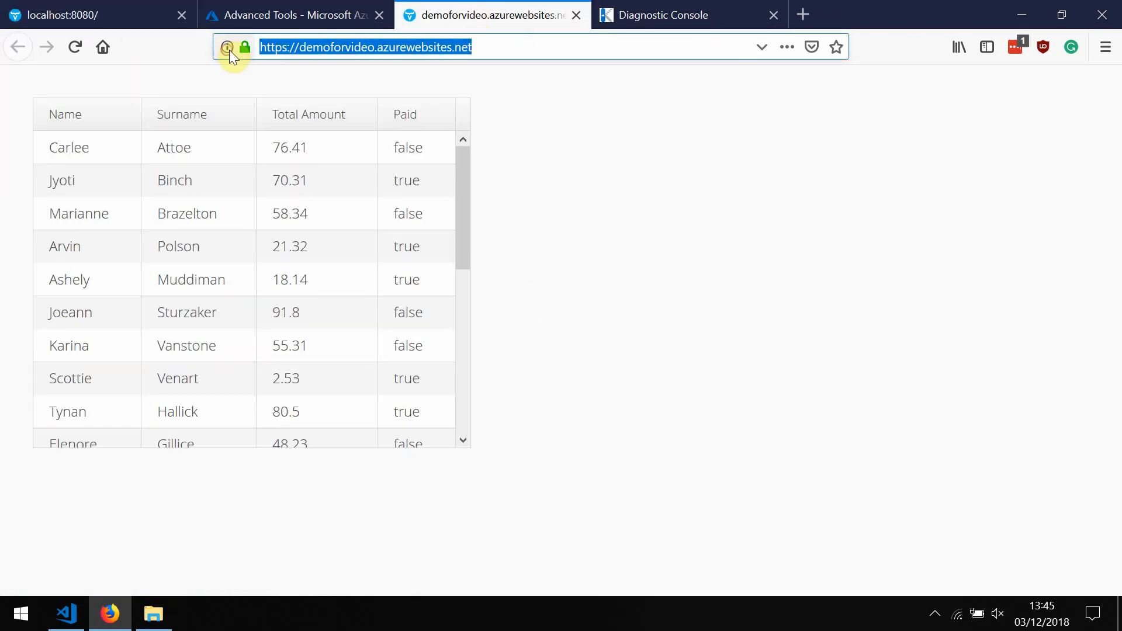
pyautogui.click(294, 14)
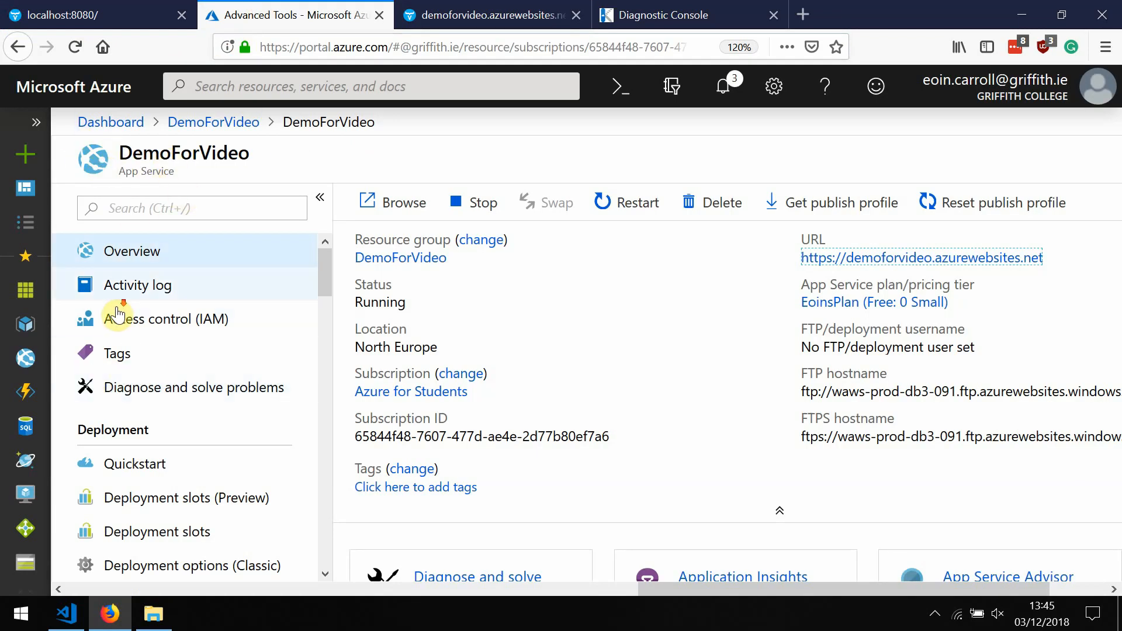
# Switch back to the Kudu diagnostic console tab showing webapps with ROOT and ROOT.war
pyautogui.scroll(-3)
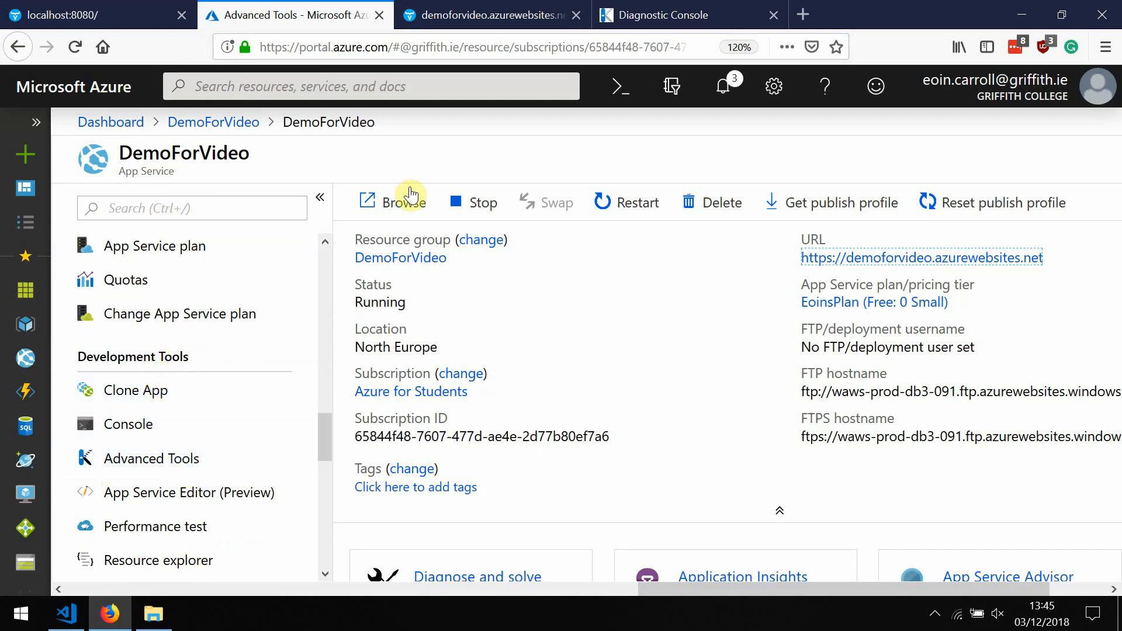
pyautogui.click(688, 14)
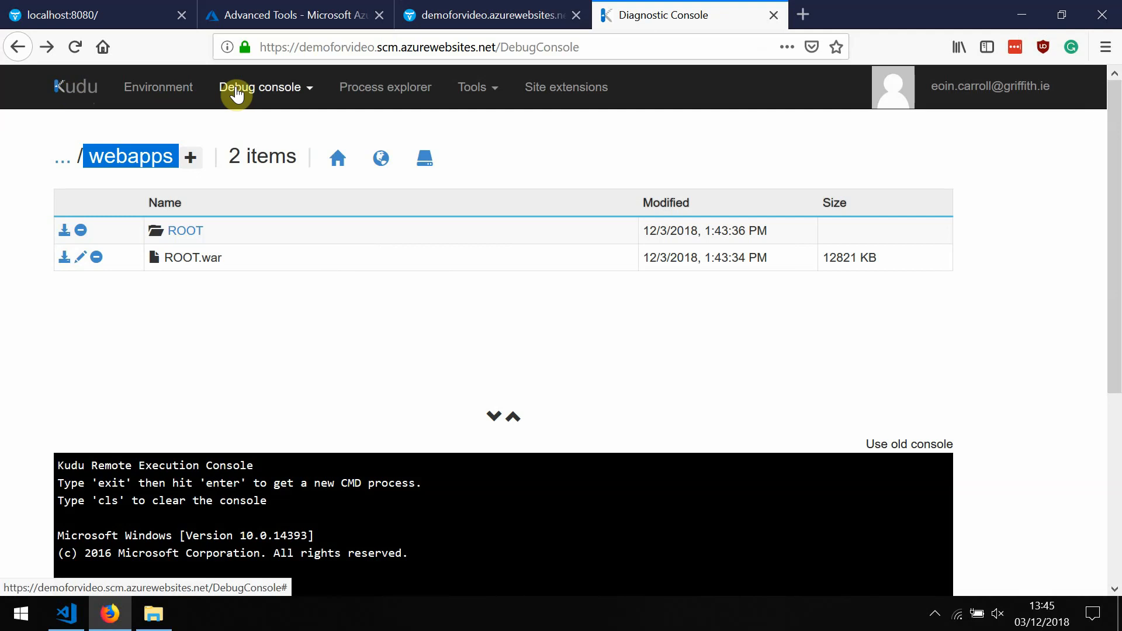
pyautogui.click(260, 86)
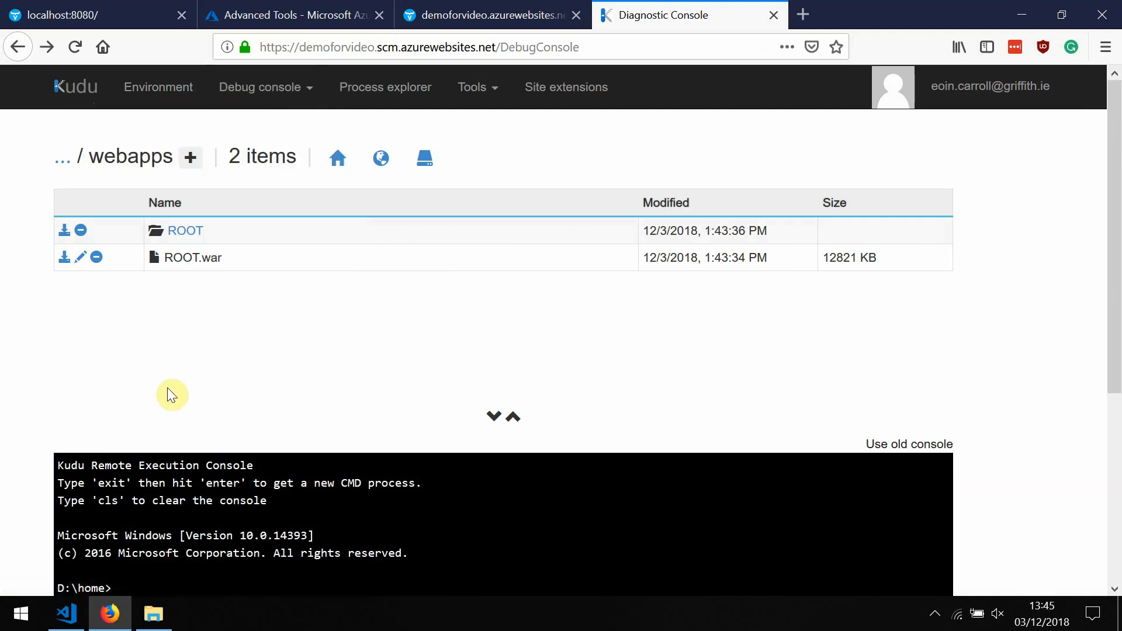
pyautogui.moveTo(118, 158)
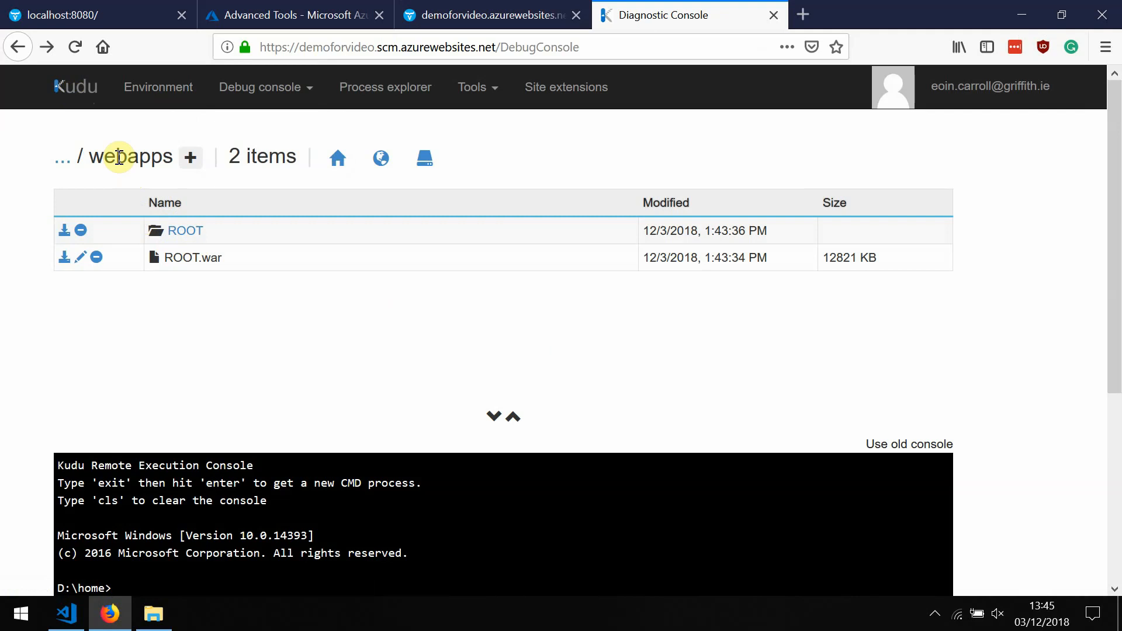
pyautogui.click(336, 158)
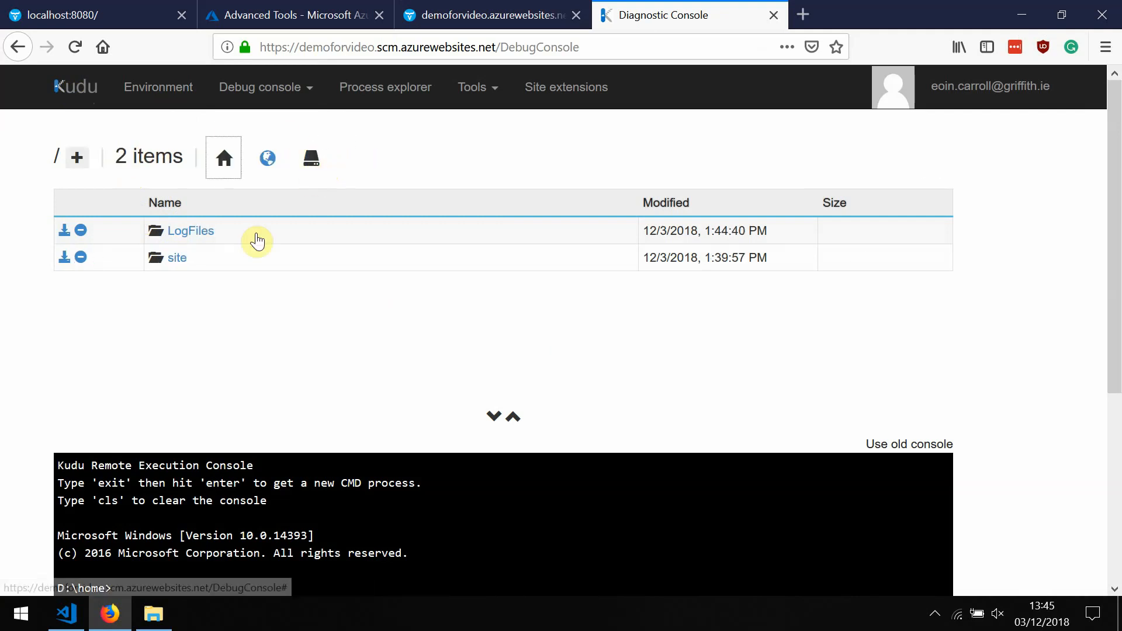
pyautogui.click(176, 257)
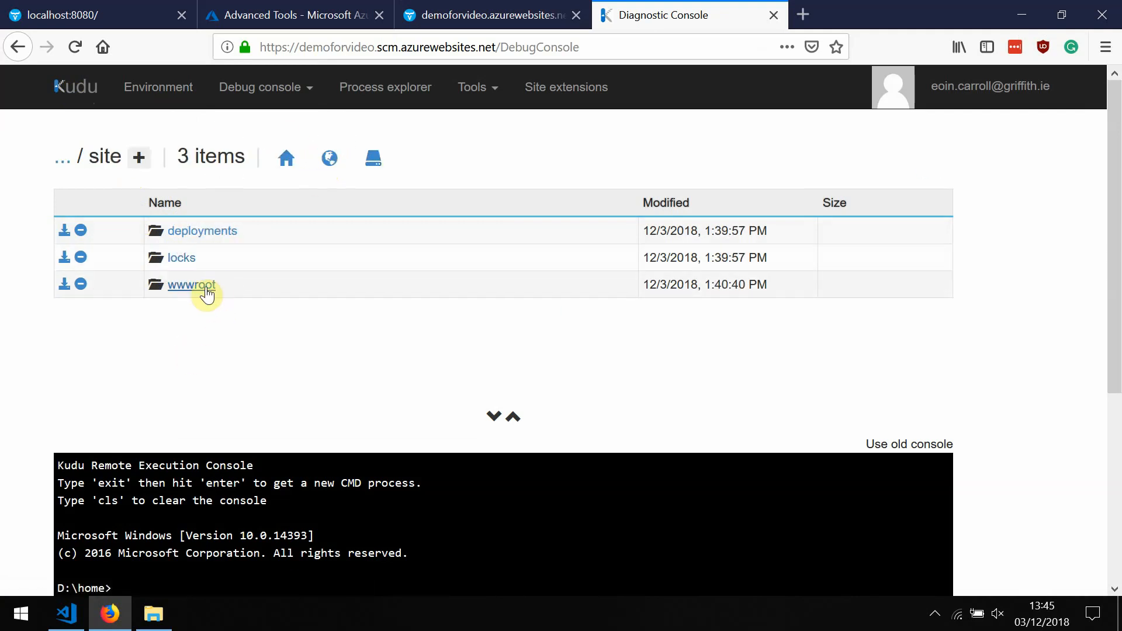
pyautogui.click(190, 286)
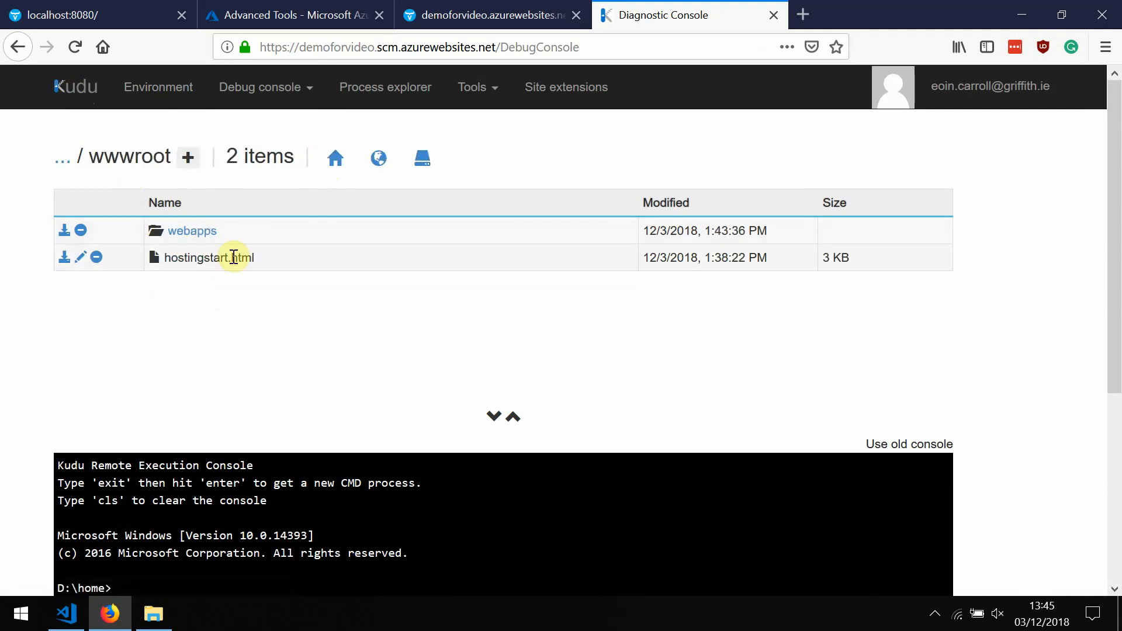
pyautogui.click(191, 230)
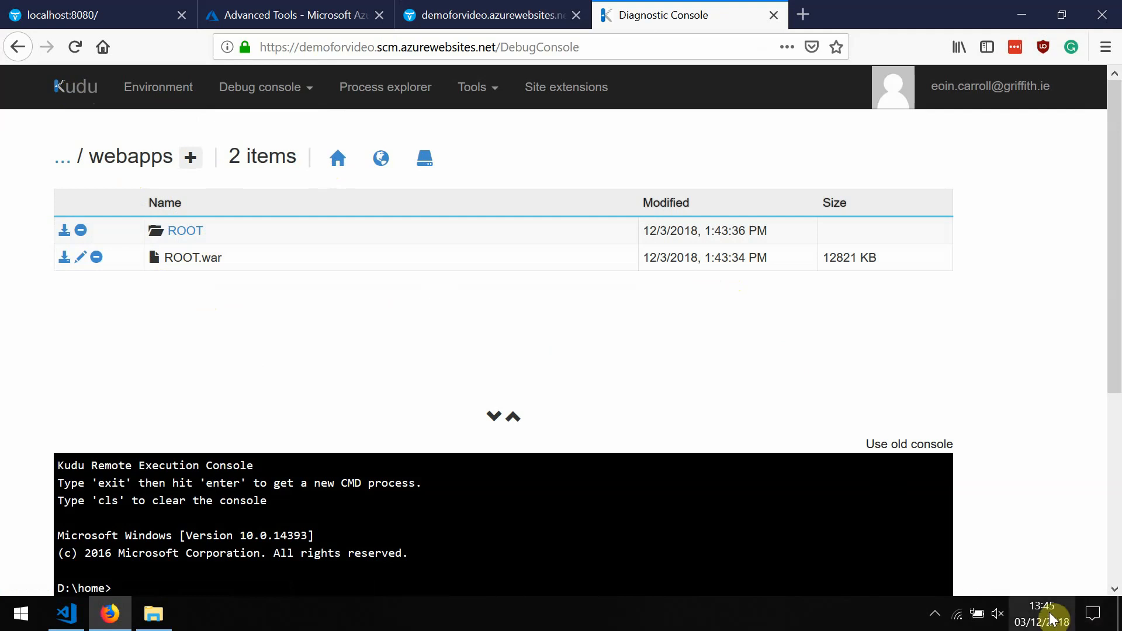
pyautogui.moveTo(1041, 607)
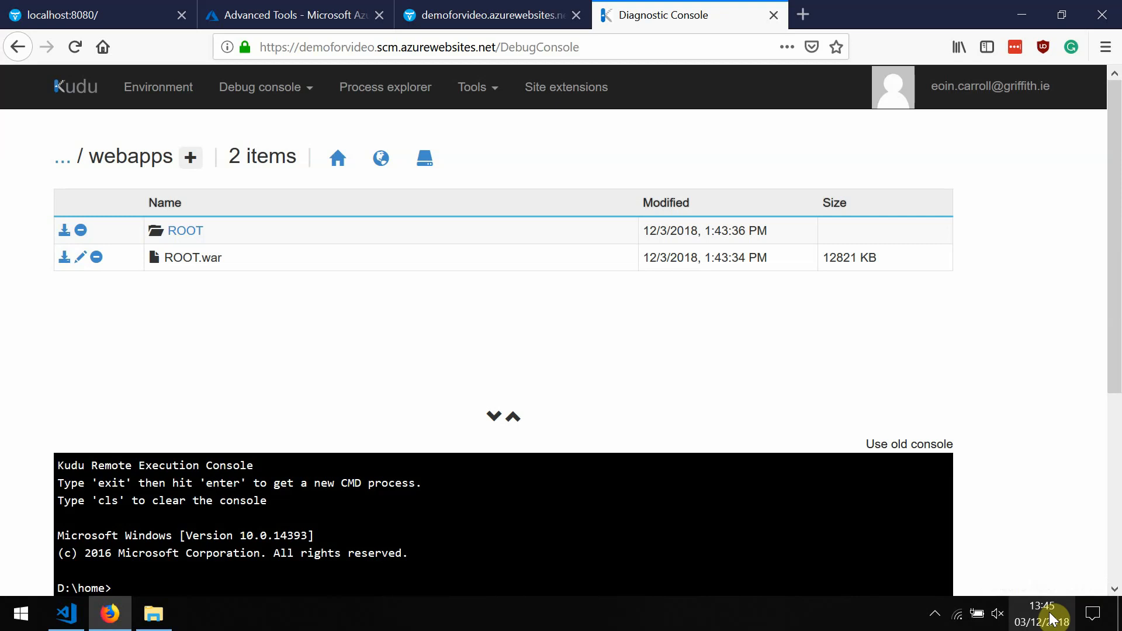
pyautogui.moveTo(1041, 576)
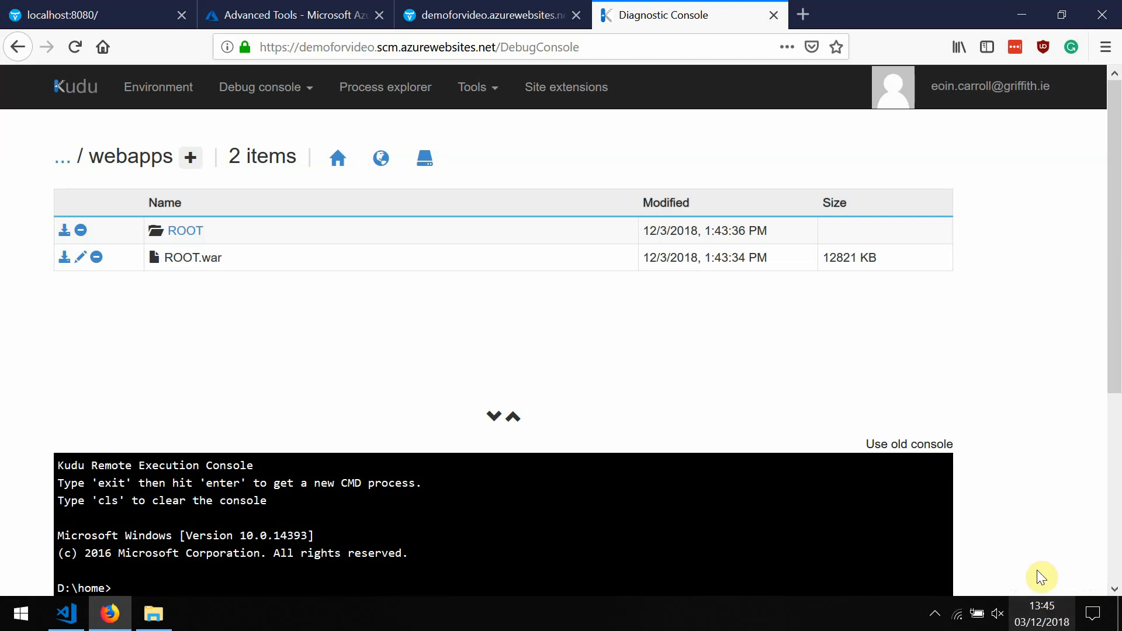